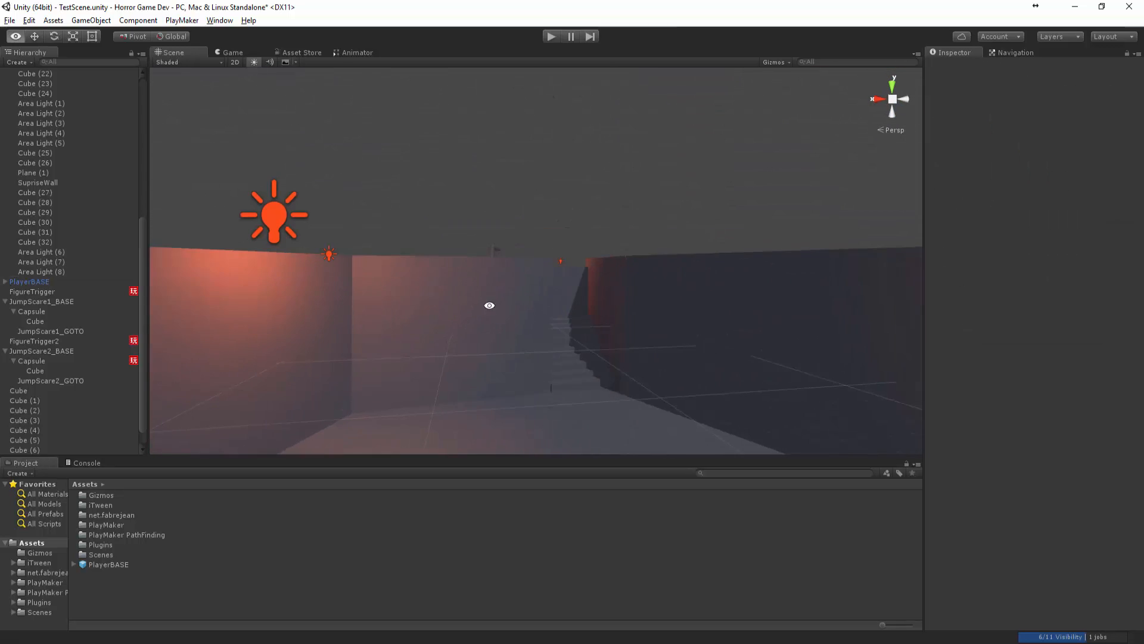
# Fly over the maze, select a wall cube, zoom out, and collapse the ENVIRO group.
pyautogui.moveTo(488, 305); pyautogui.dragTo(616, 379)
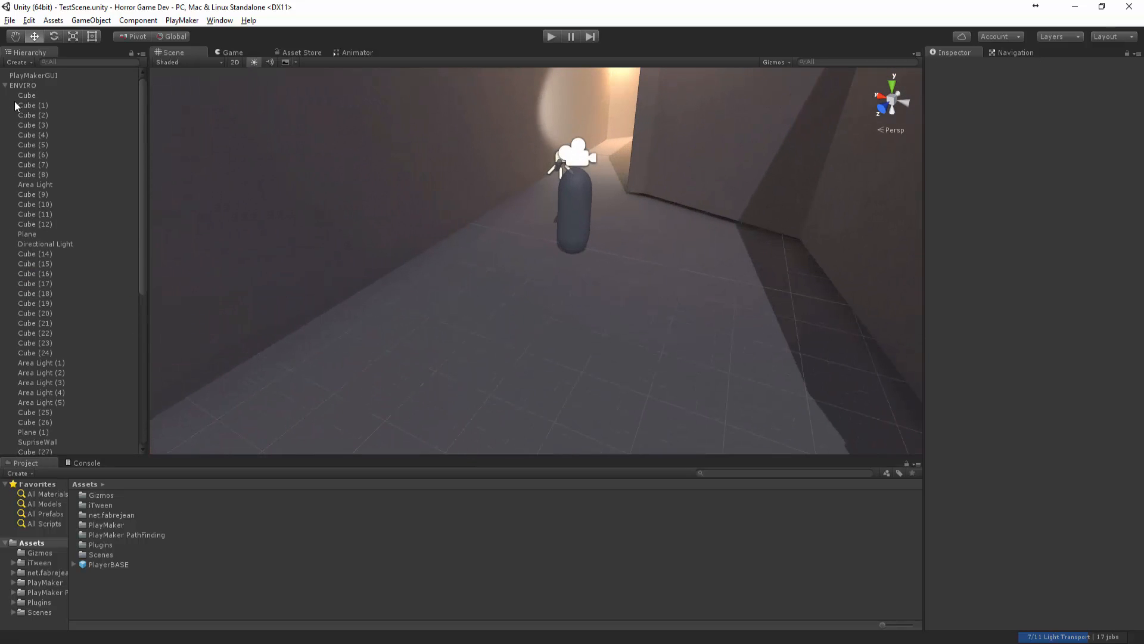
pyautogui.click(25, 283)
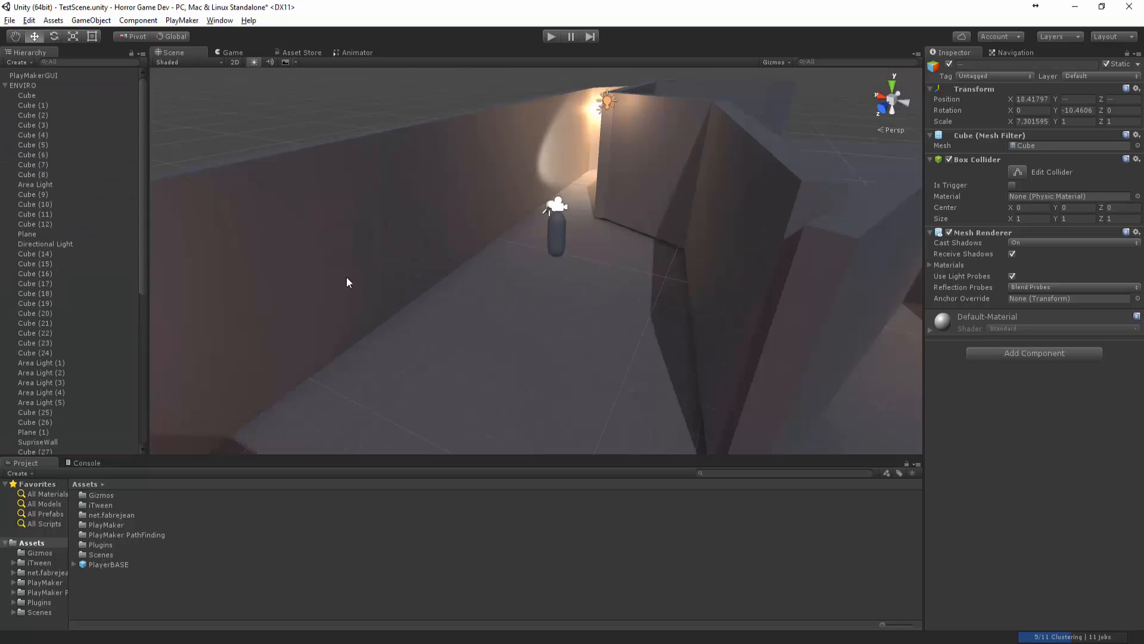
pyautogui.moveTo(346, 282); pyautogui.dragTo(470, 361)
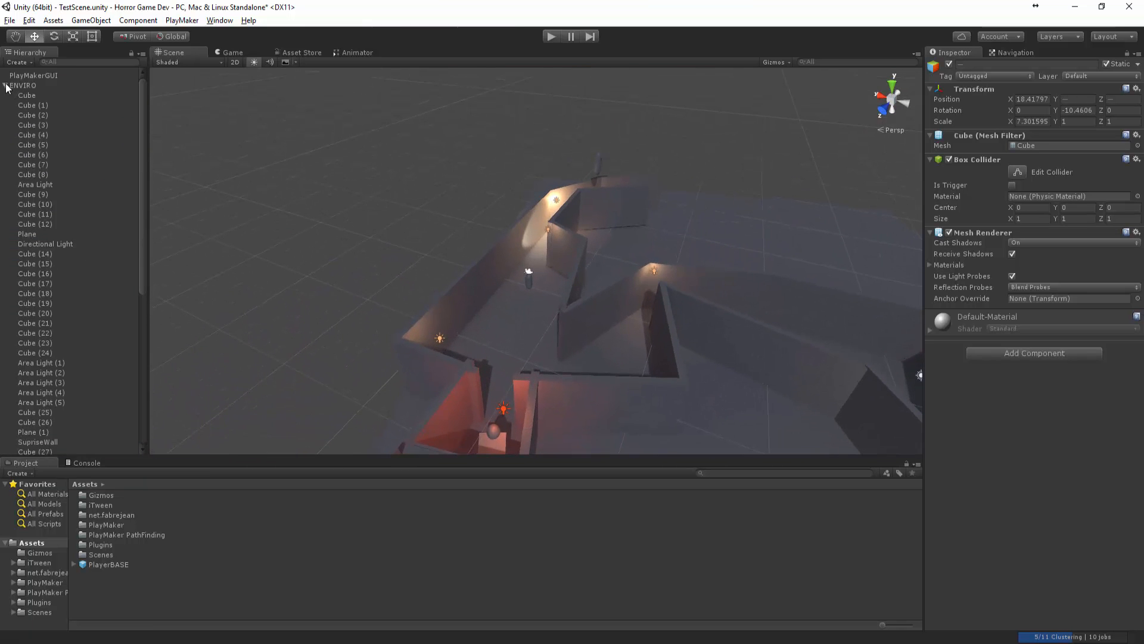
pyautogui.click(5, 85)
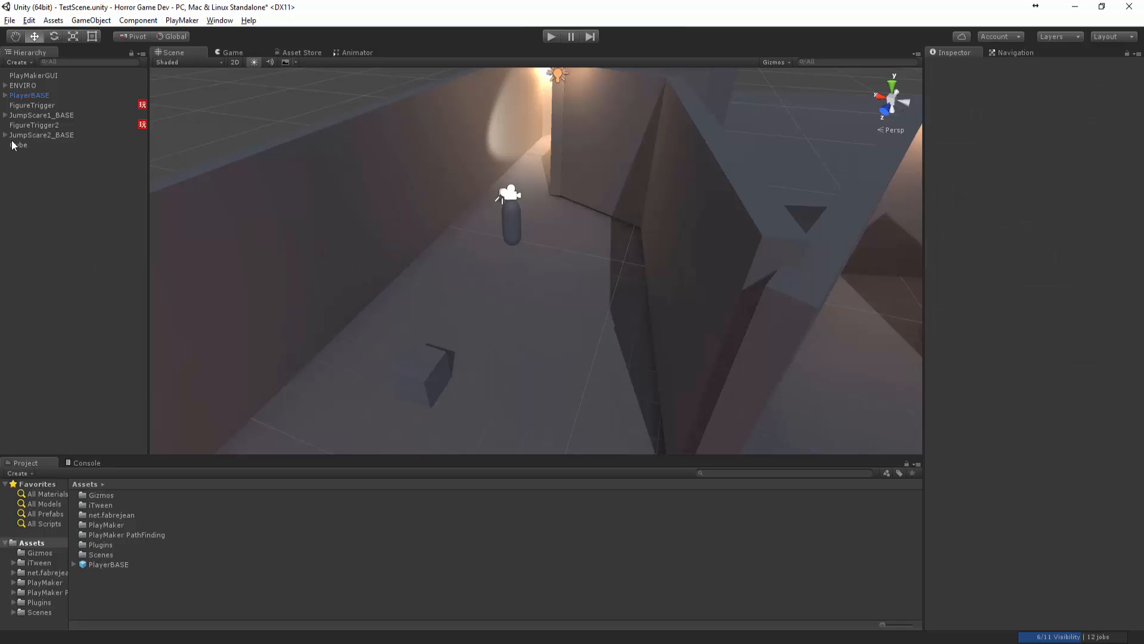
# Select the new Cube and add a Rigidbody component by searching 'rigi'.
pyautogui.click(18, 144)
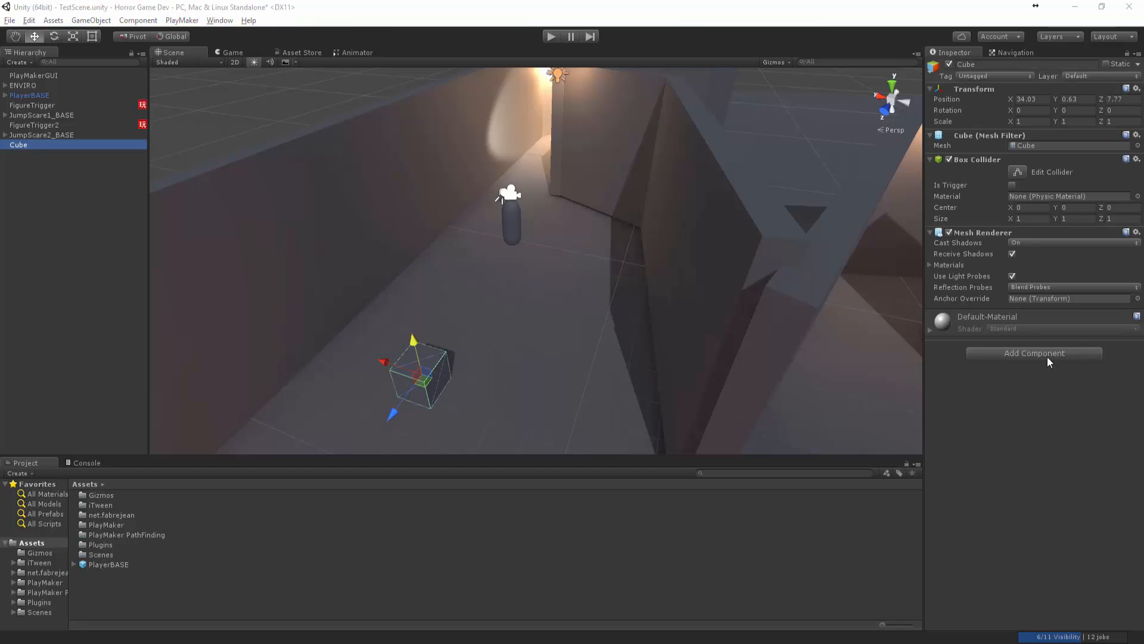
pyautogui.write('rigi')
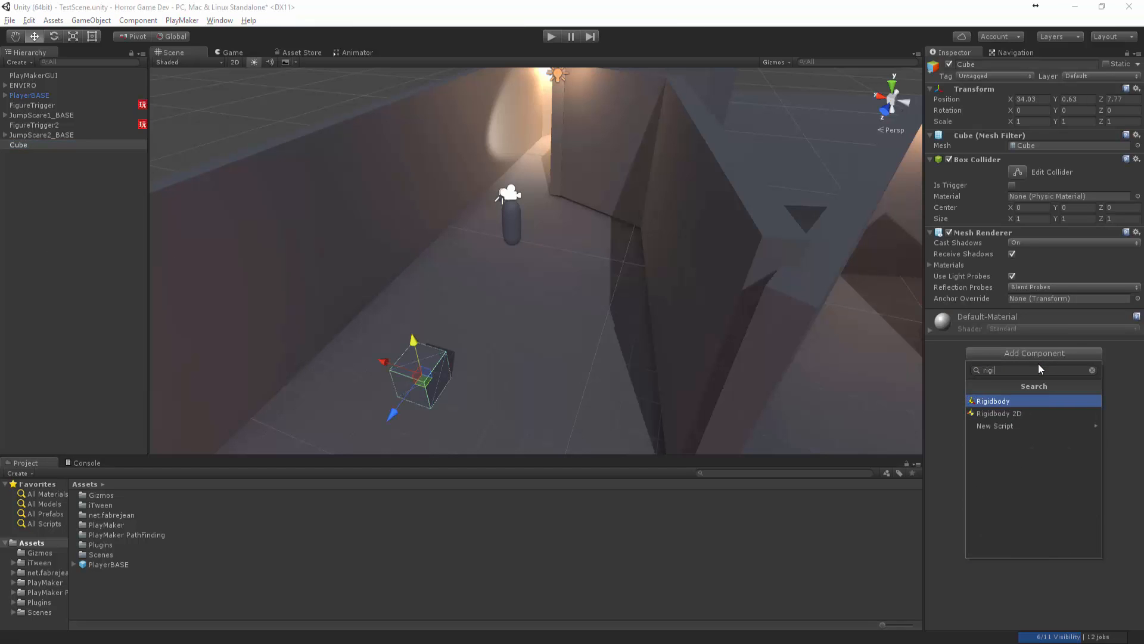
pyautogui.click(993, 401)
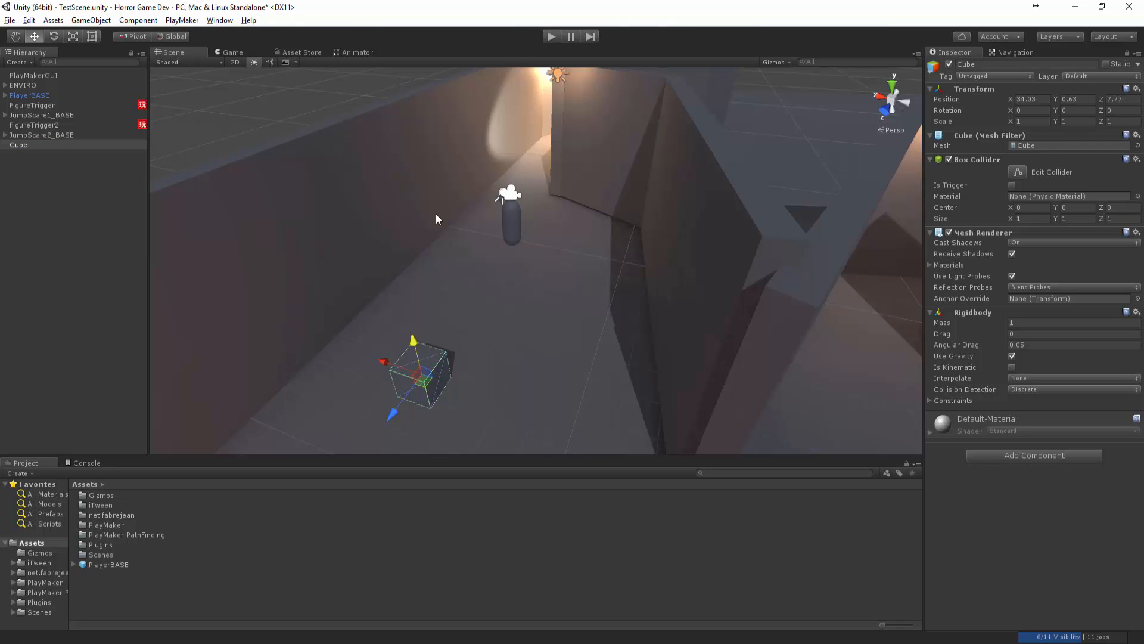
# Parent the cube under Player, then move, flatten and lower it beside the capsule.
pyautogui.click(29, 104)
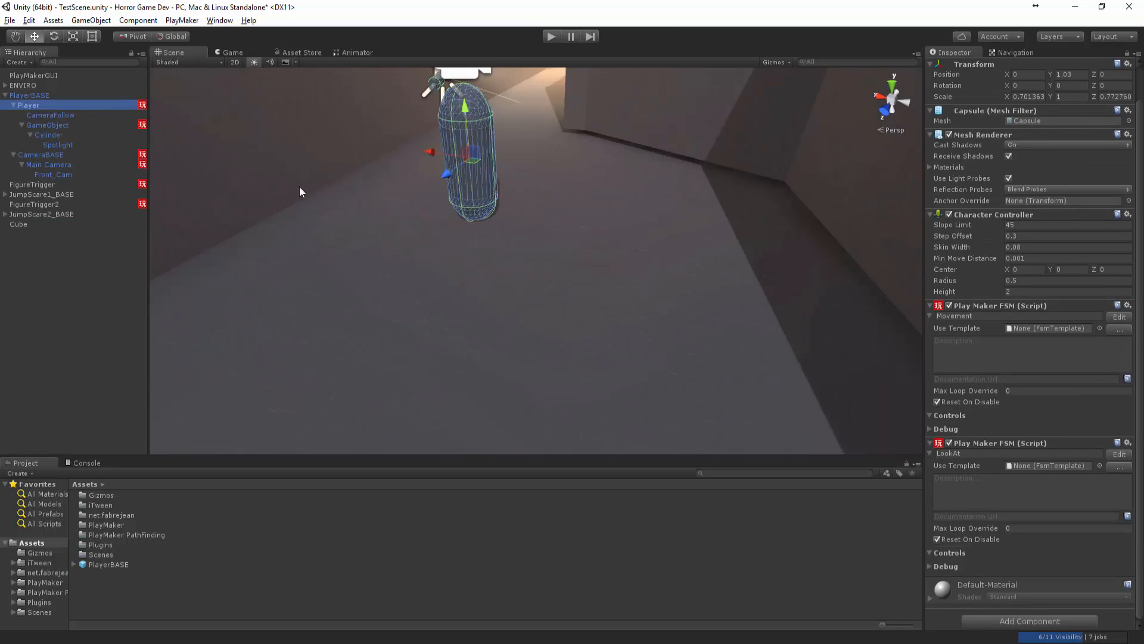
pyautogui.rightClick(29, 104)
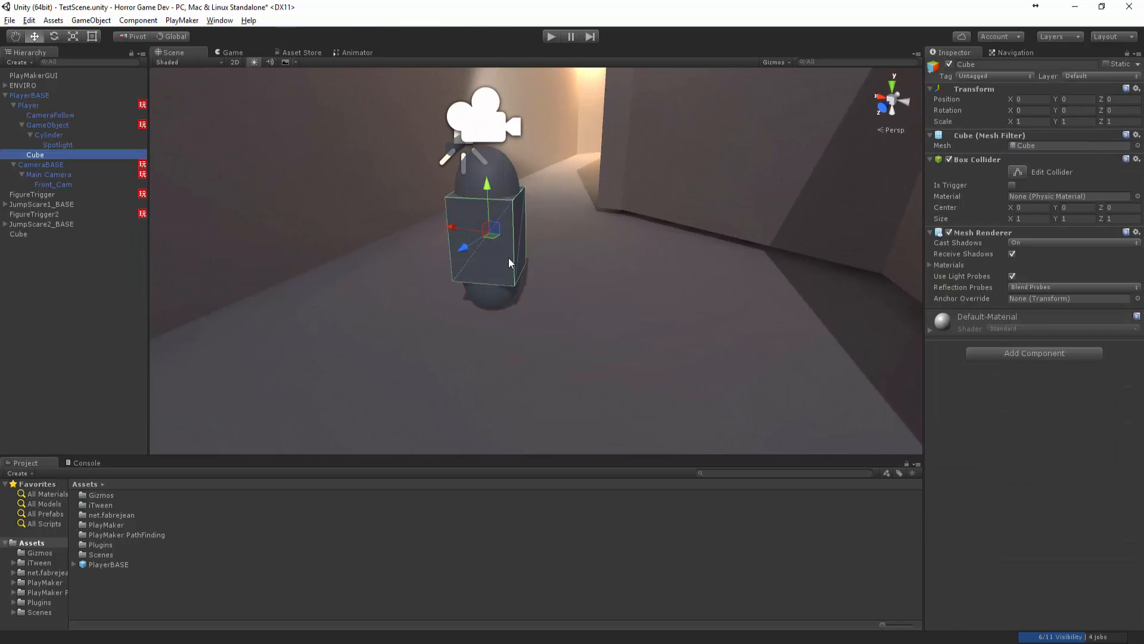
pyautogui.moveTo(510, 262); pyautogui.dragTo(595, 292)
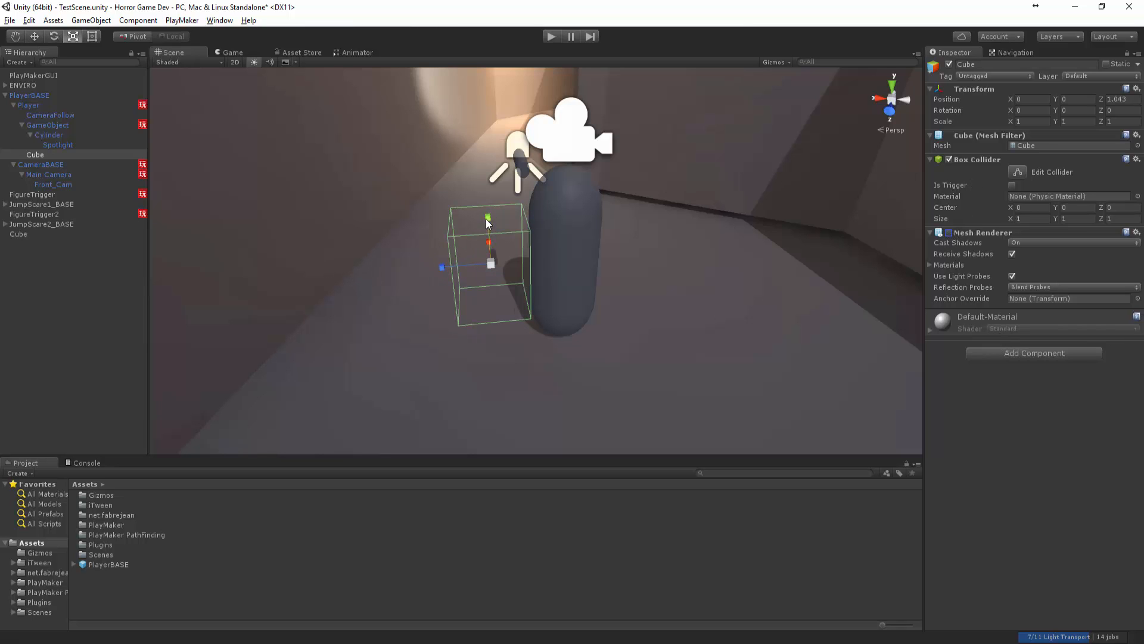
pyautogui.moveTo(487, 217); pyautogui.dragTo(495, 221)
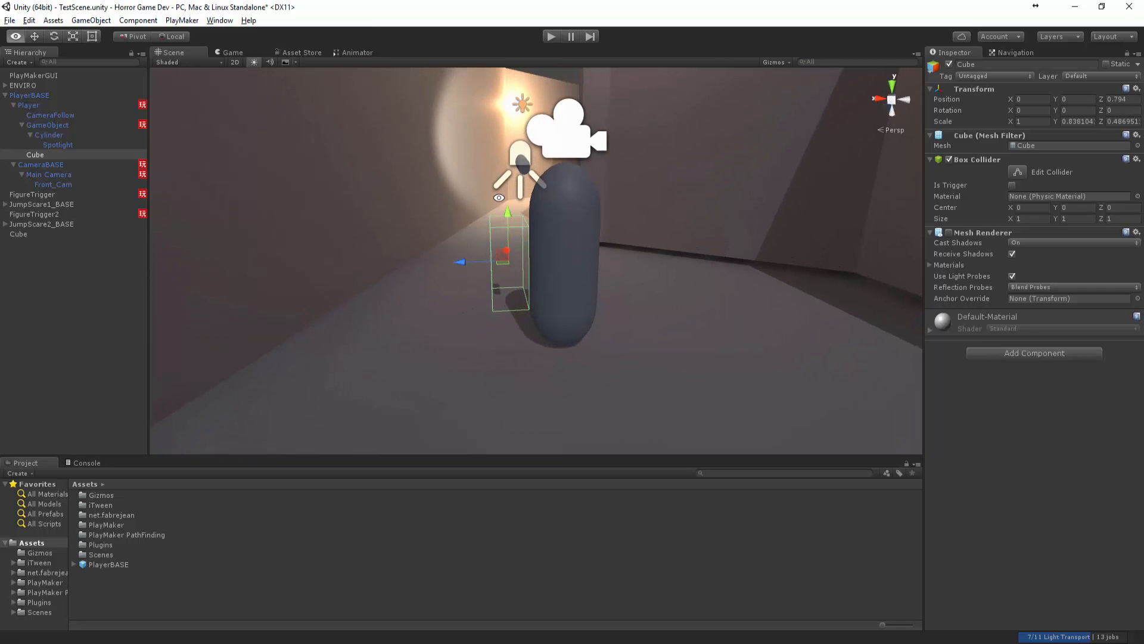
pyautogui.moveTo(508, 211); pyautogui.dragTo(508, 254)
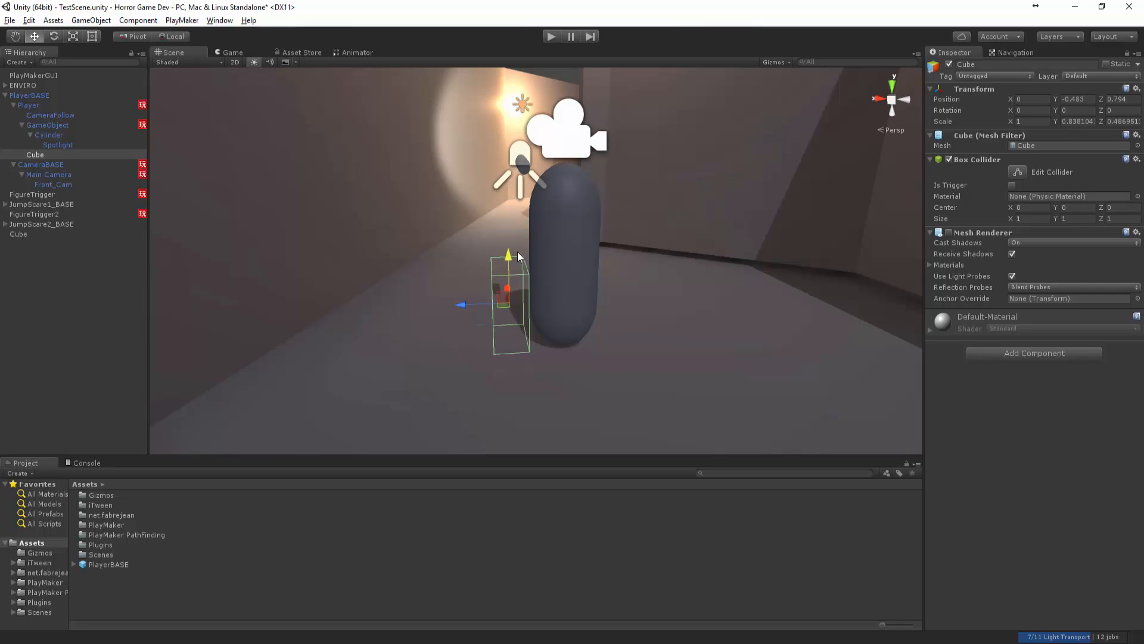
# Add a kinematic Rigidbody with gravity disabled to the box.
pyautogui.write('rigi')
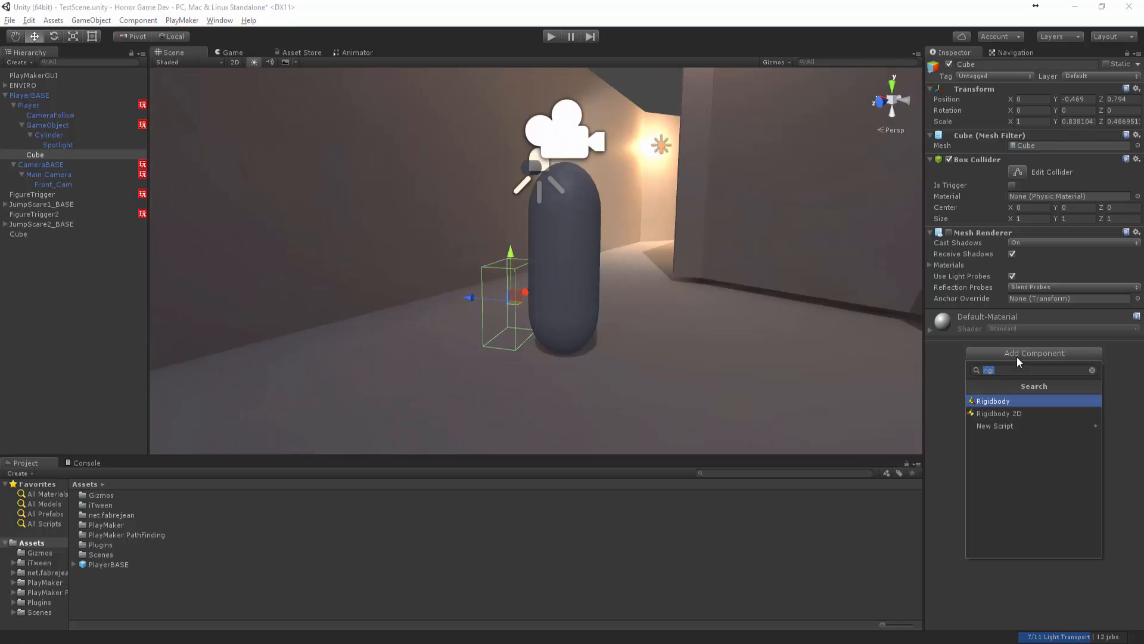
pyautogui.click(992, 400)
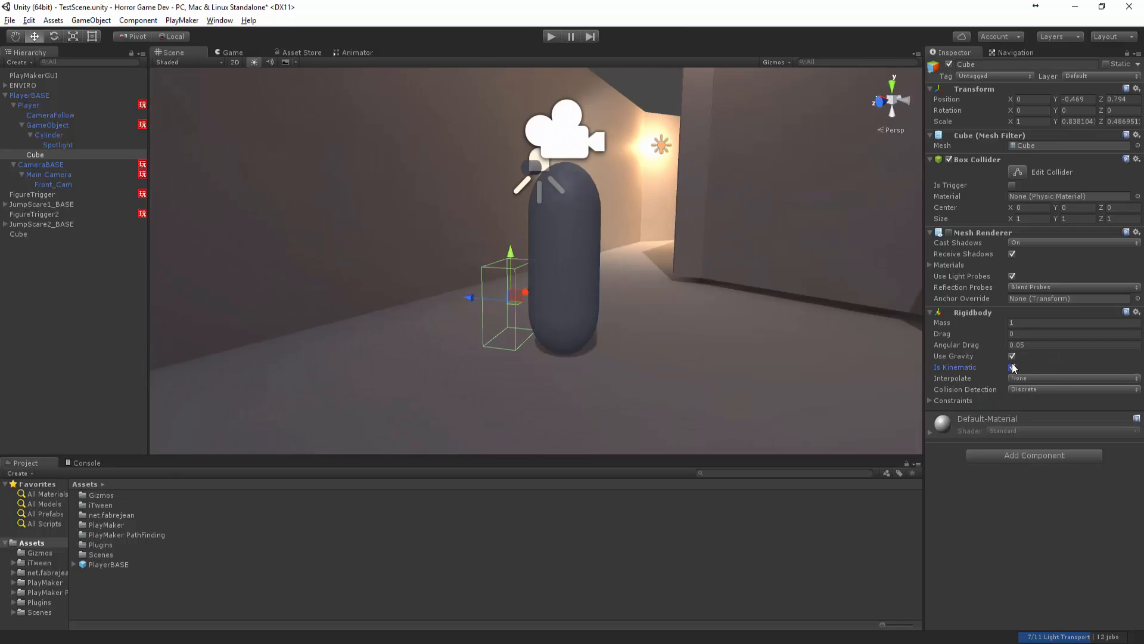
pyautogui.click(1012, 366)
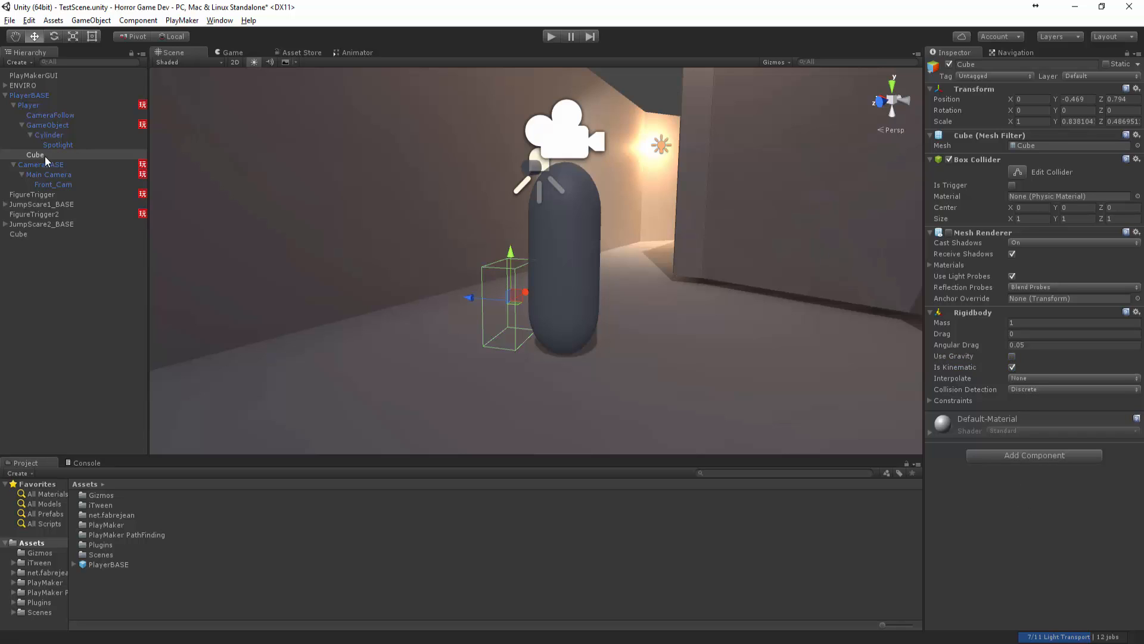
pyautogui.click(35, 154)
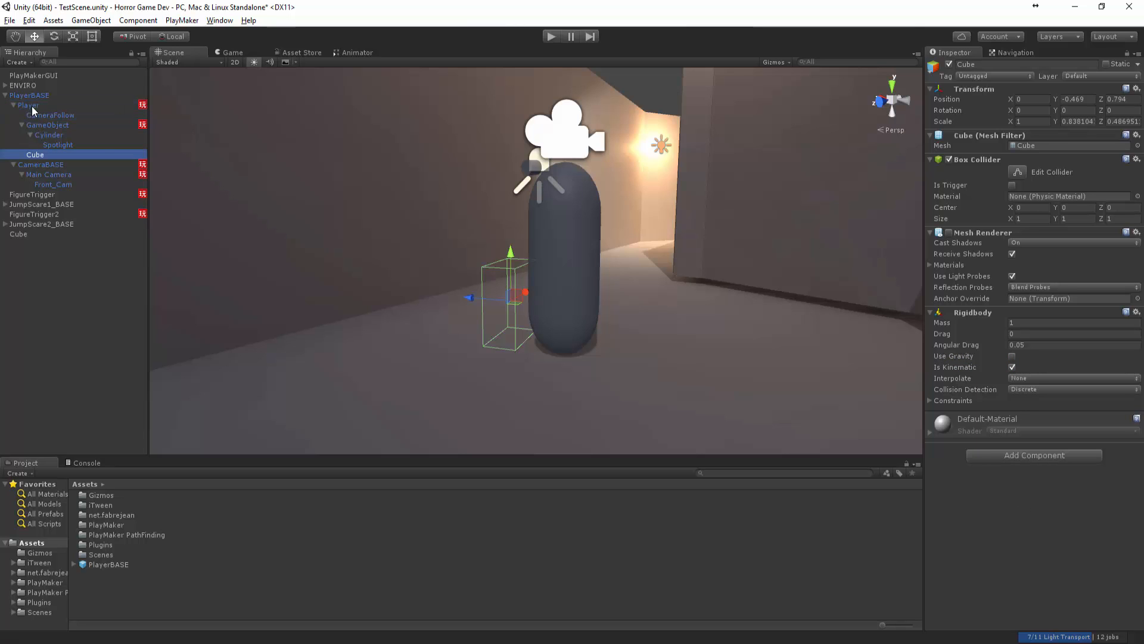
pyautogui.moveTo(22, 111)
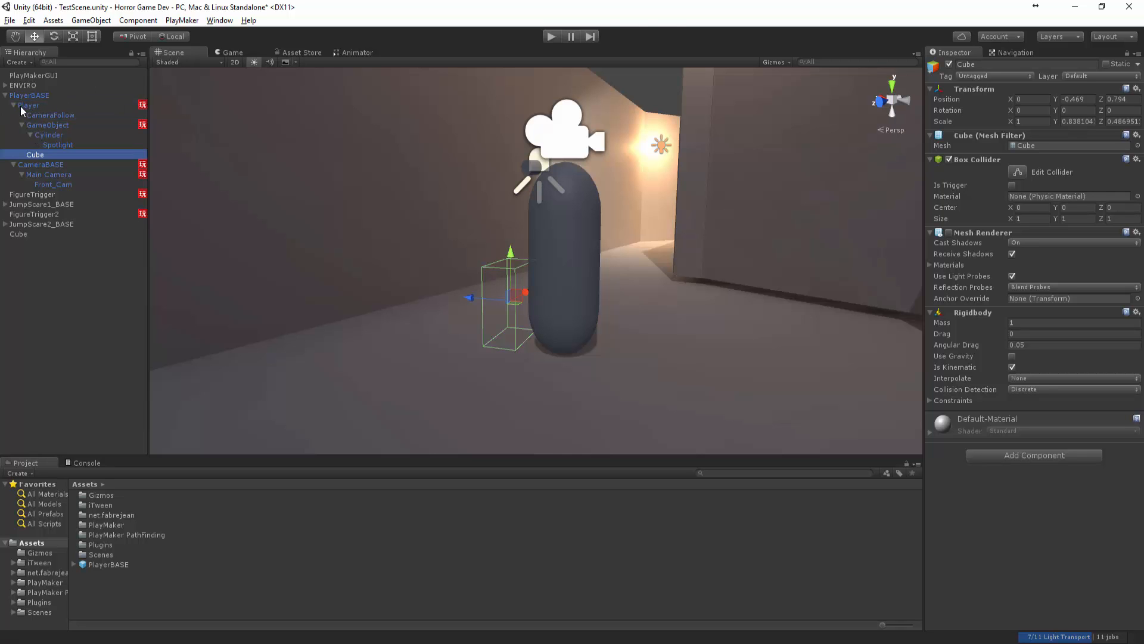
pyautogui.moveTo(623, 143)
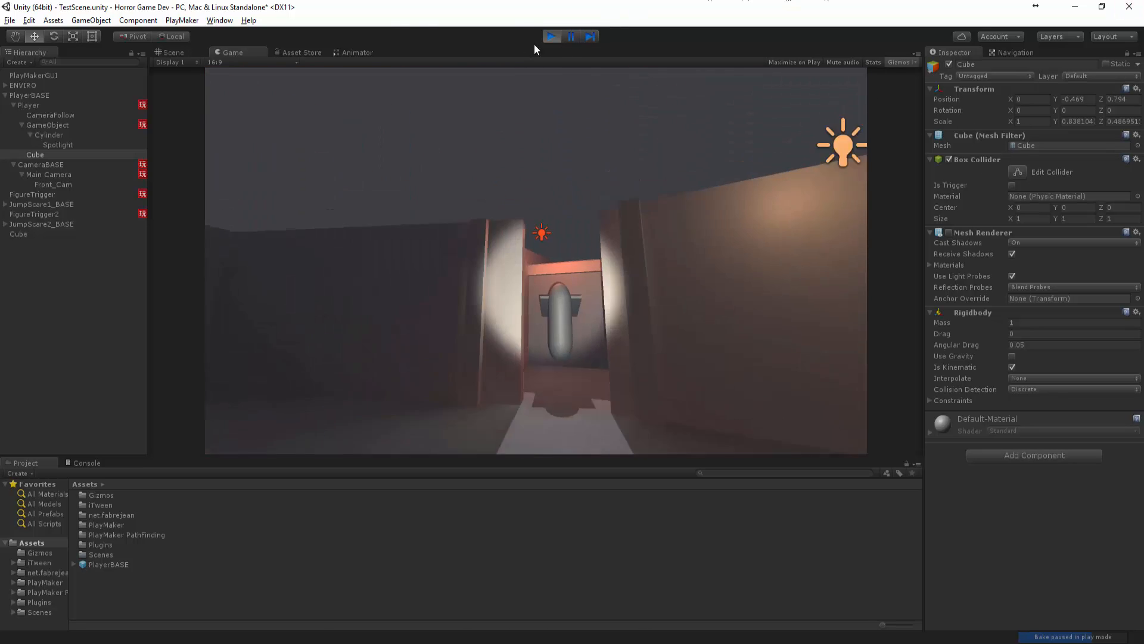
# Stop the play test and rotate the top cube of the stack.
pyautogui.click(173, 52)
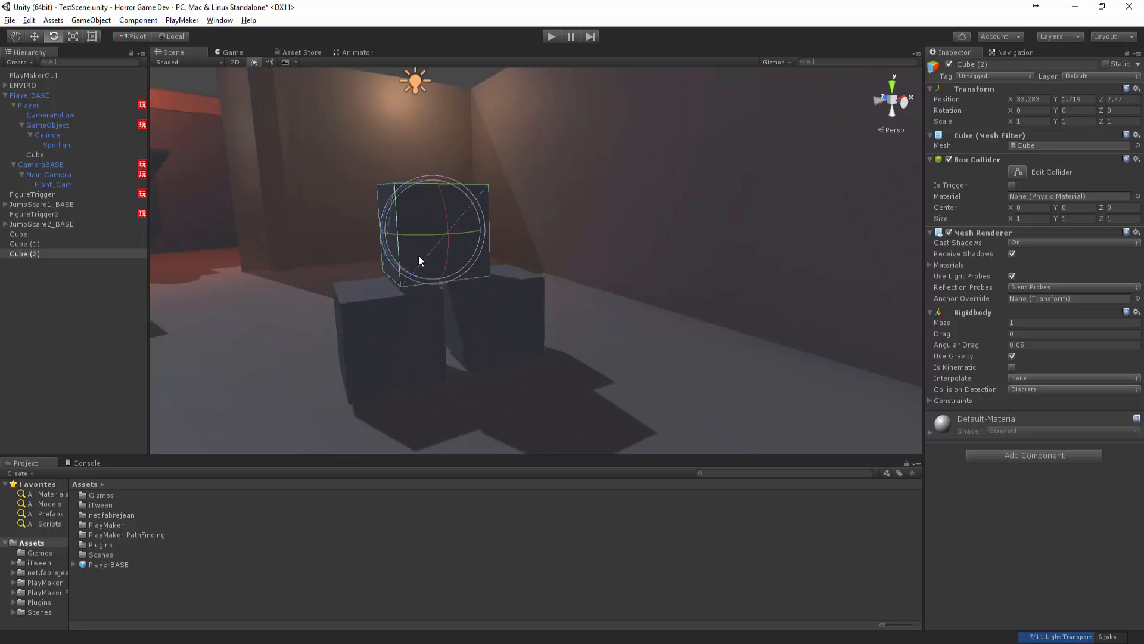
pyautogui.moveTo(420, 260); pyautogui.dragTo(547, 232)
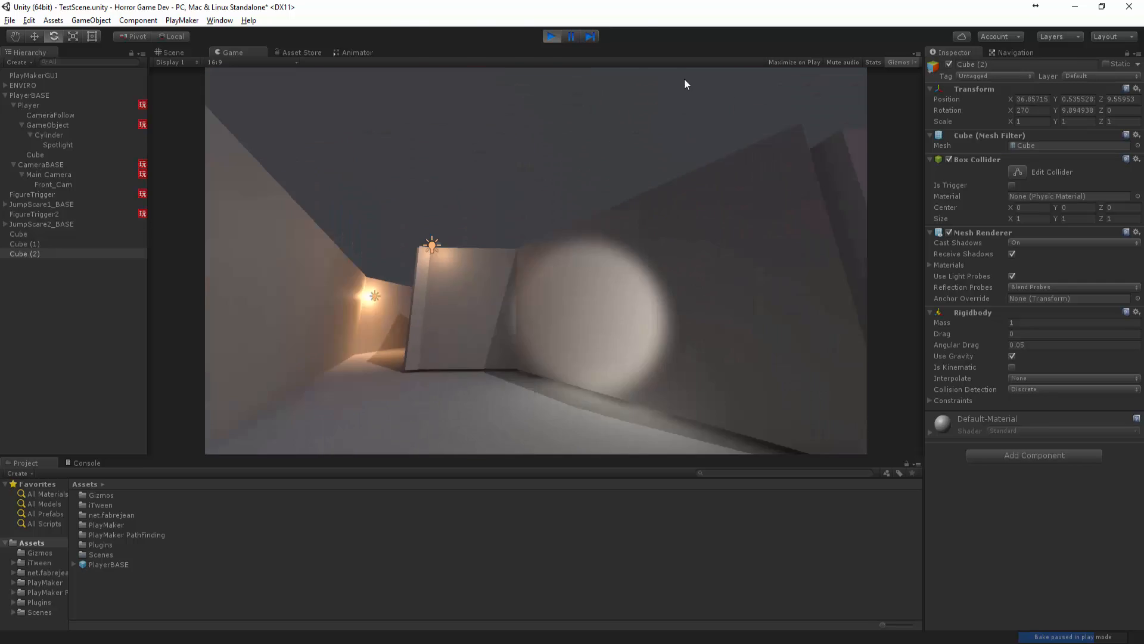
pyautogui.click(29, 19)
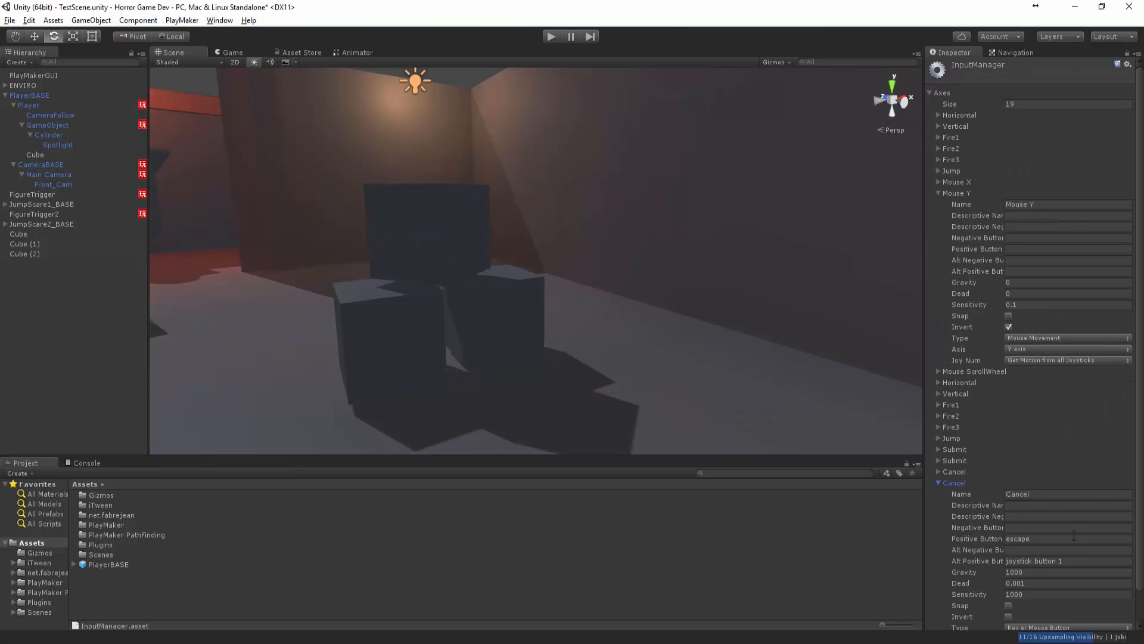
# Rename the second Cancel input axis to 'Interact' and confirm.
pyautogui.click(1067, 494)
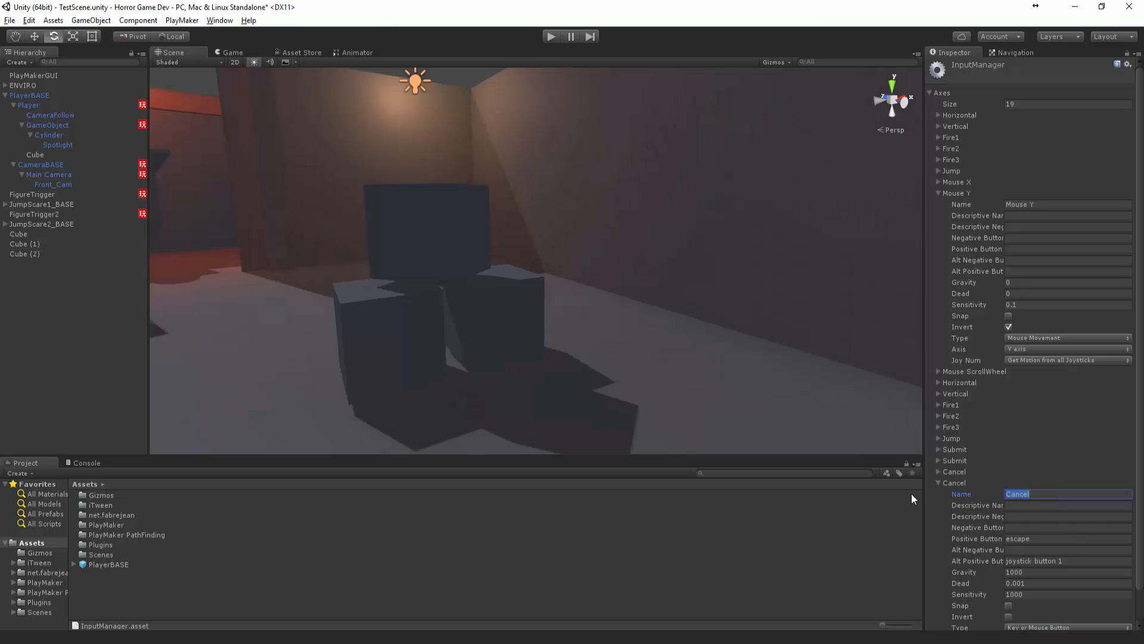
pyautogui.write('Interact')
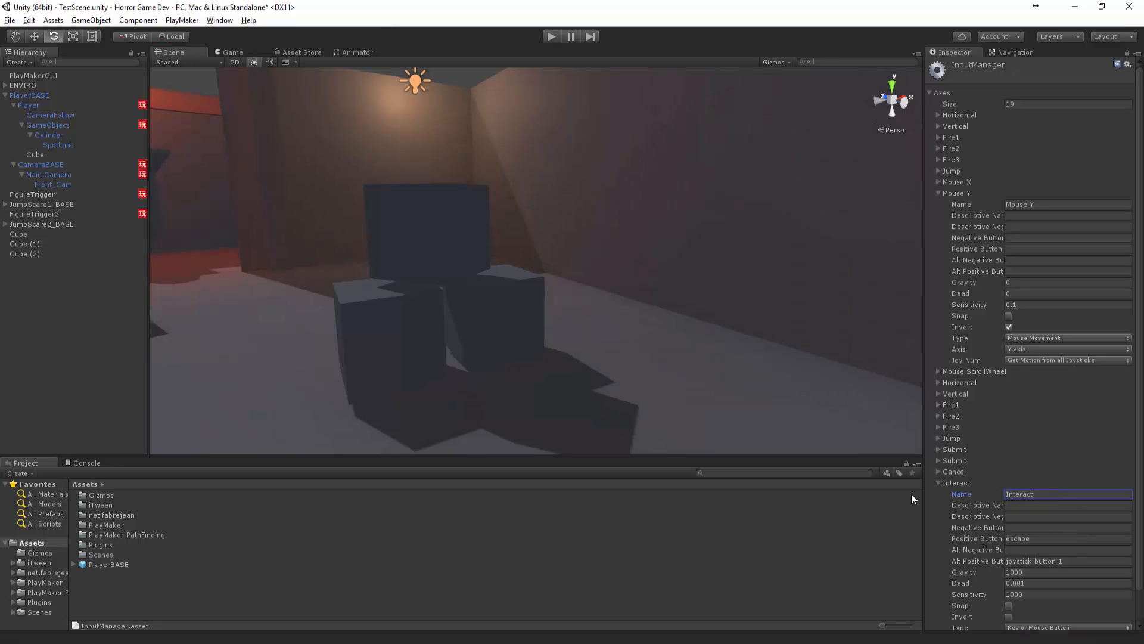
pyautogui.click(1065, 537)
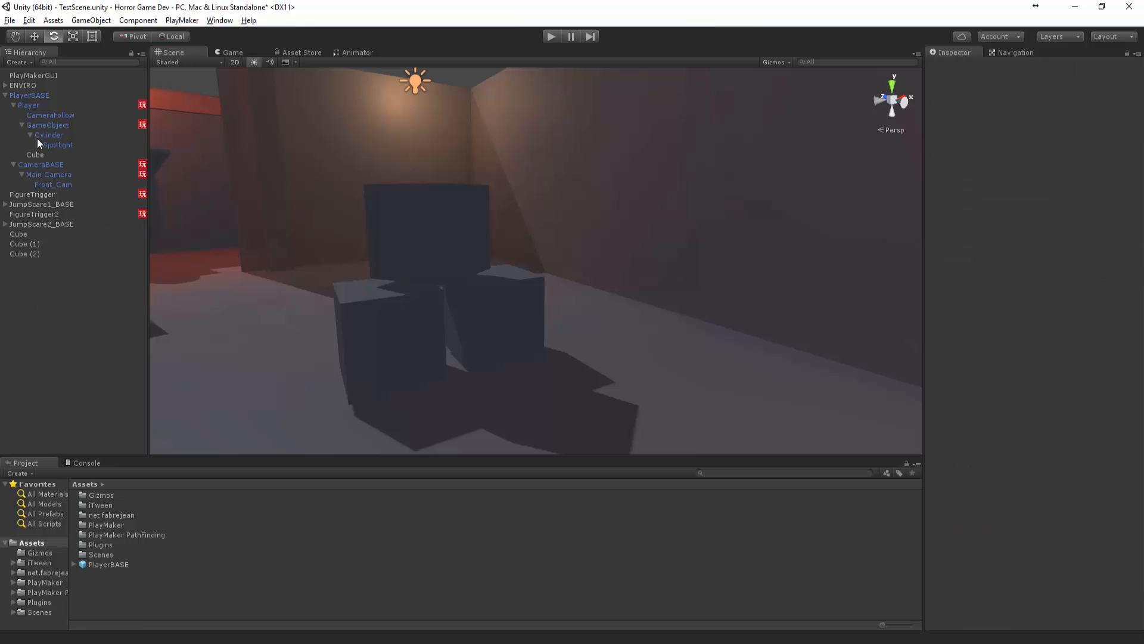
# Create a 'Pickable' tag, apply it to Cube (2), then deselect the cube.
pyautogui.click(30, 105)
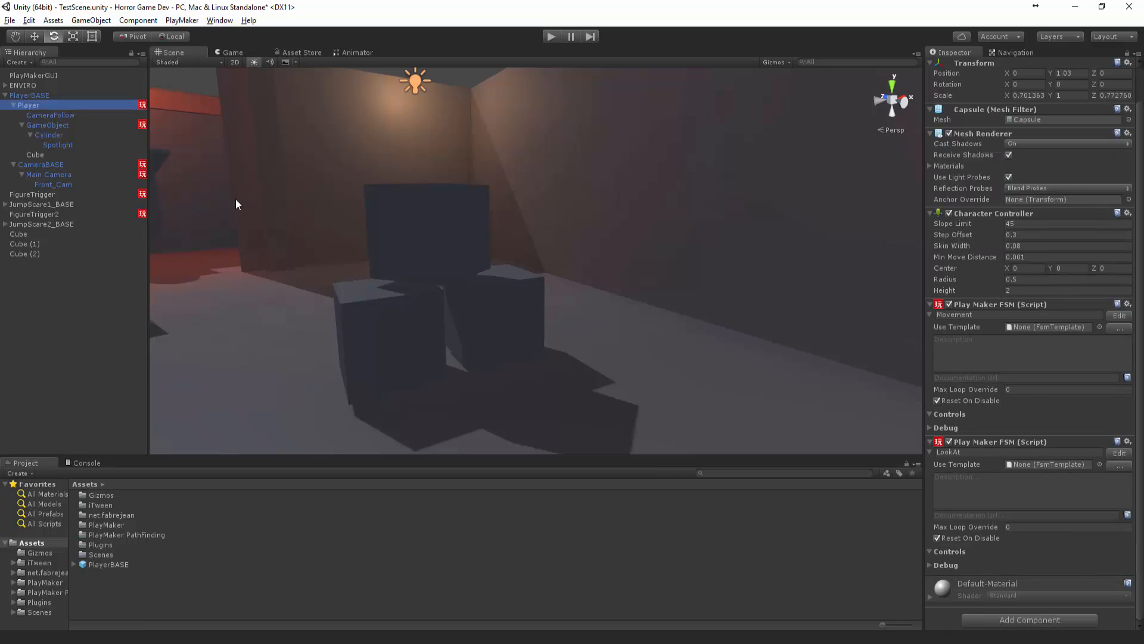
pyautogui.click(25, 254)
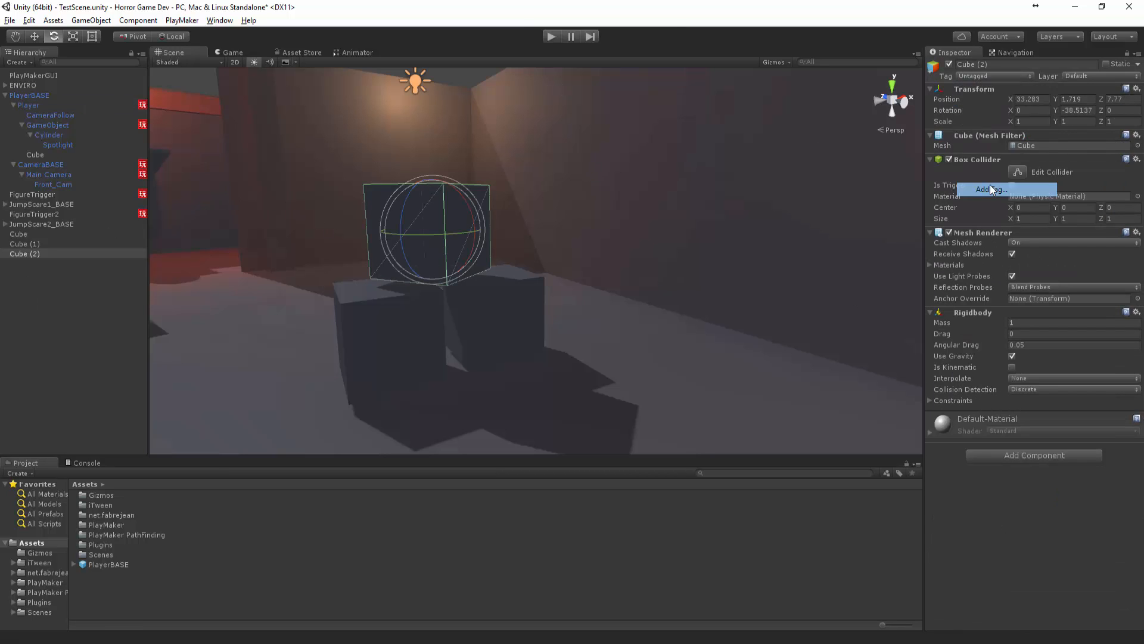
pyautogui.click(991, 189)
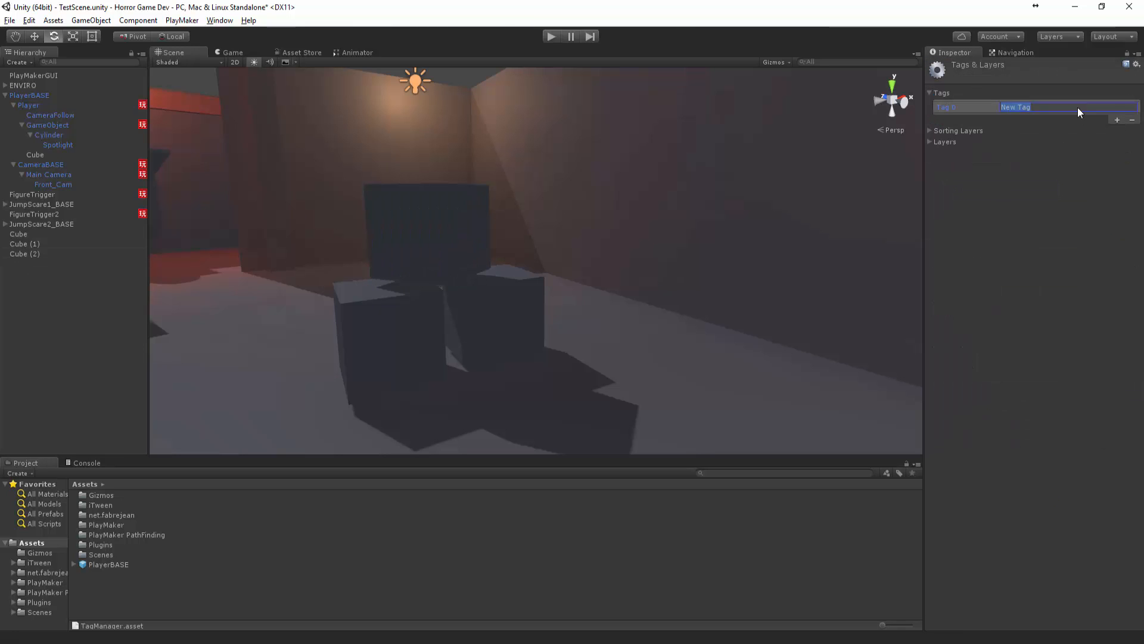
pyautogui.write('P')
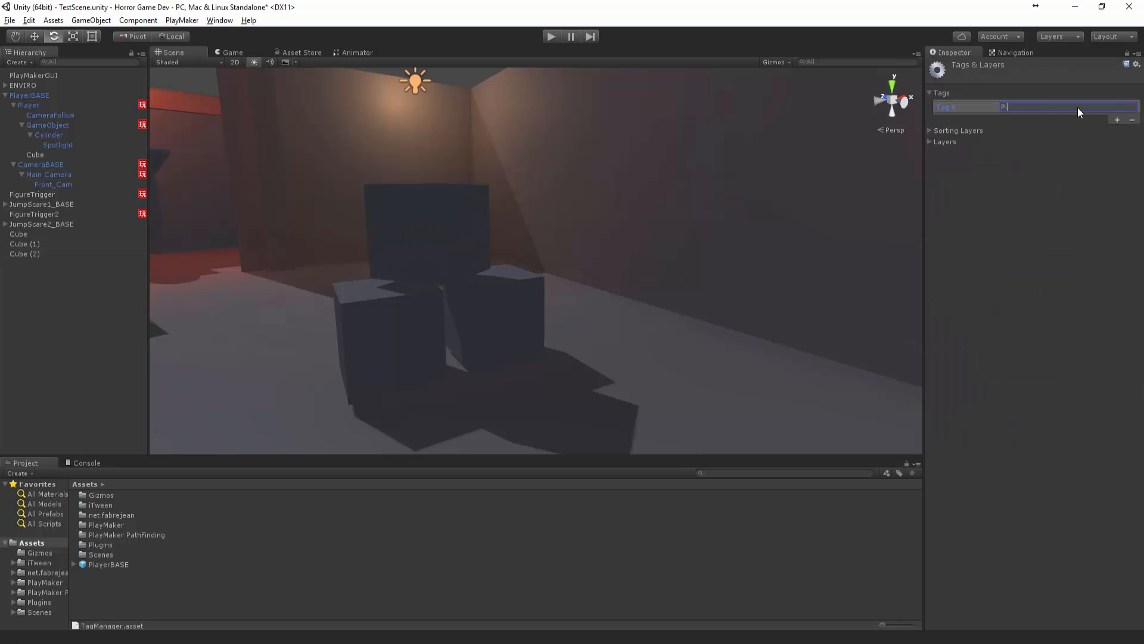
pyautogui.write('ickable')
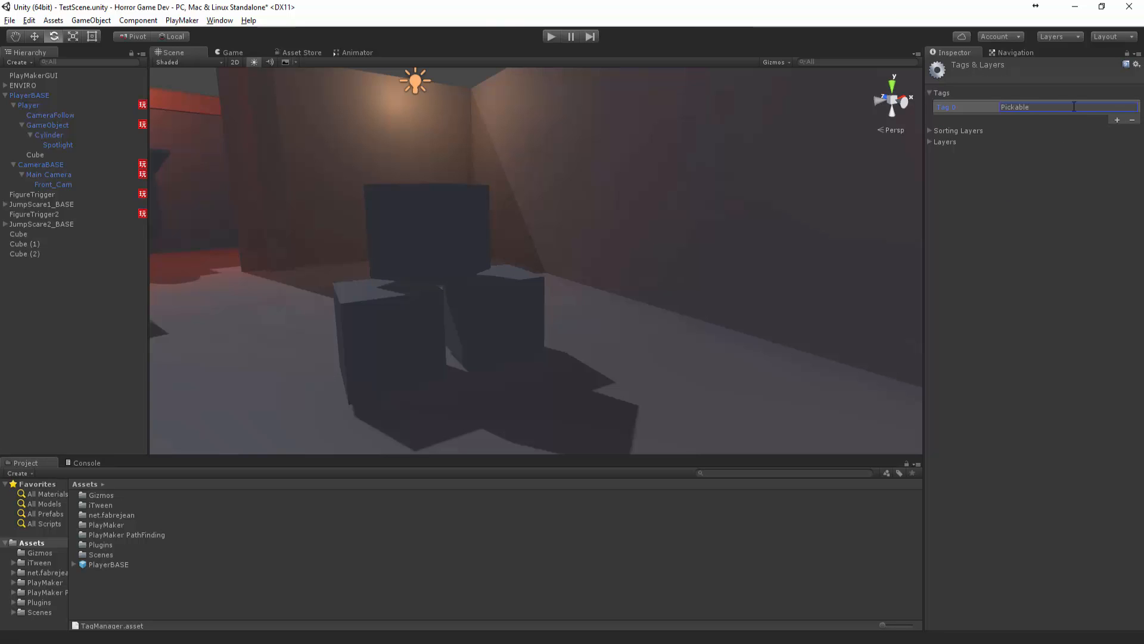
pyautogui.click(24, 253)
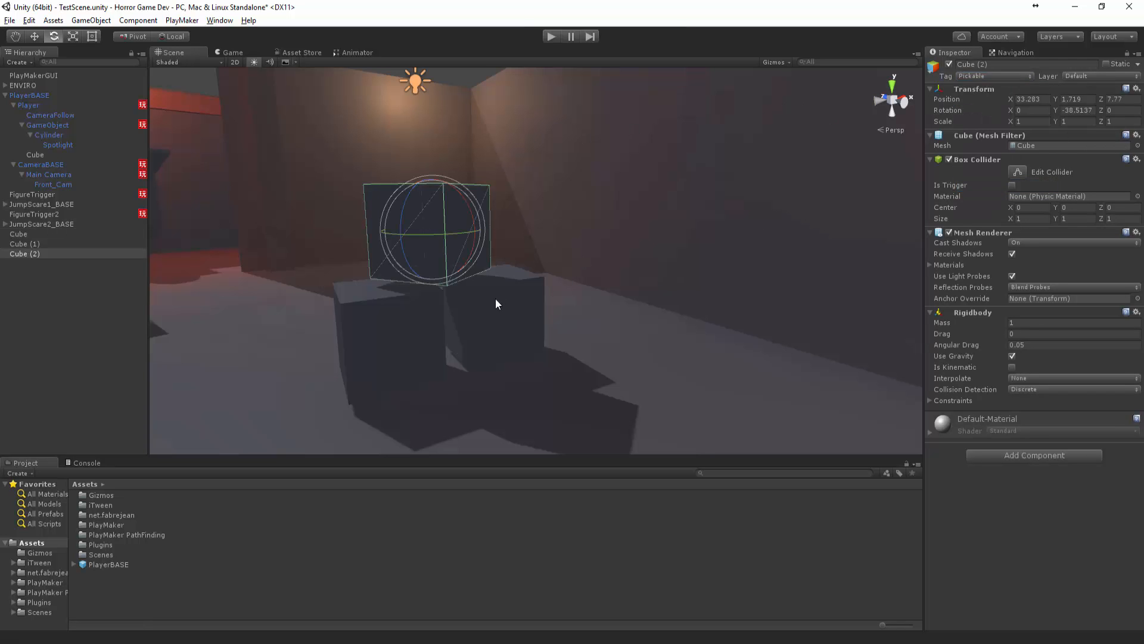
pyautogui.click(19, 234)
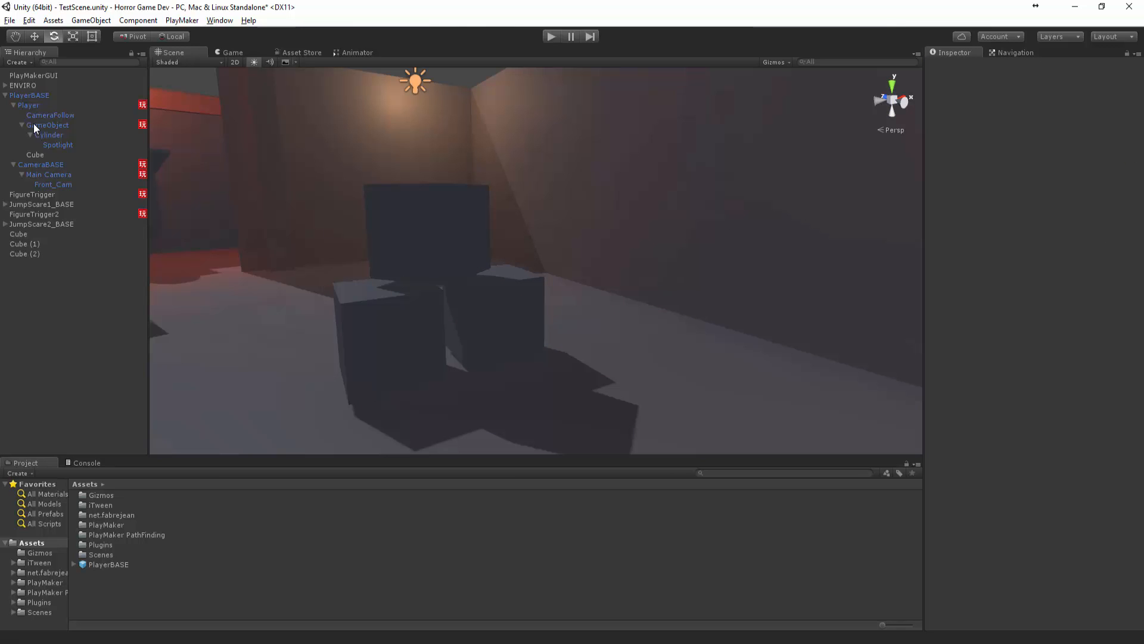
# Add an empty 'Put_Object_Here' child under Player, moved forward and slightly up.
pyautogui.click(29, 104)
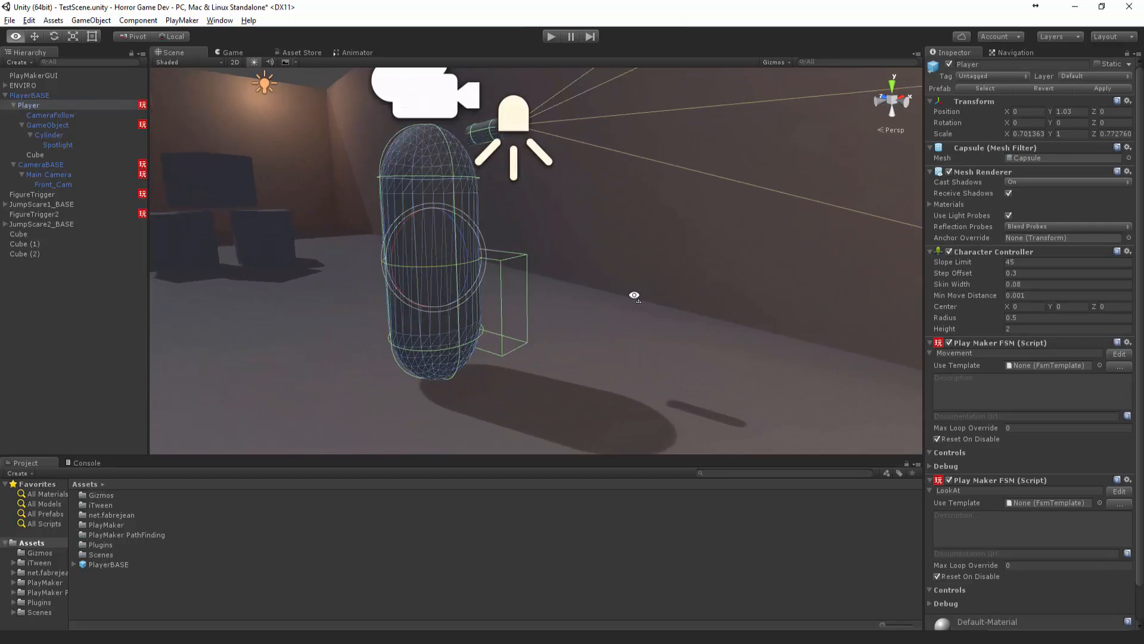
pyautogui.rightClick(29, 104)
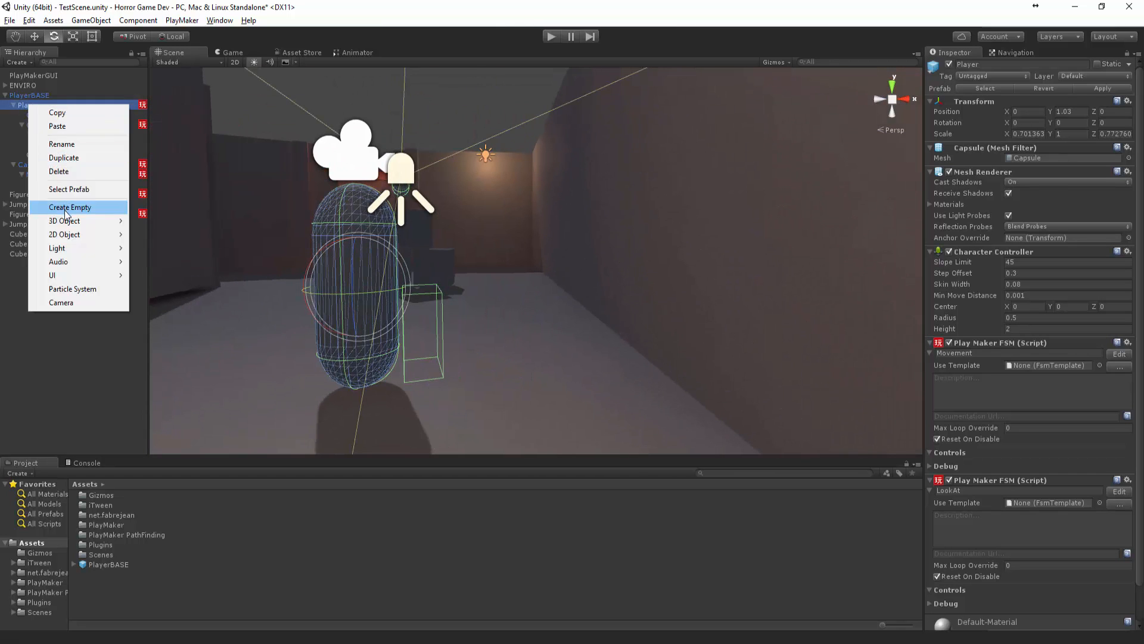
pyautogui.click(69, 207)
pyautogui.write('Put_')
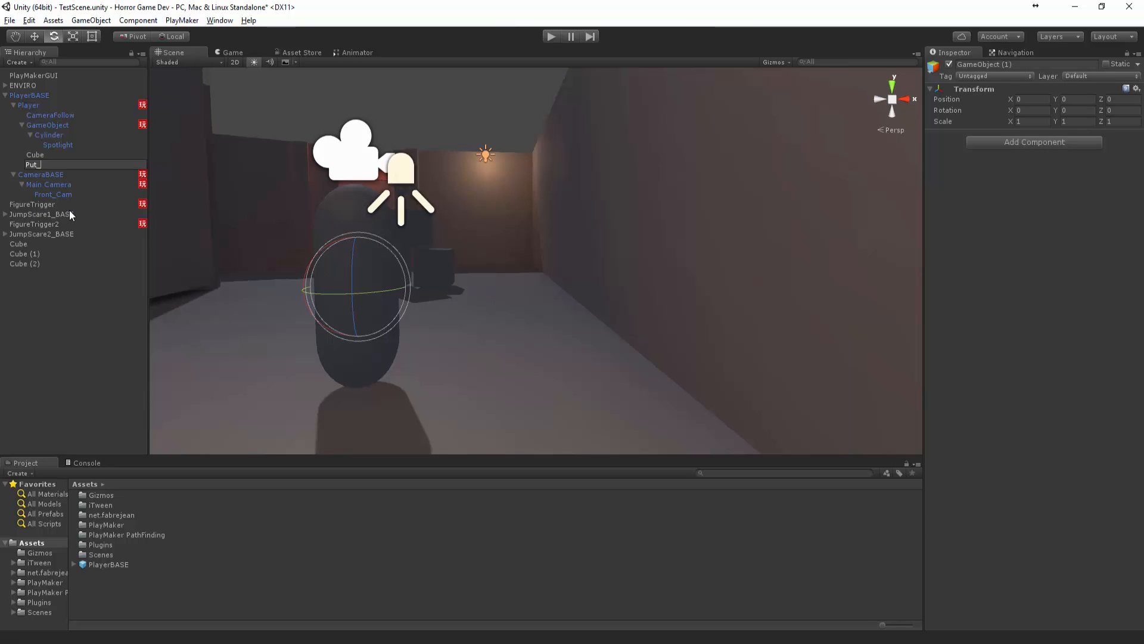
pyautogui.write('Object_Here')
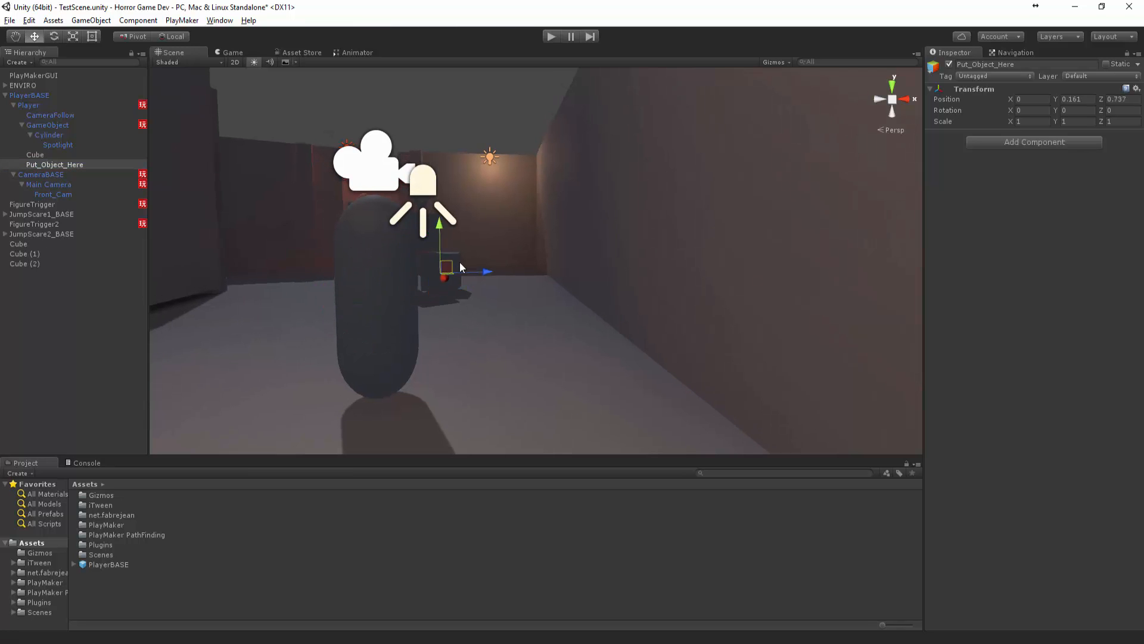
pyautogui.moveTo(459, 267); pyautogui.dragTo(500, 265)
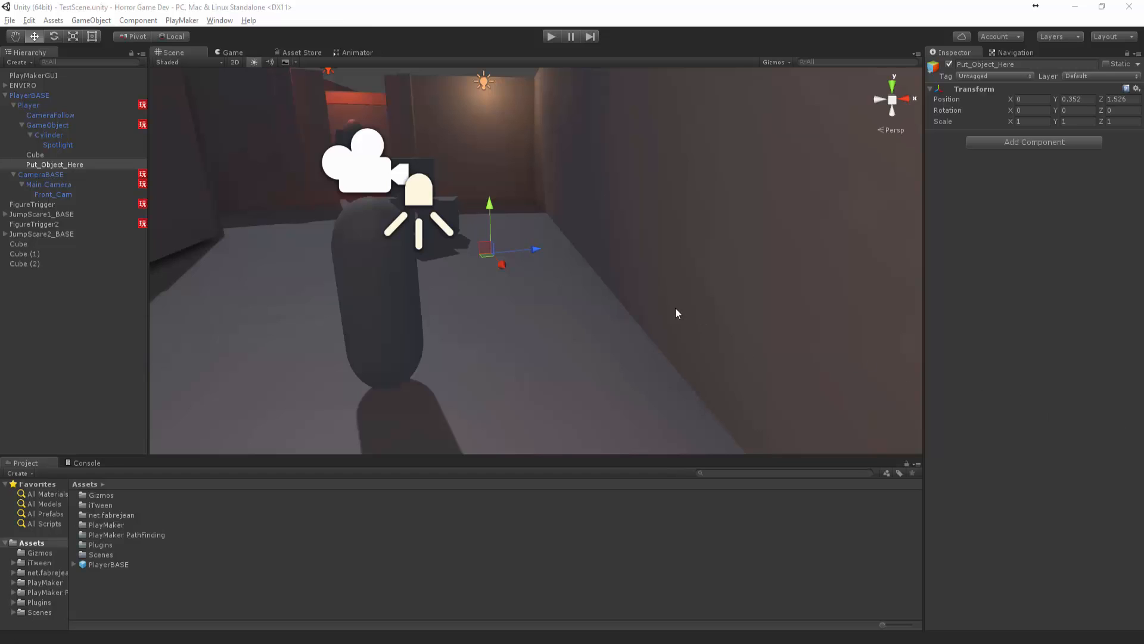
pyautogui.moveTo(576, 283)
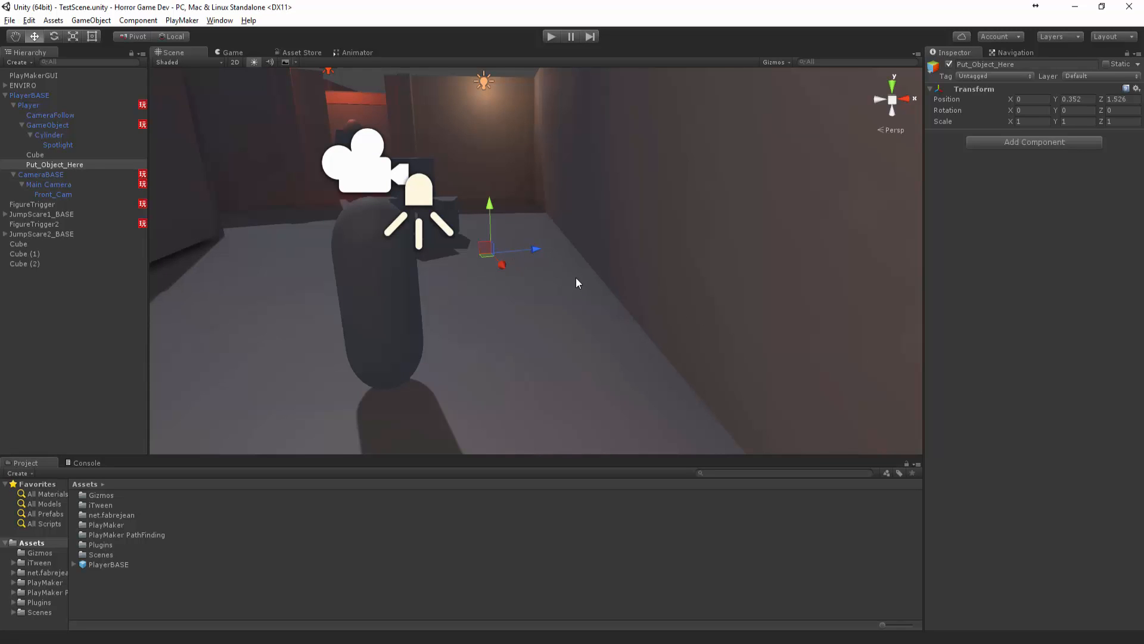
pyautogui.moveTo(488, 205); pyautogui.dragTo(500, 211)
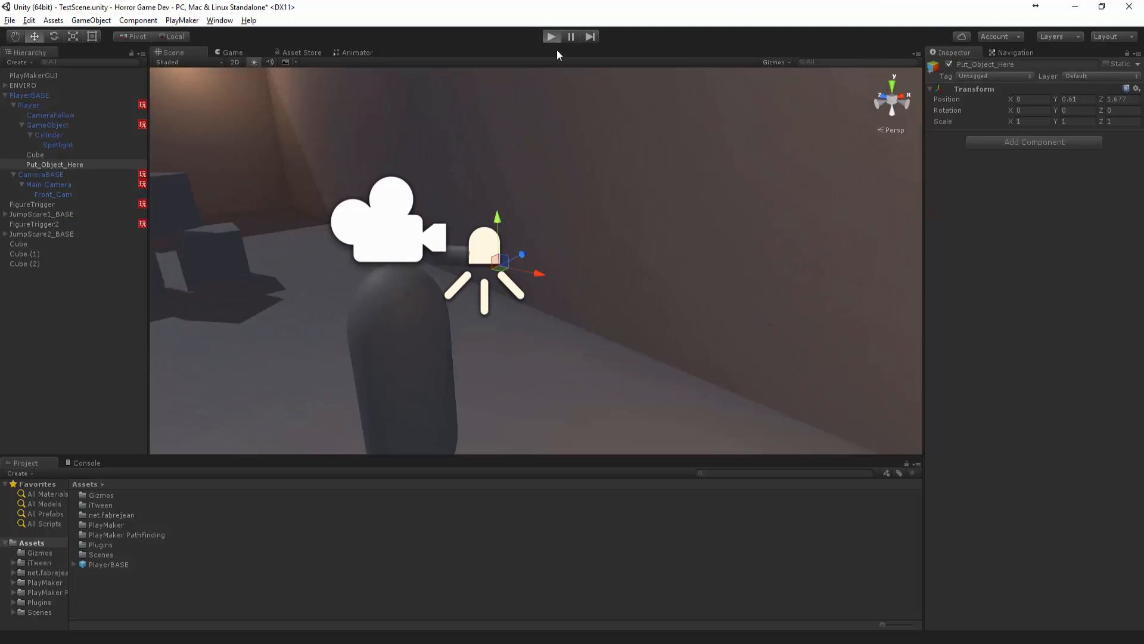
pyautogui.click(550, 37)
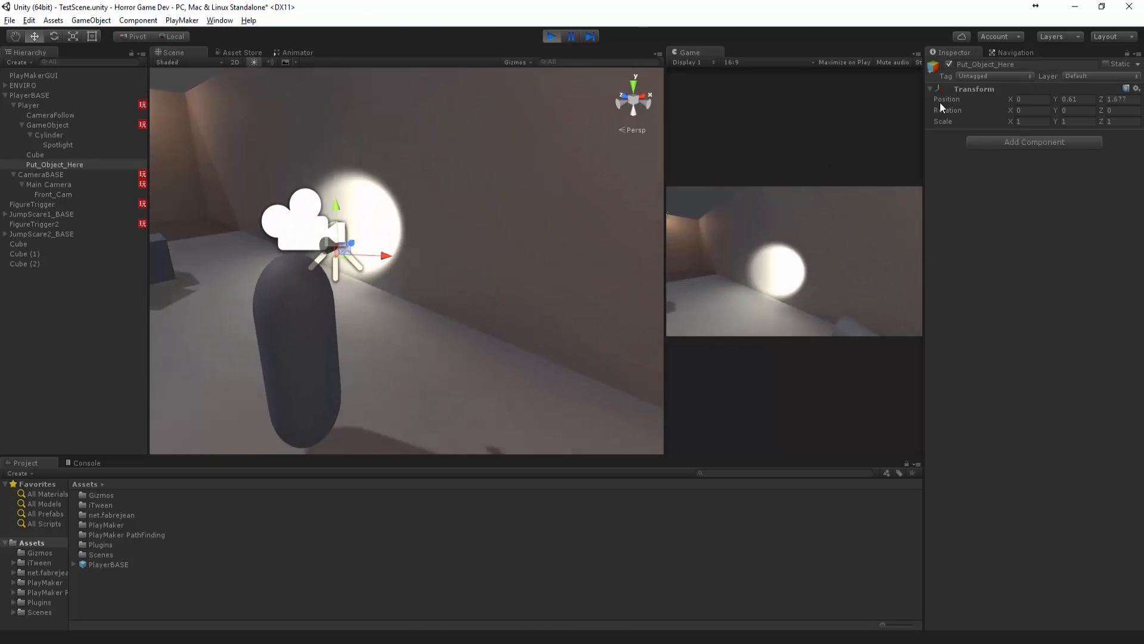
pyautogui.click(552, 35)
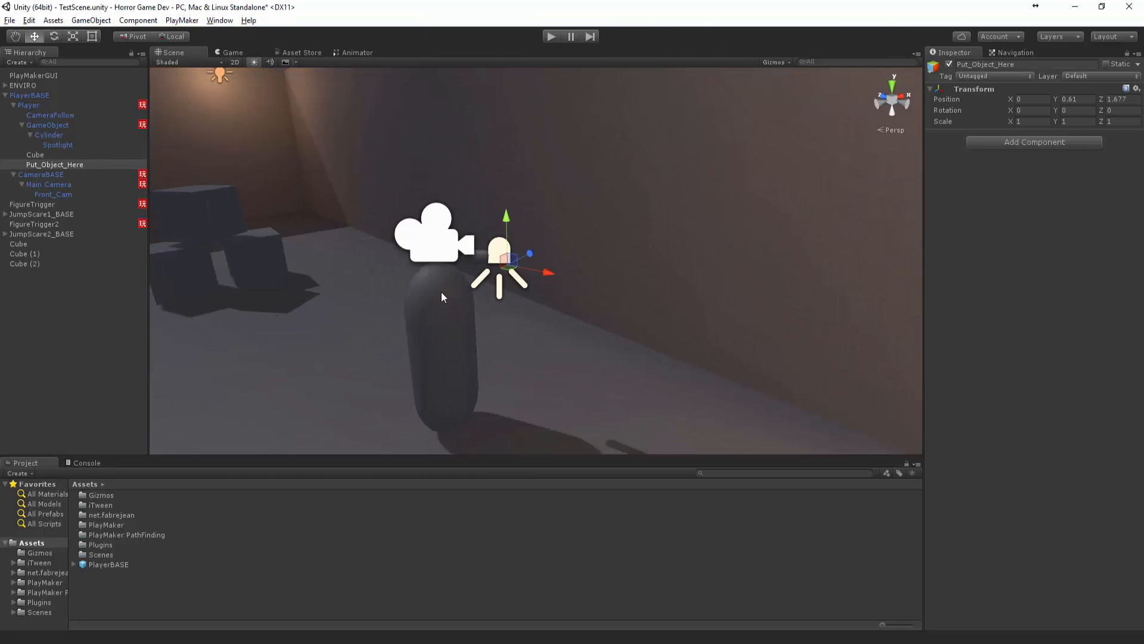
# Select the Player capsule to receive the ObjectHandler state machine.
pyautogui.click(29, 105)
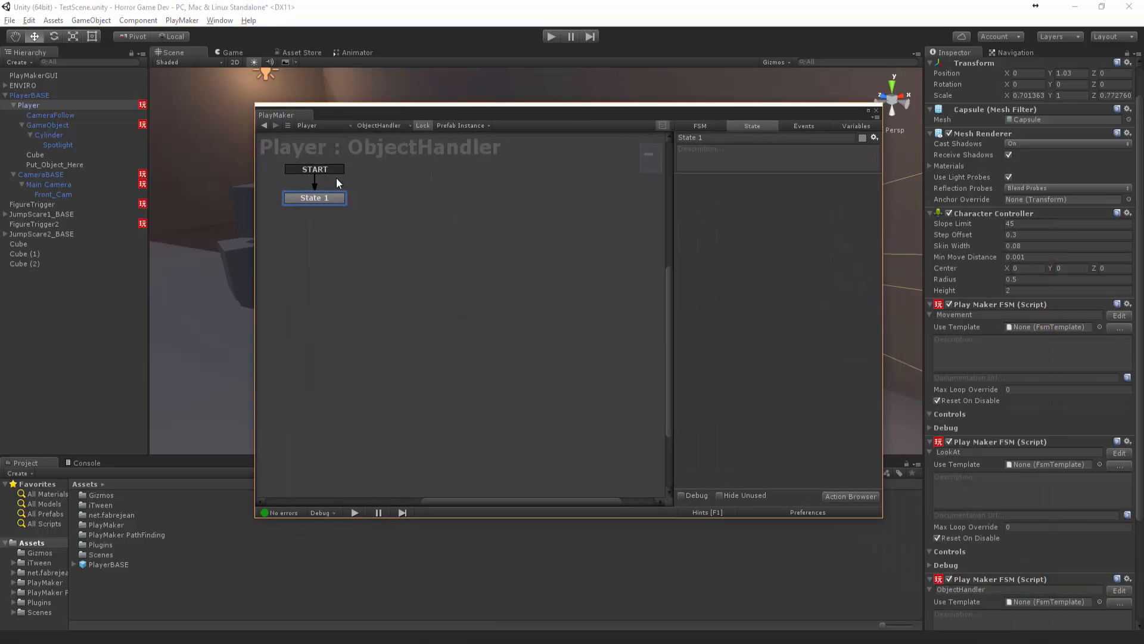
# Add a Find Closest action to State 1 filtered by the Pickable tag.
pyautogui.click(850, 496)
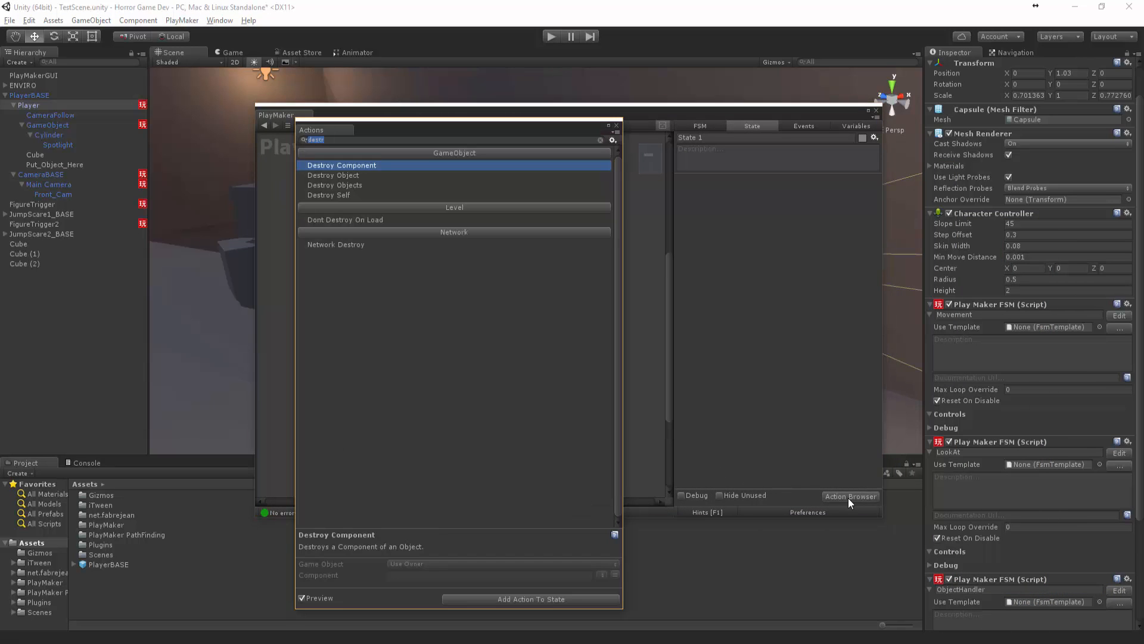
pyautogui.write('find a')
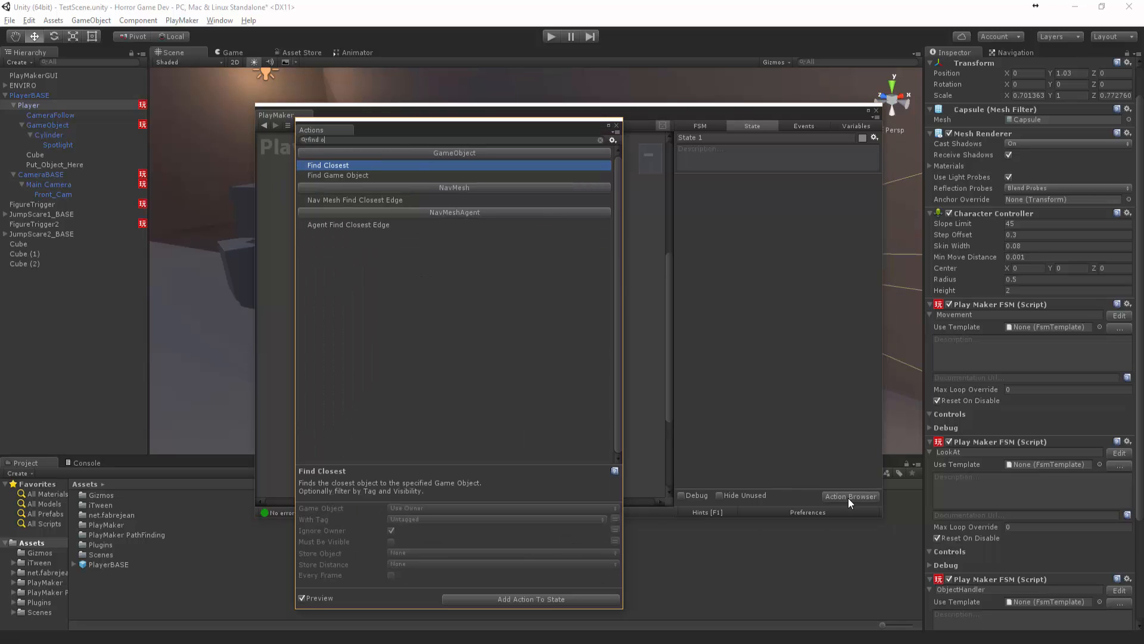
pyautogui.click(531, 598)
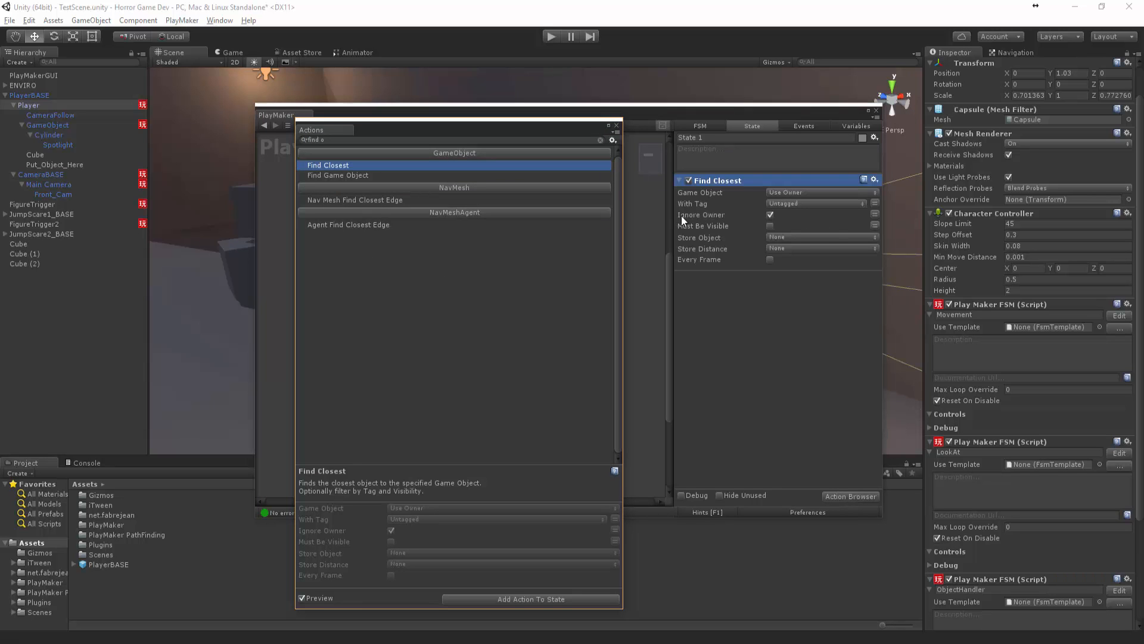
pyautogui.click(817, 202)
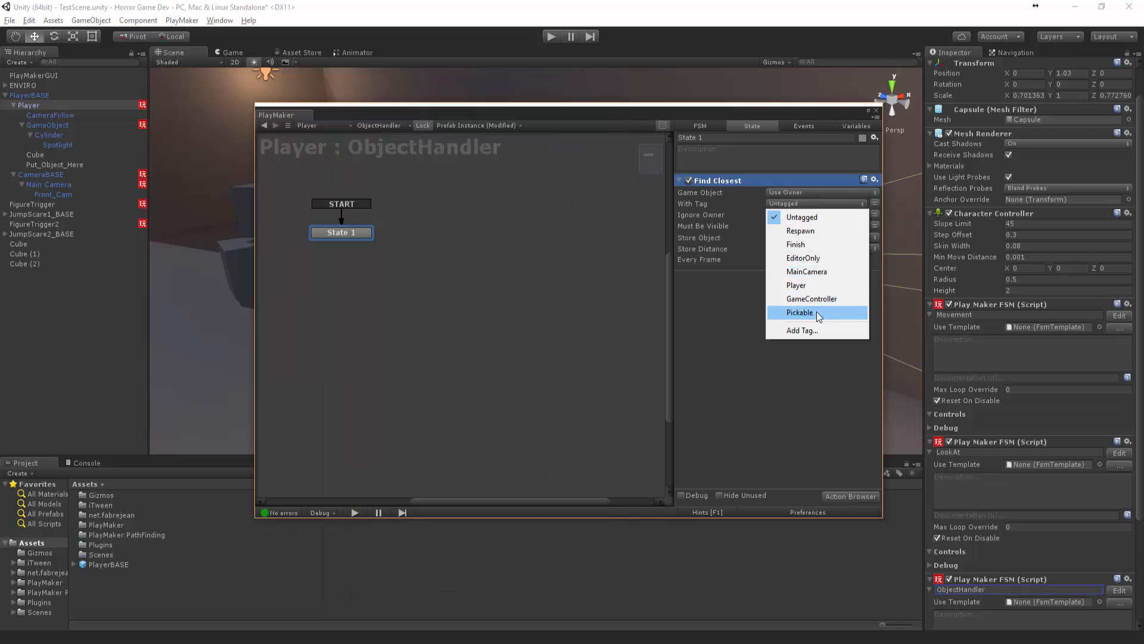
pyautogui.click(800, 312)
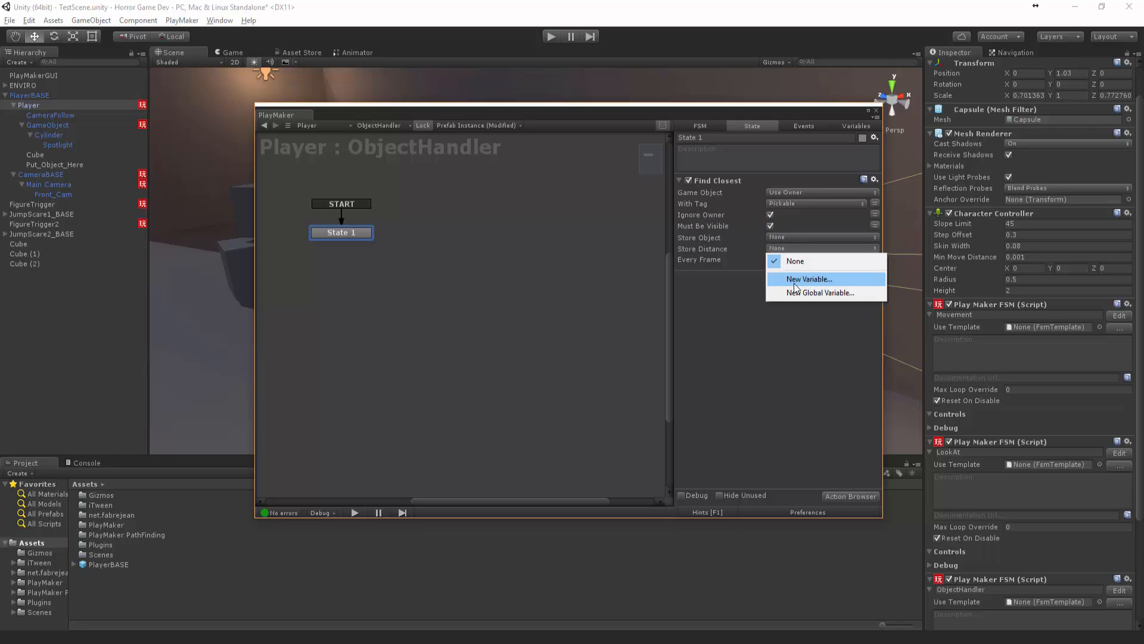
# Create Dis2Obj for the distance and OBJ_PICK for the found object.
pyautogui.click(808, 279)
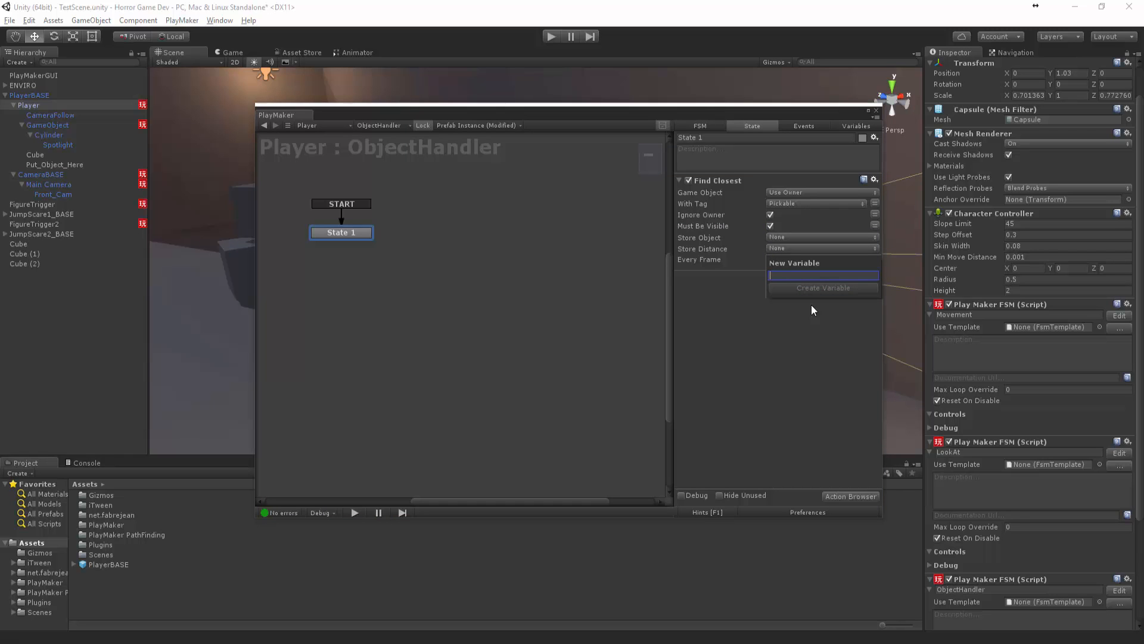
pyautogui.write('Dis2')
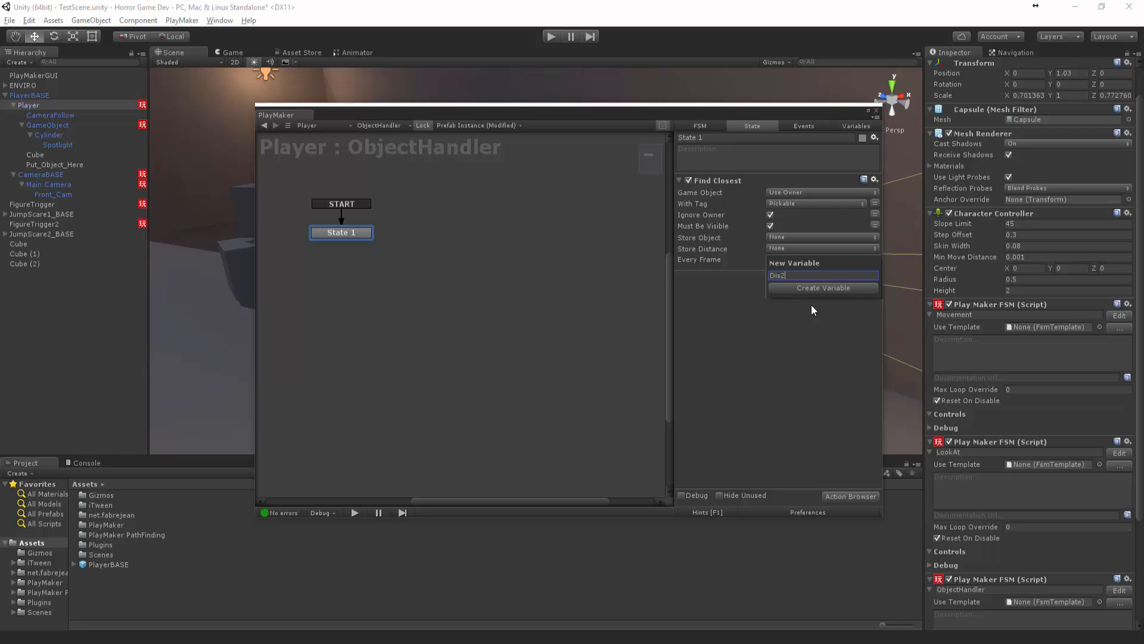
pyautogui.click(823, 287)
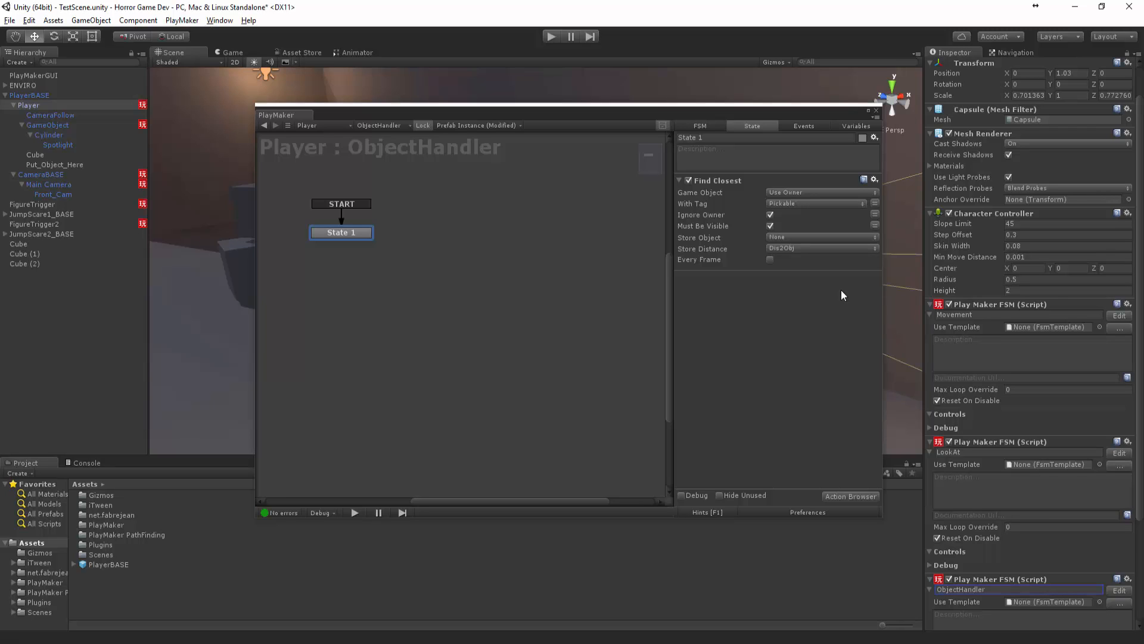
pyautogui.click(823, 237)
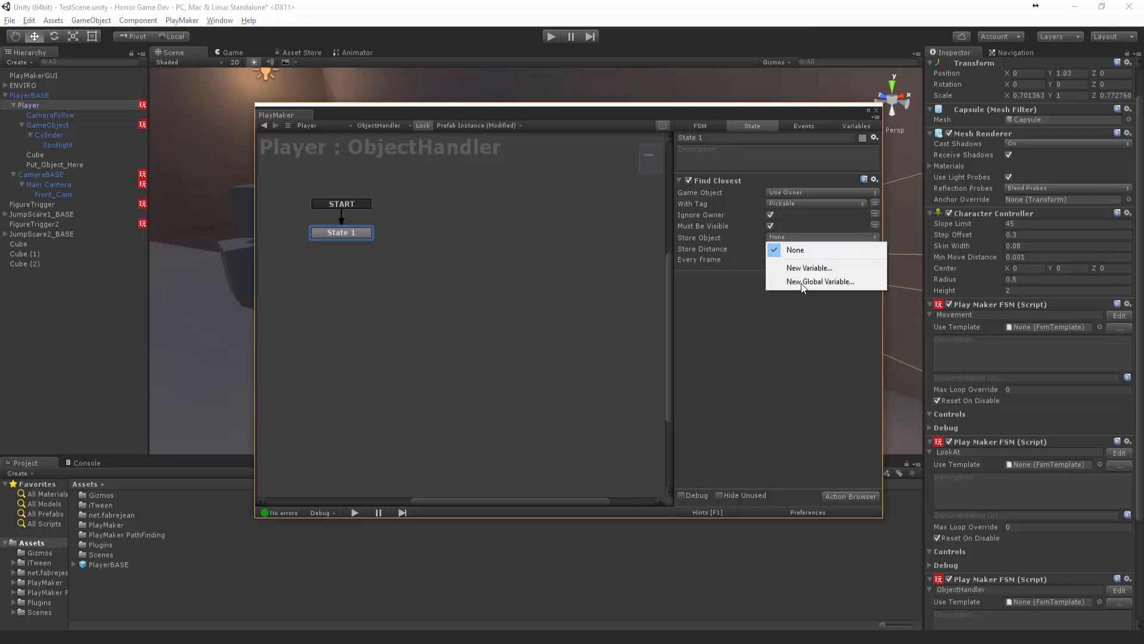
pyautogui.click(808, 268)
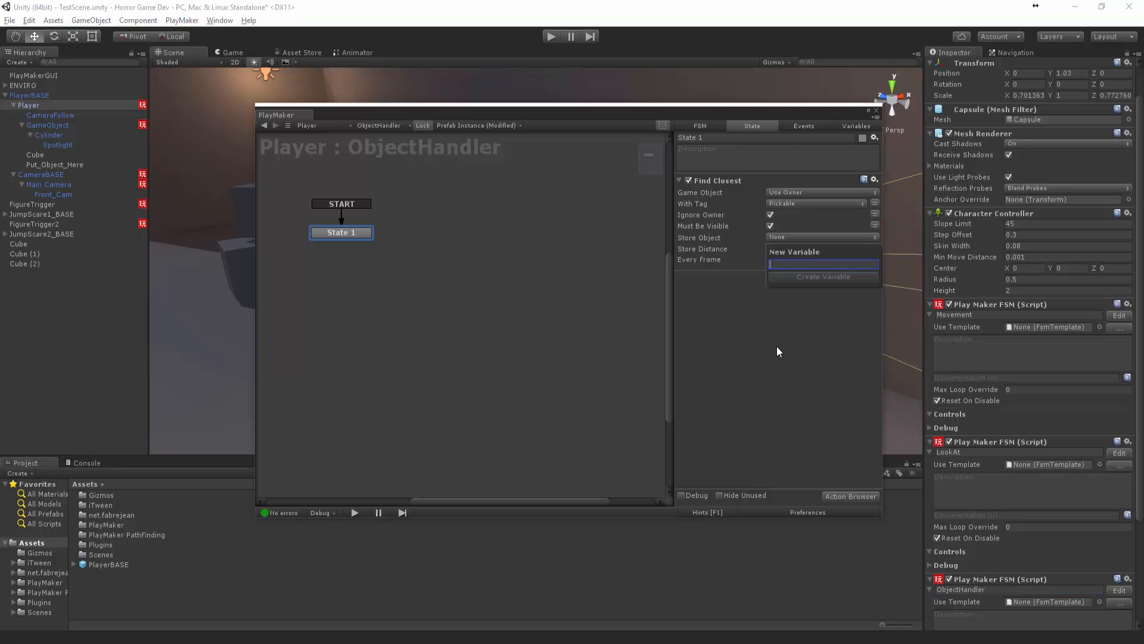
pyautogui.write('OBJ_PICK')
pyautogui.click(823, 249)
pyautogui.write('Dis2Obj')
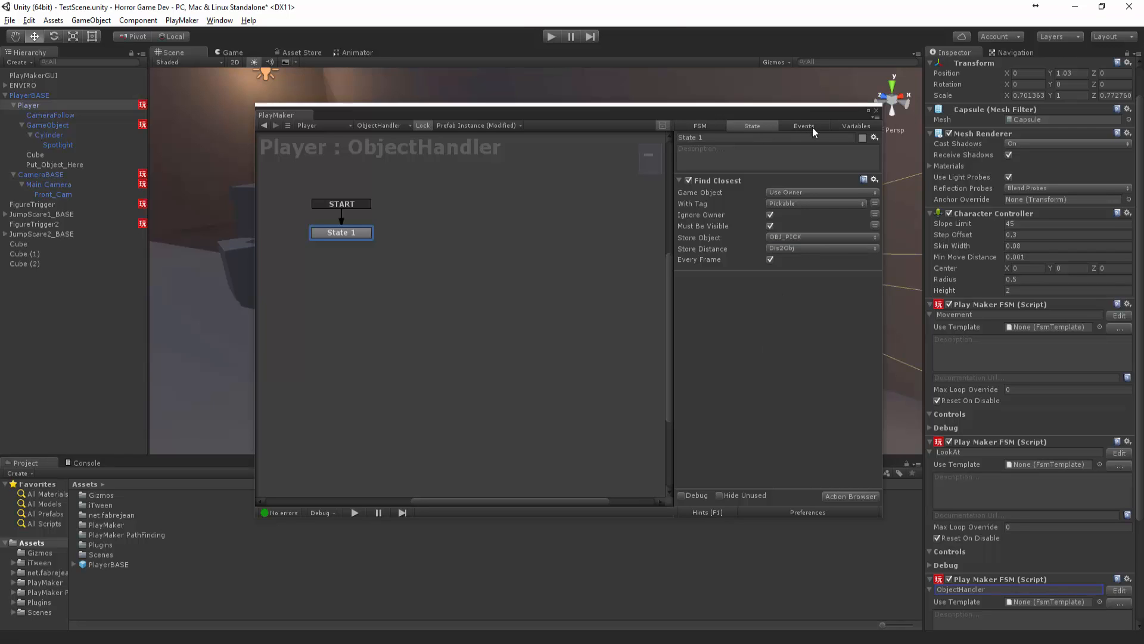
# Select Dis2Obj in the Variables tab and tick its Inspector option.
pyautogui.click(855, 126)
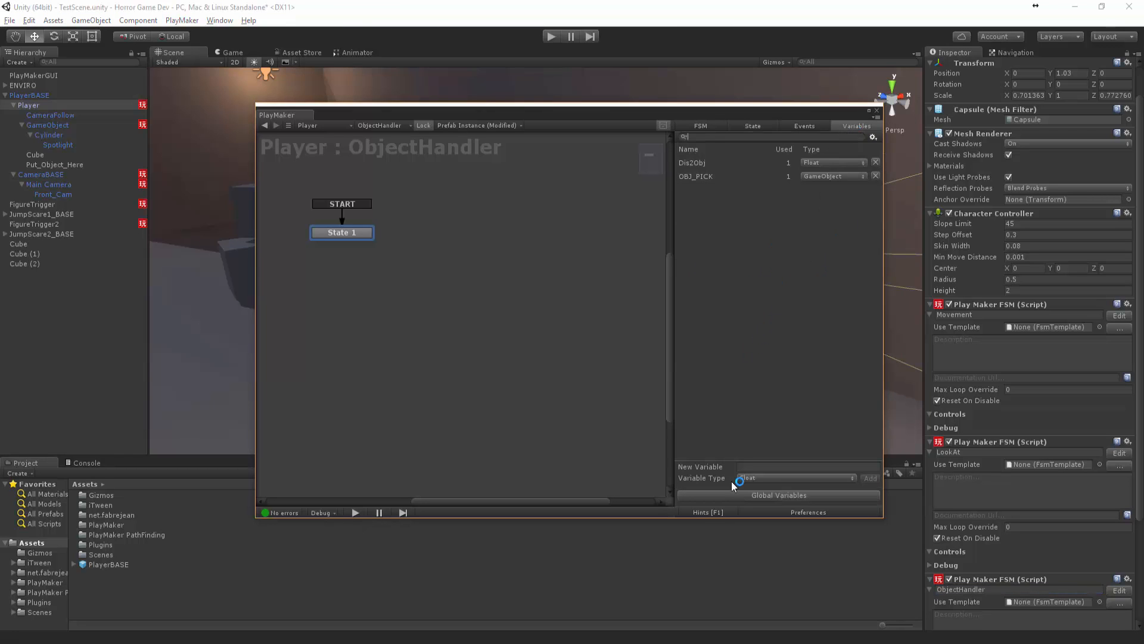
pyautogui.click(692, 162)
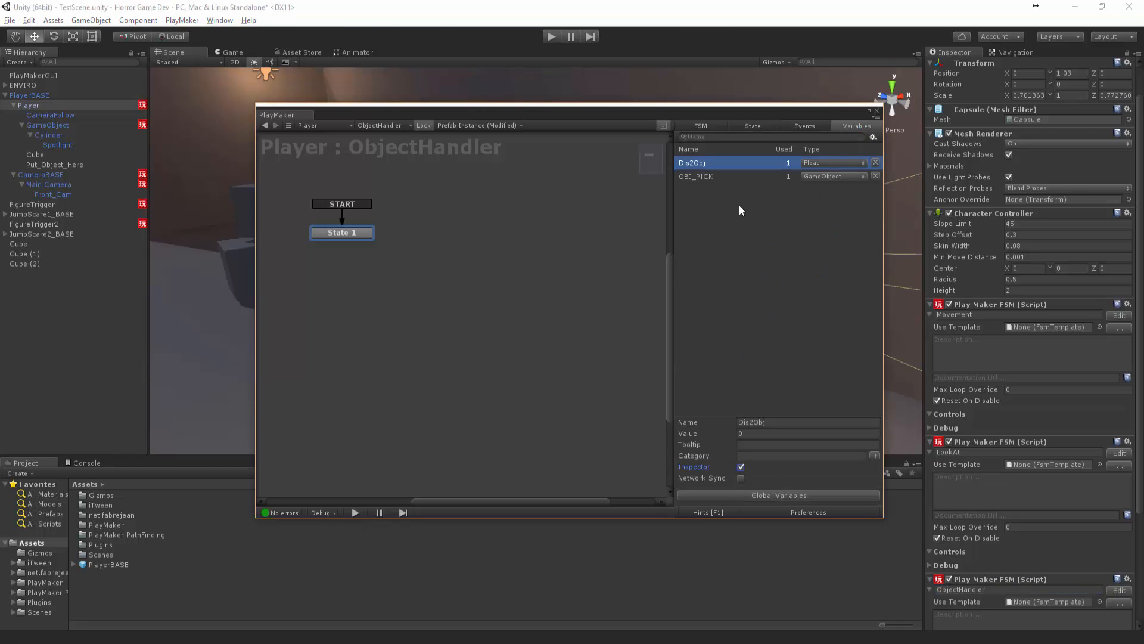
pyautogui.click(695, 176)
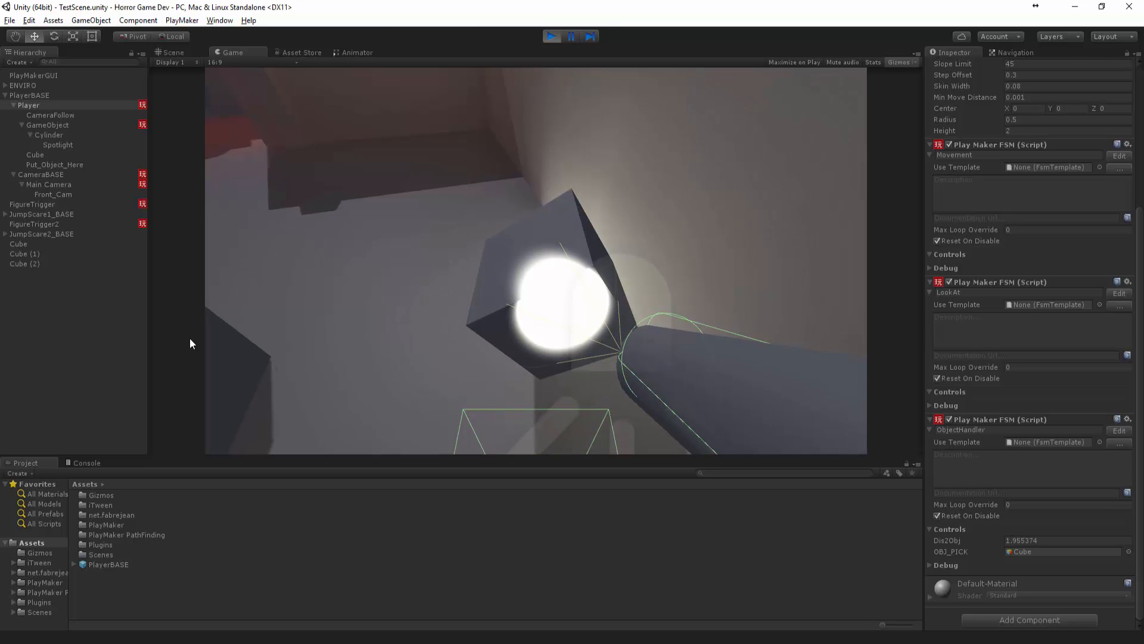
# Stop the running play test.
pyautogui.click(172, 52)
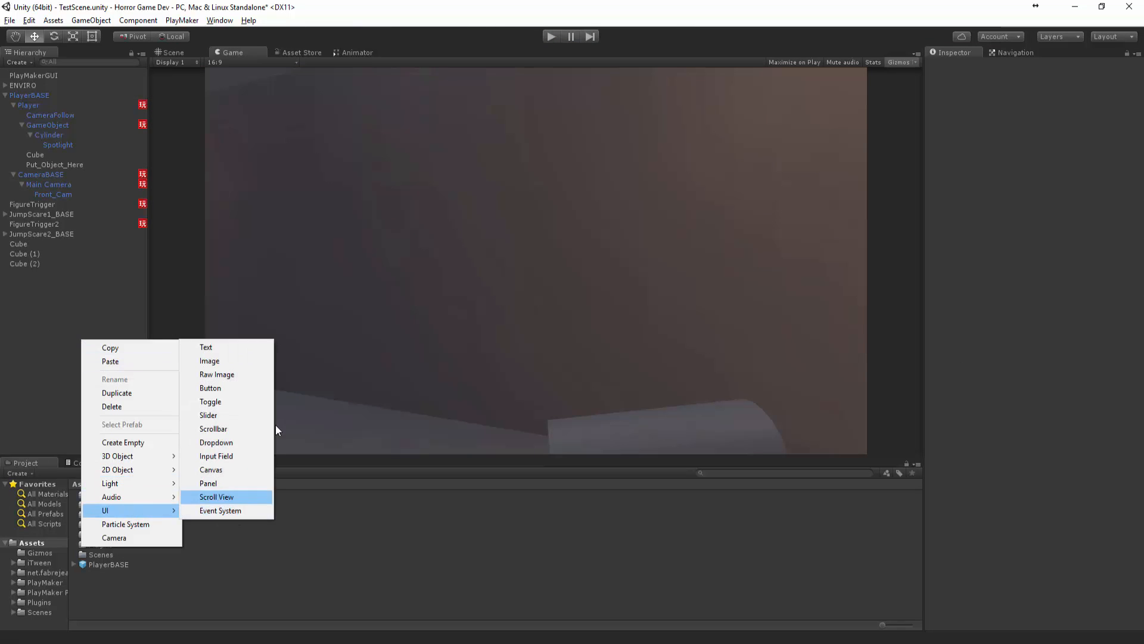
# Add a UI Text and set its Canvas to scale with a 1920×1080 screen, width match 0.
pyautogui.click(205, 347)
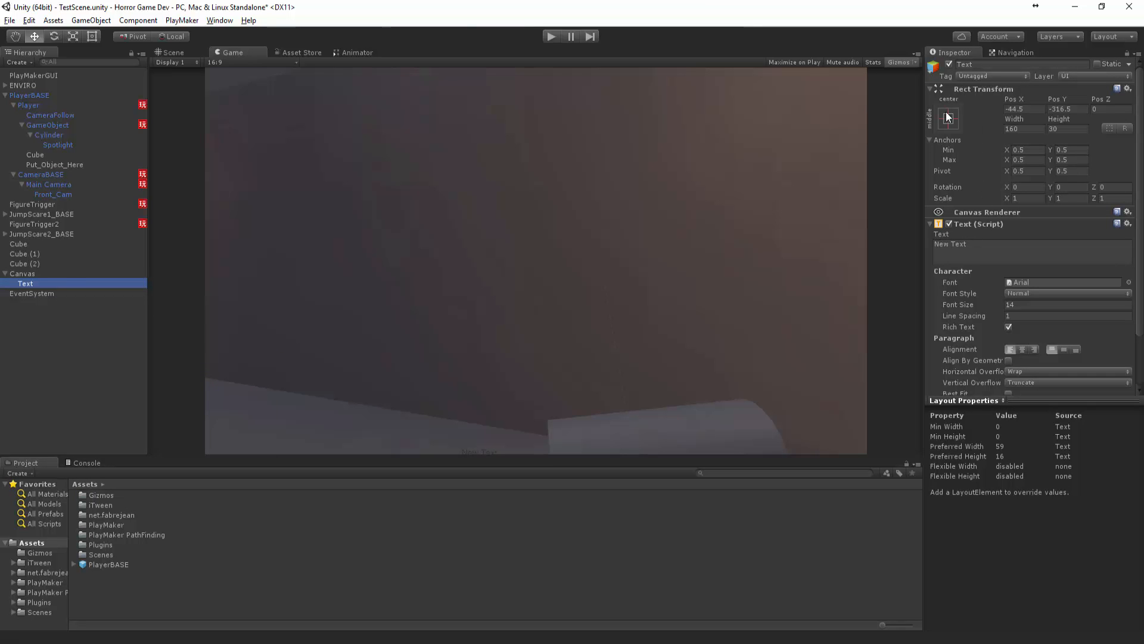
pyautogui.click(23, 273)
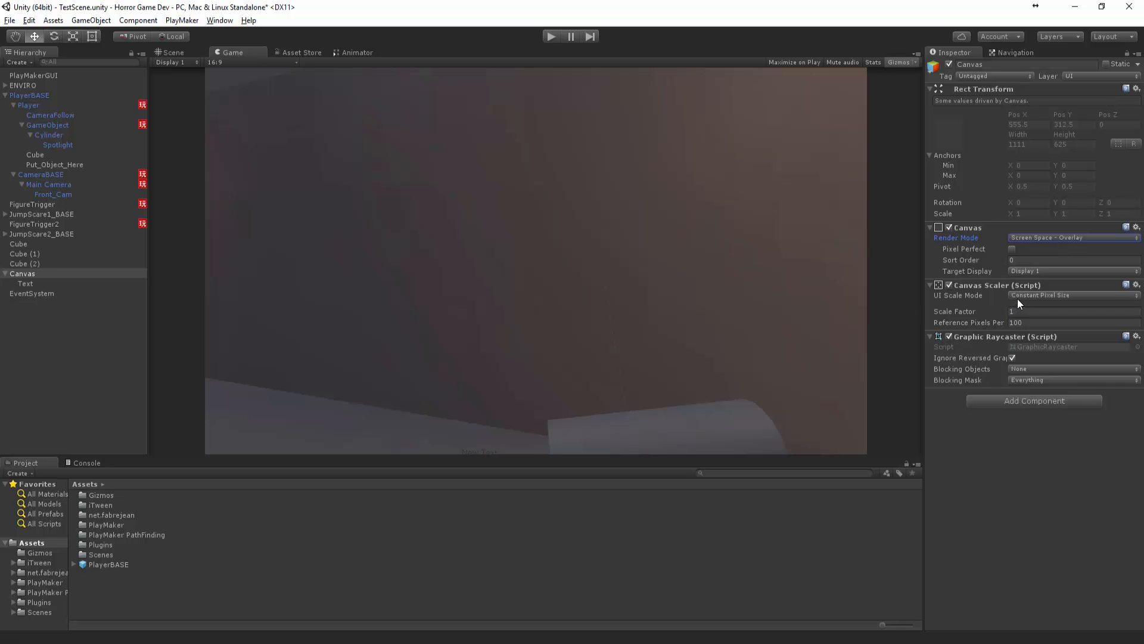
pyautogui.click(1072, 295)
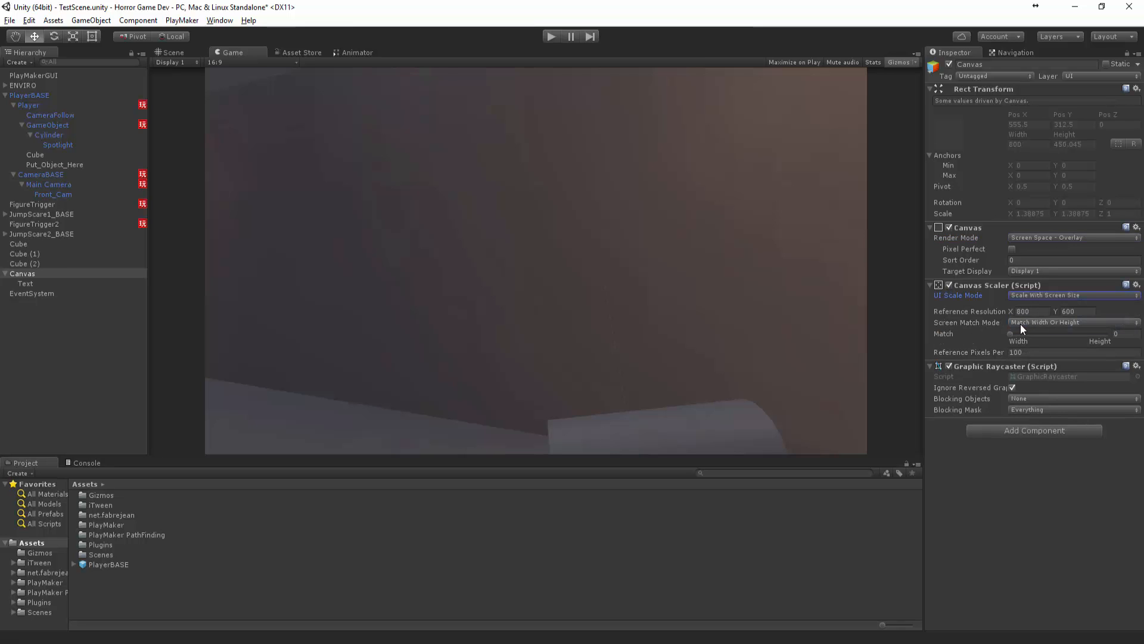
pyautogui.moveTo(922, 335)
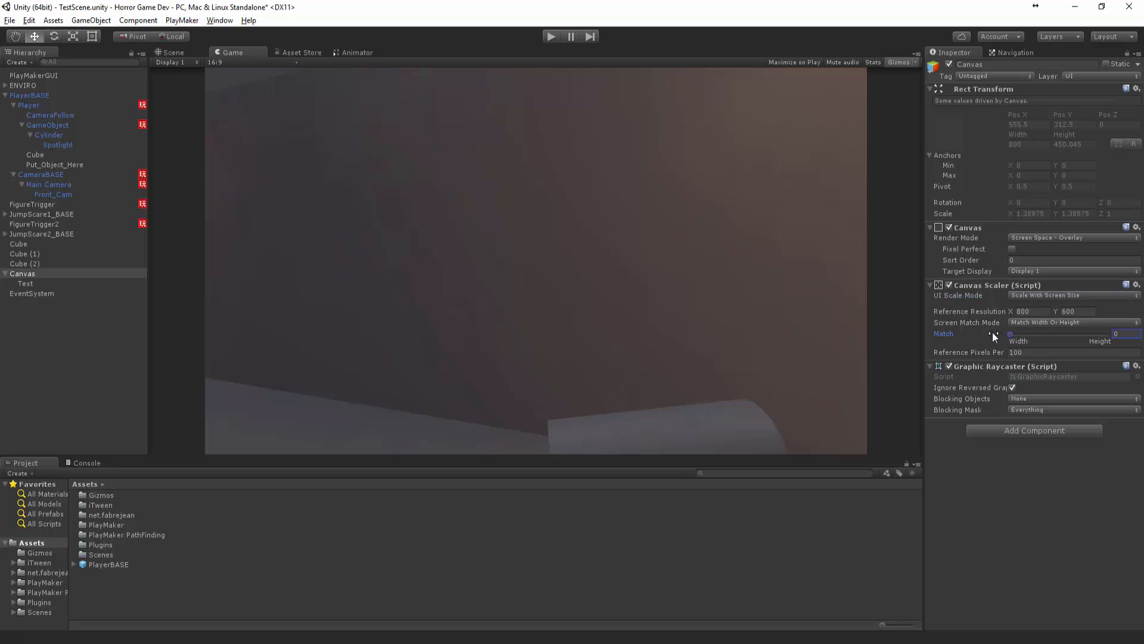
pyautogui.moveTo(896, 334)
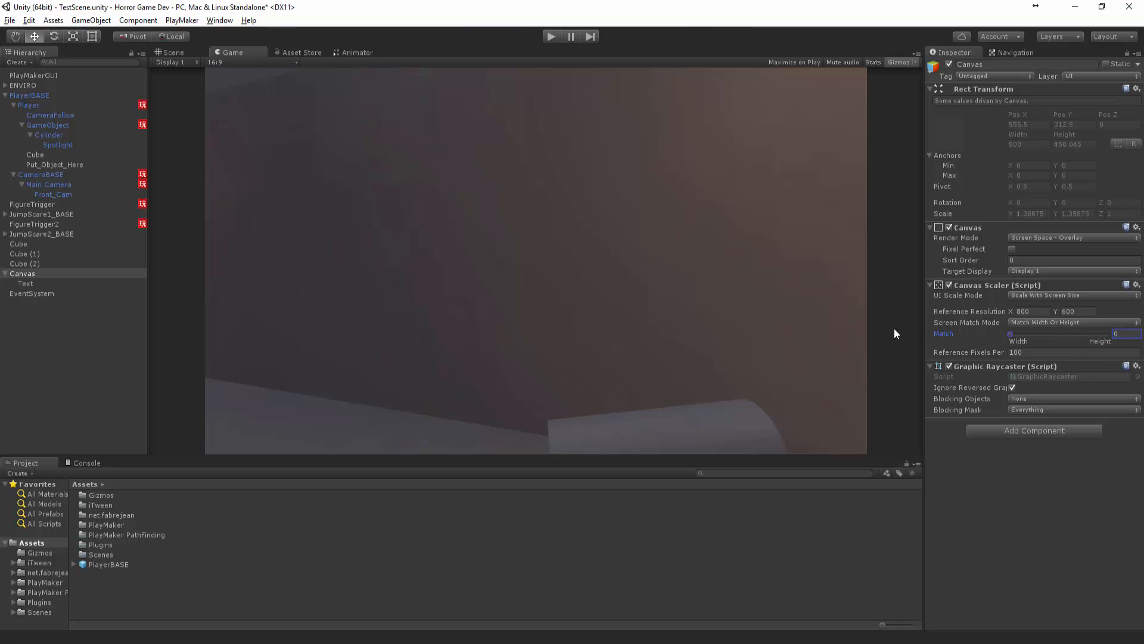
pyautogui.click(1029, 311)
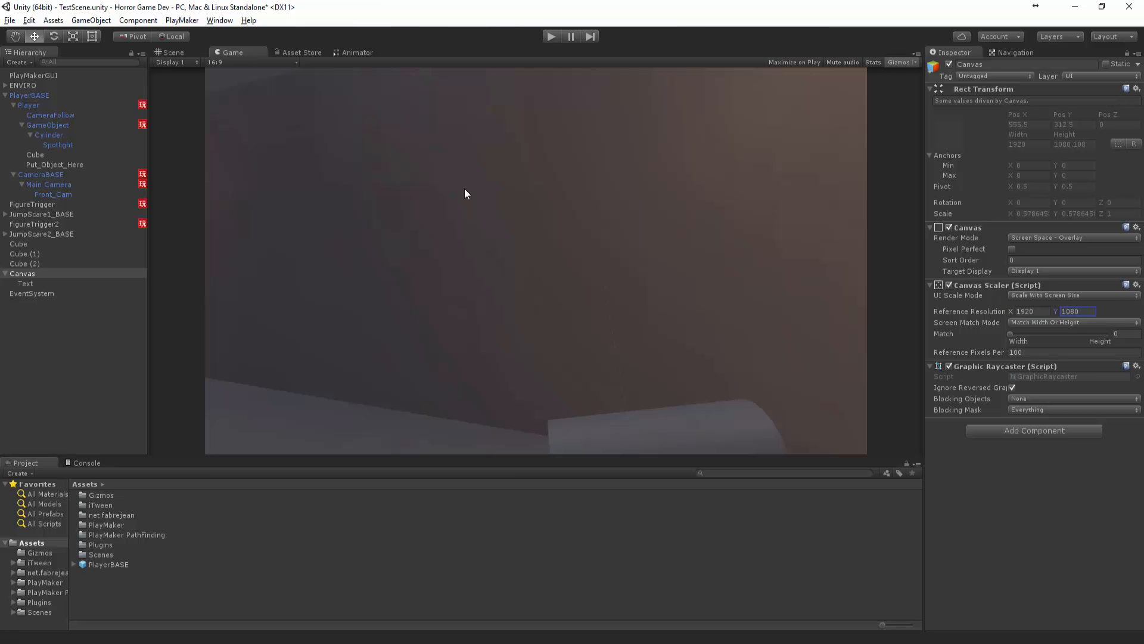
pyautogui.click(174, 52)
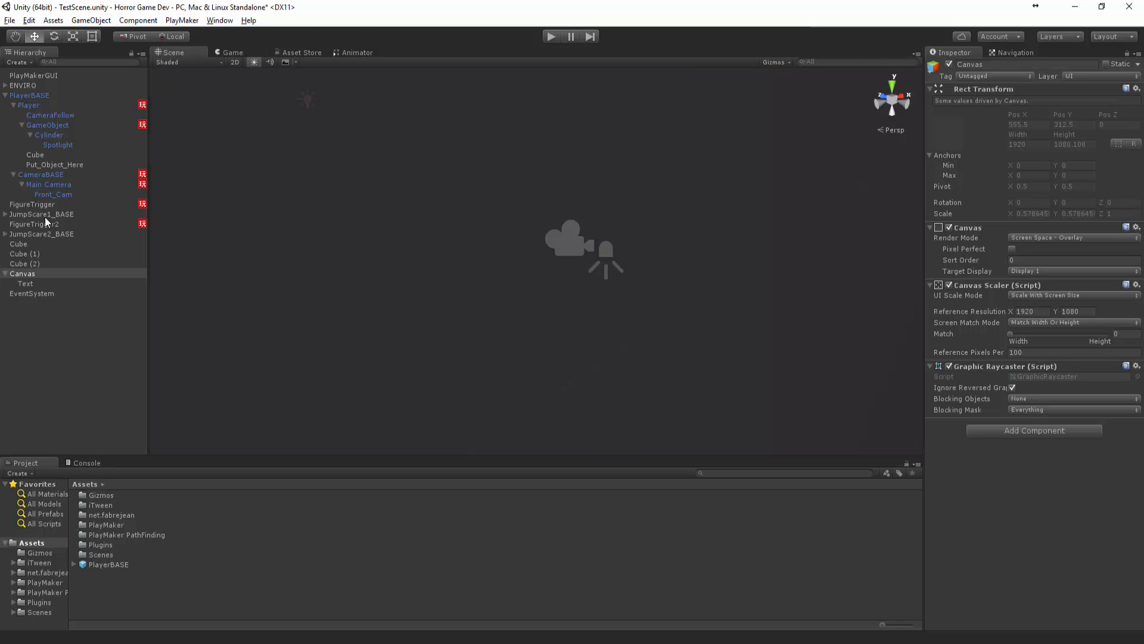
# Make the Text white with font size 141 and overflow enabled, previewed in Game view.
pyautogui.click(25, 283)
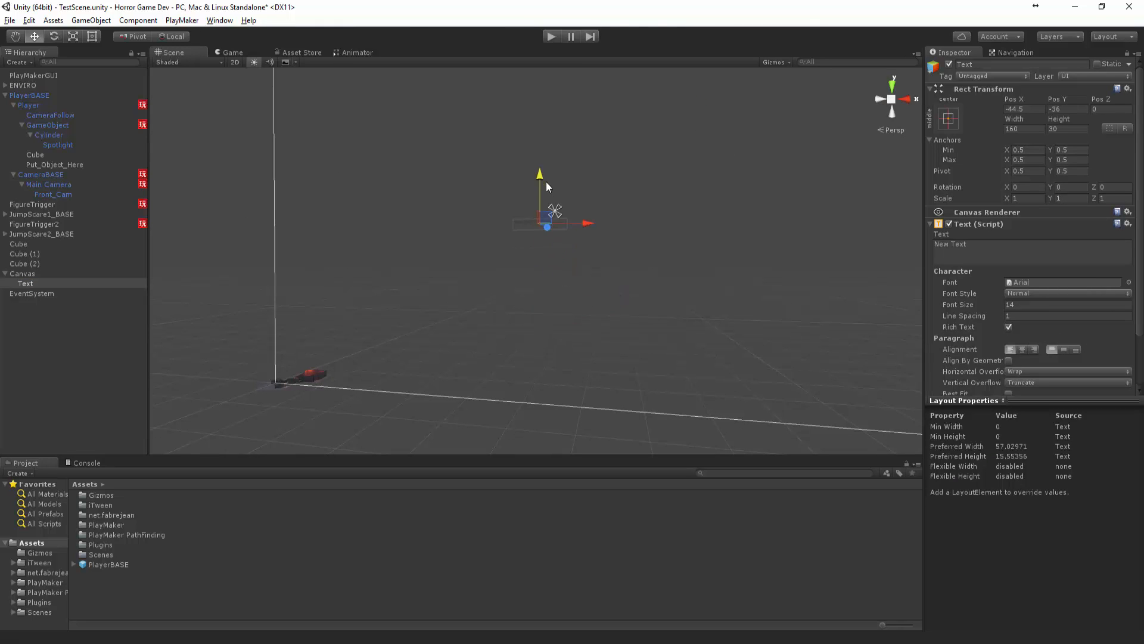
pyautogui.click(1064, 341)
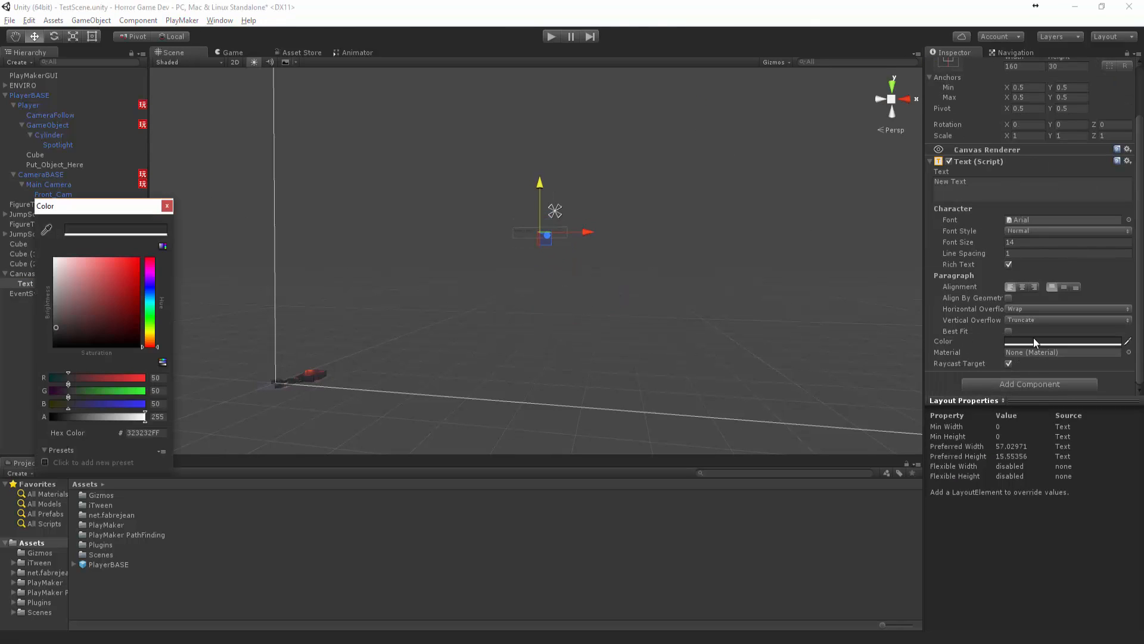
pyautogui.click(166, 205)
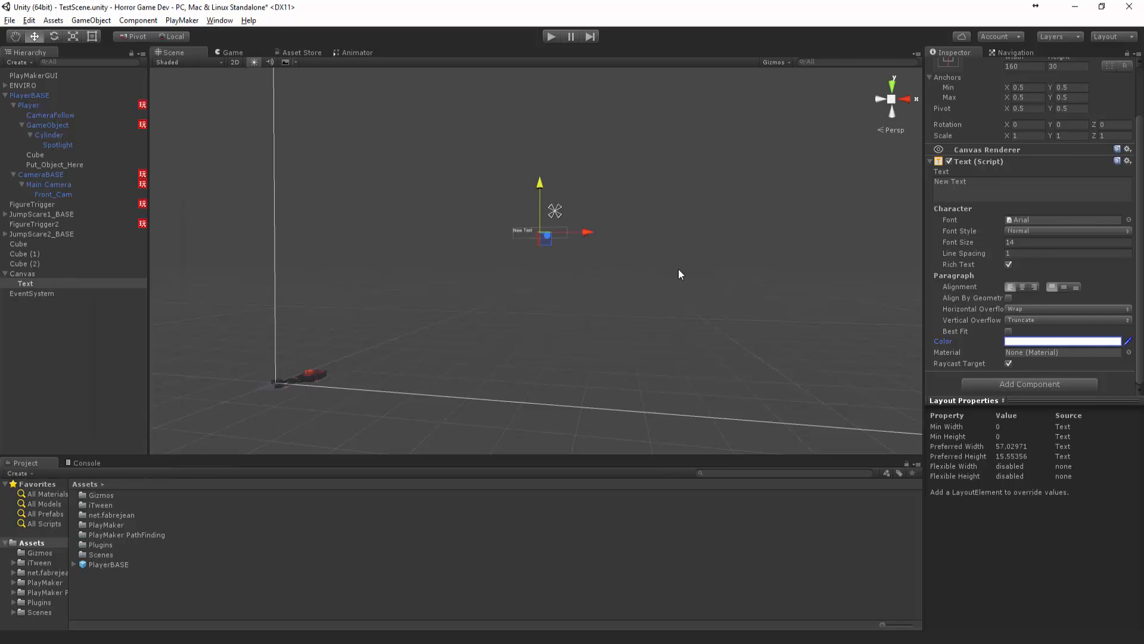
pyautogui.click(232, 52)
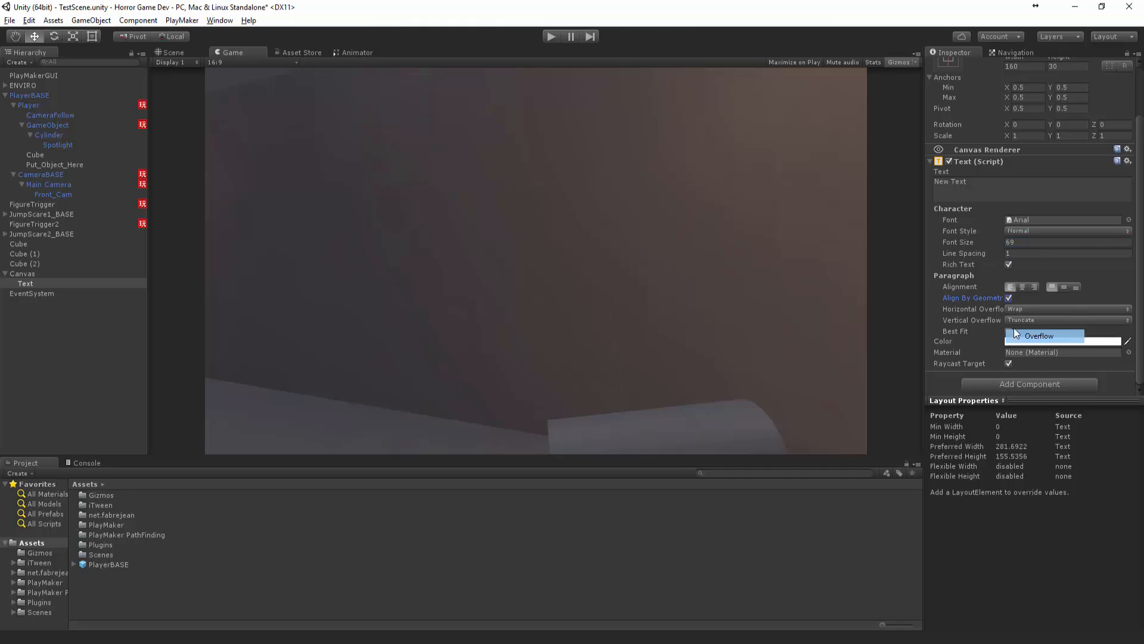
pyautogui.click(1038, 336)
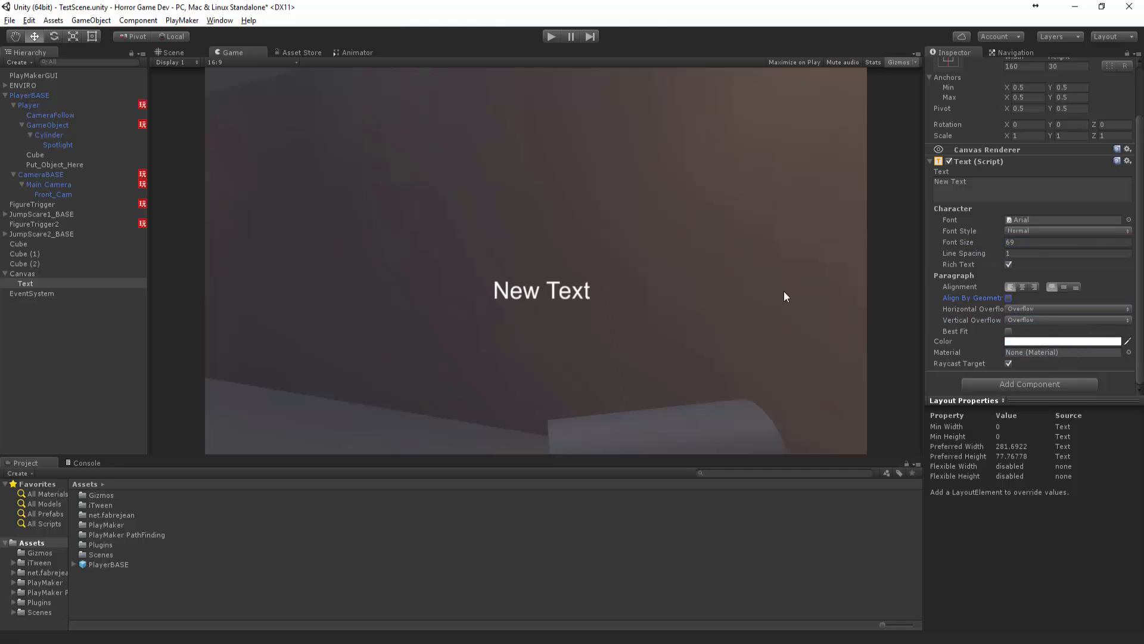
pyautogui.write('141')
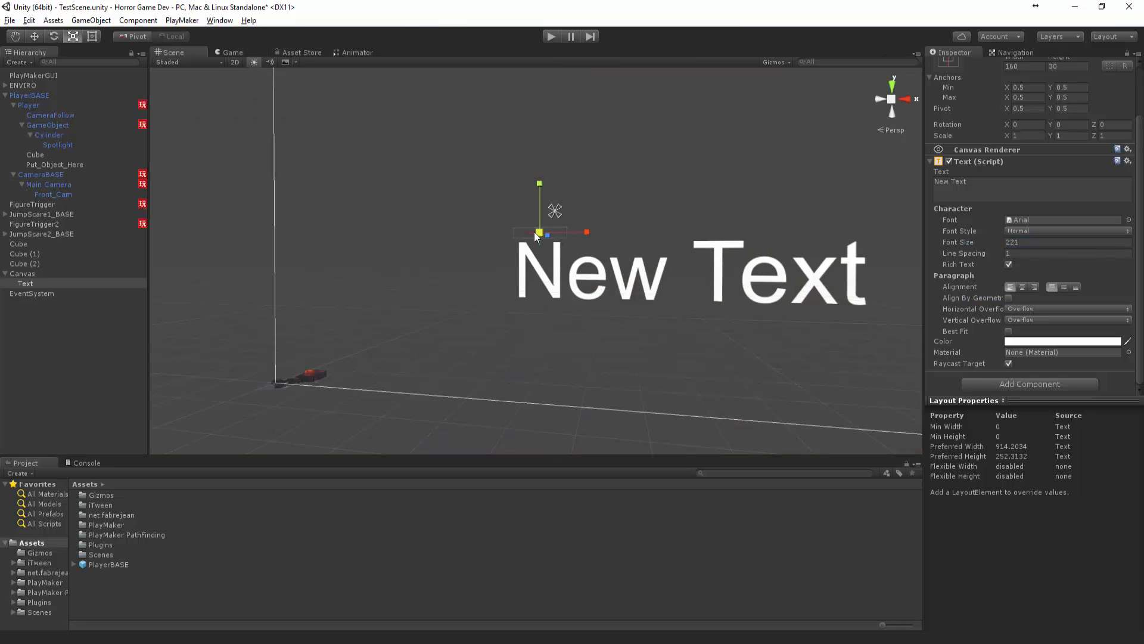
pyautogui.click(233, 52)
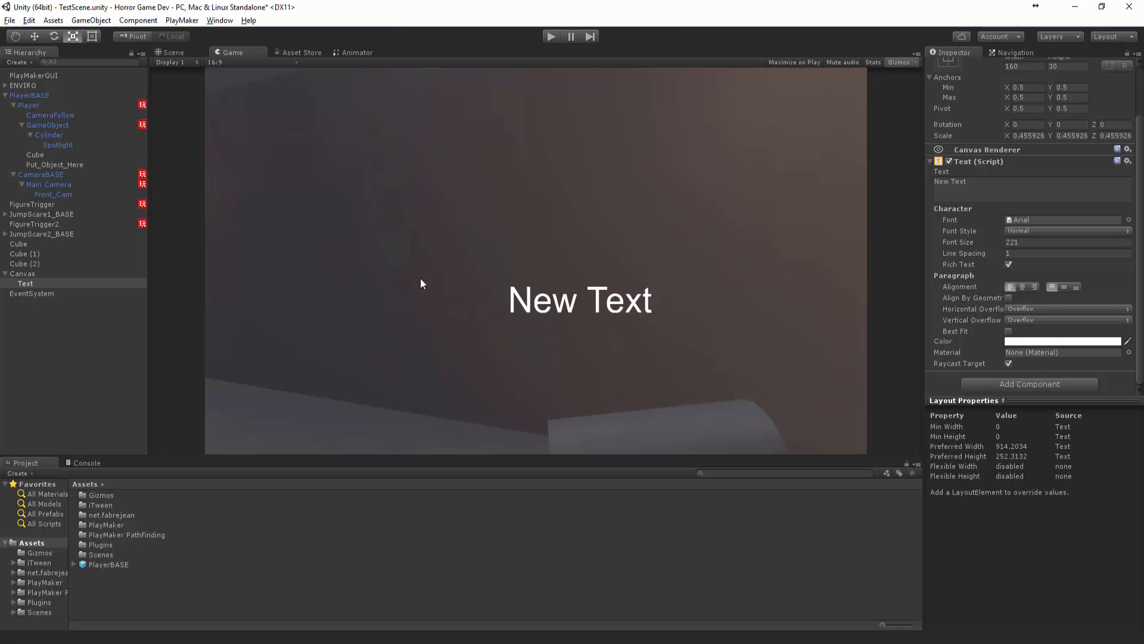
# Enter 'Press [F] to Pick-Up' as the label text and show the Game view.
pyautogui.write('P')
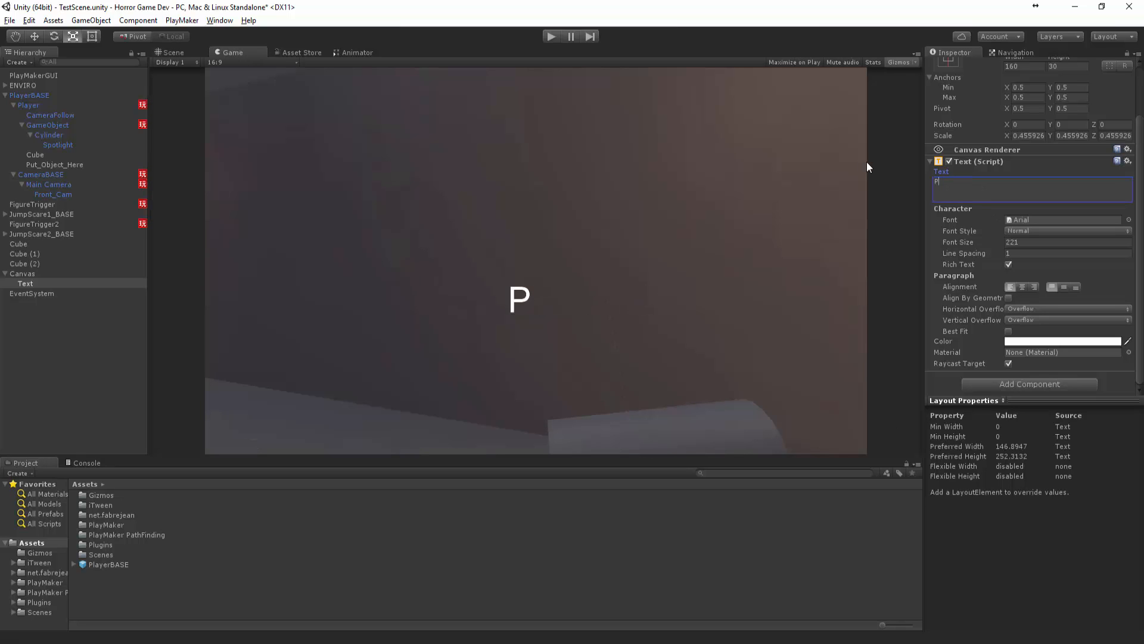
pyautogui.write('ress')
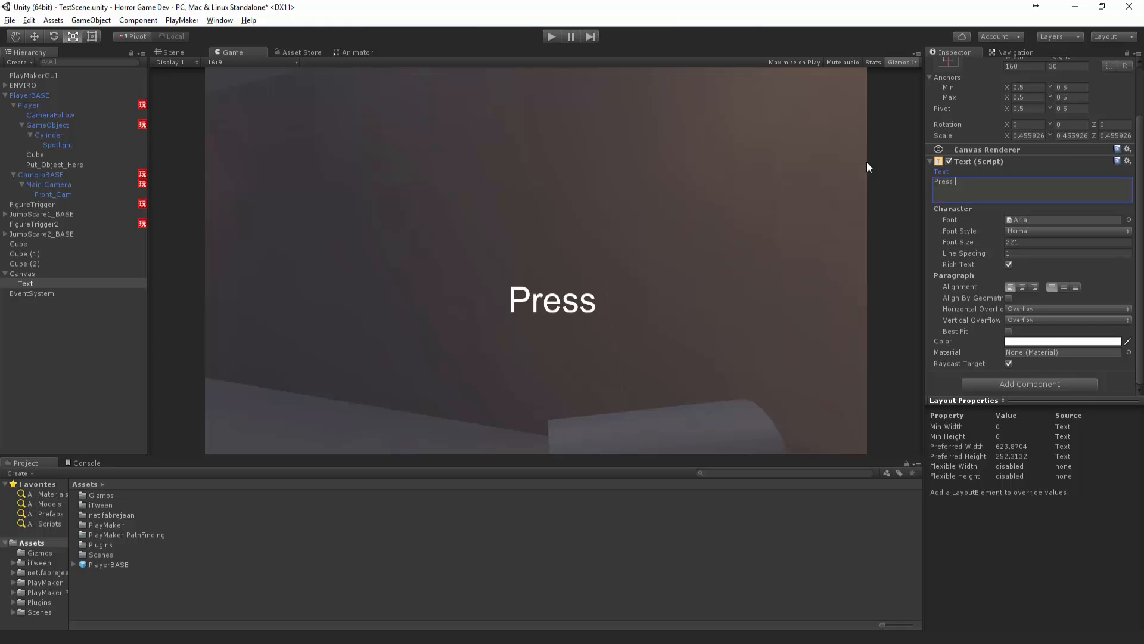
pyautogui.write('[F')
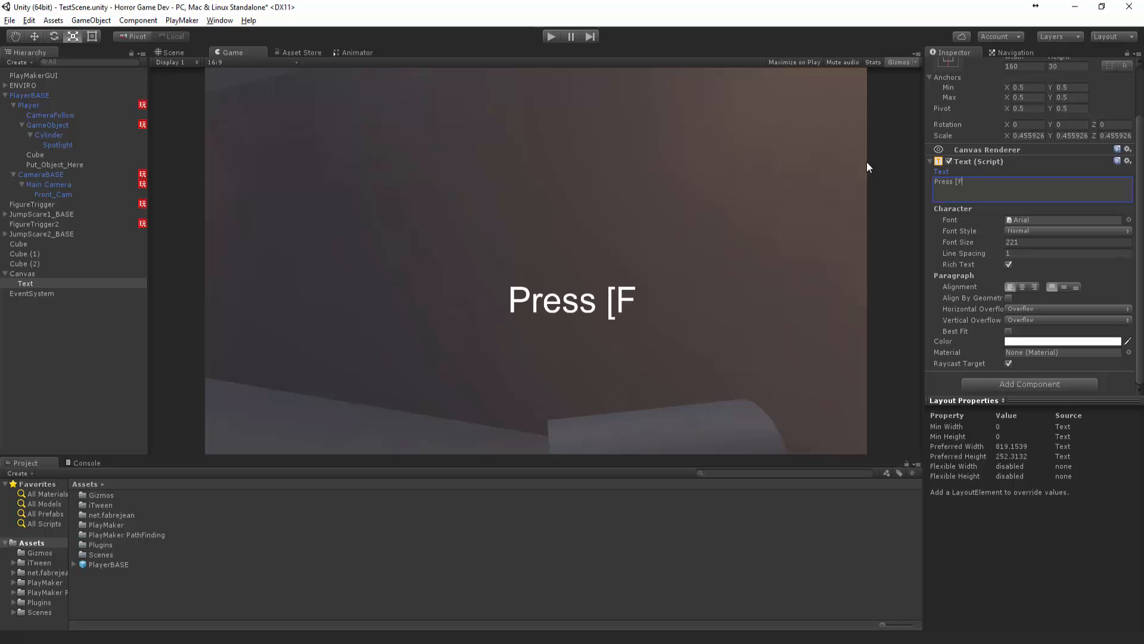
pyautogui.write('] to')
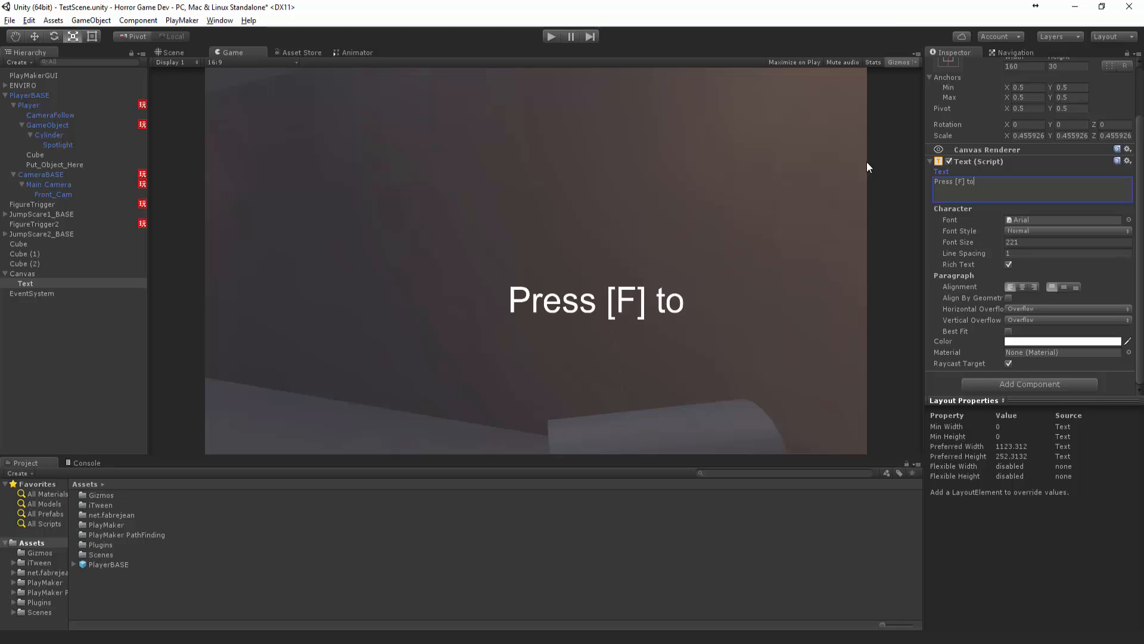
pyautogui.write('Pick')
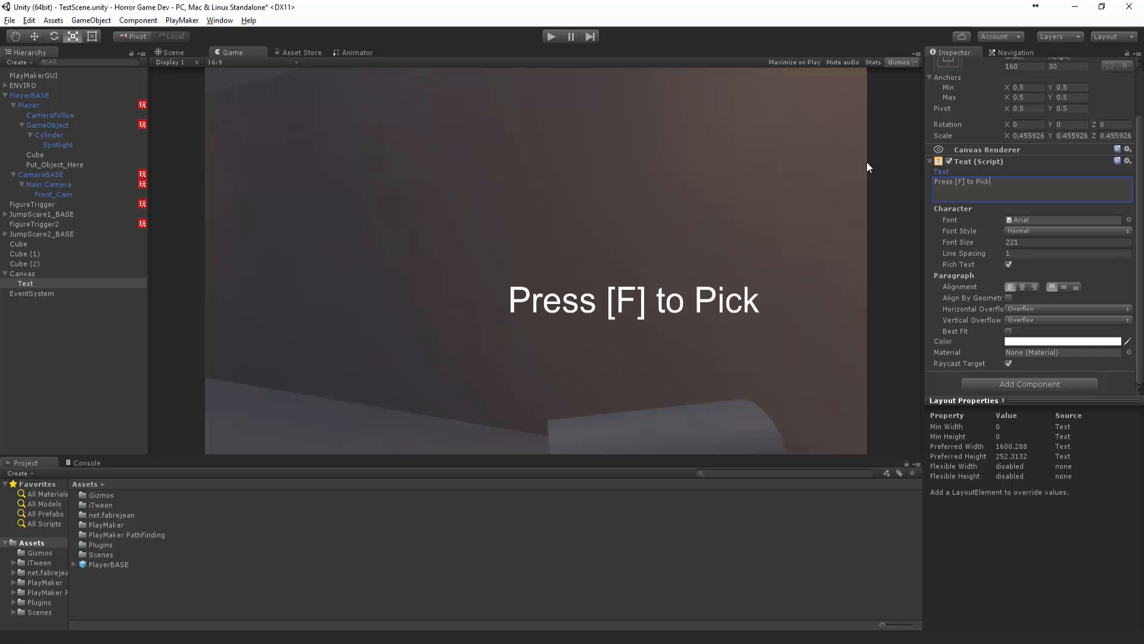
pyautogui.write('-Up')
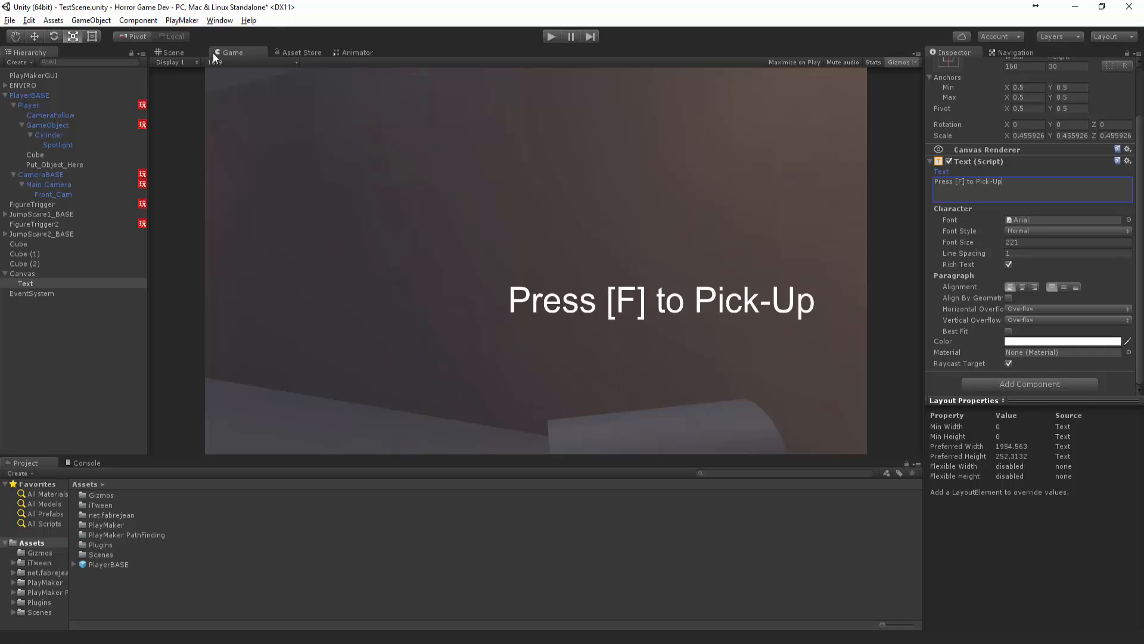
pyautogui.click(173, 52)
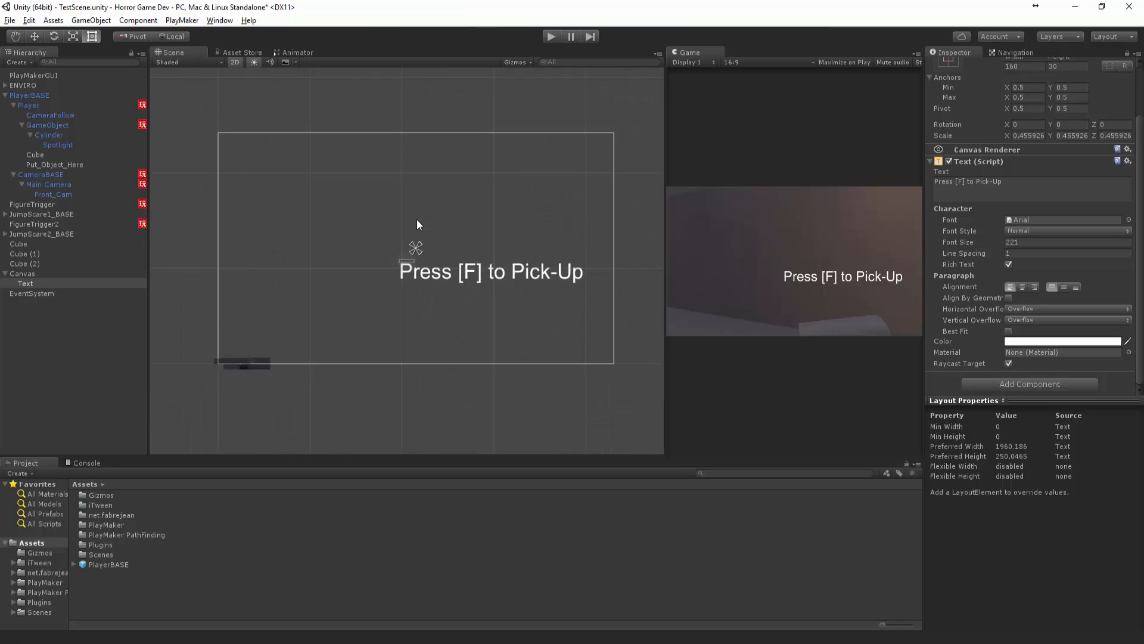
# Drag the Text object slightly left and then downward on the canvas.
pyautogui.click(22, 273)
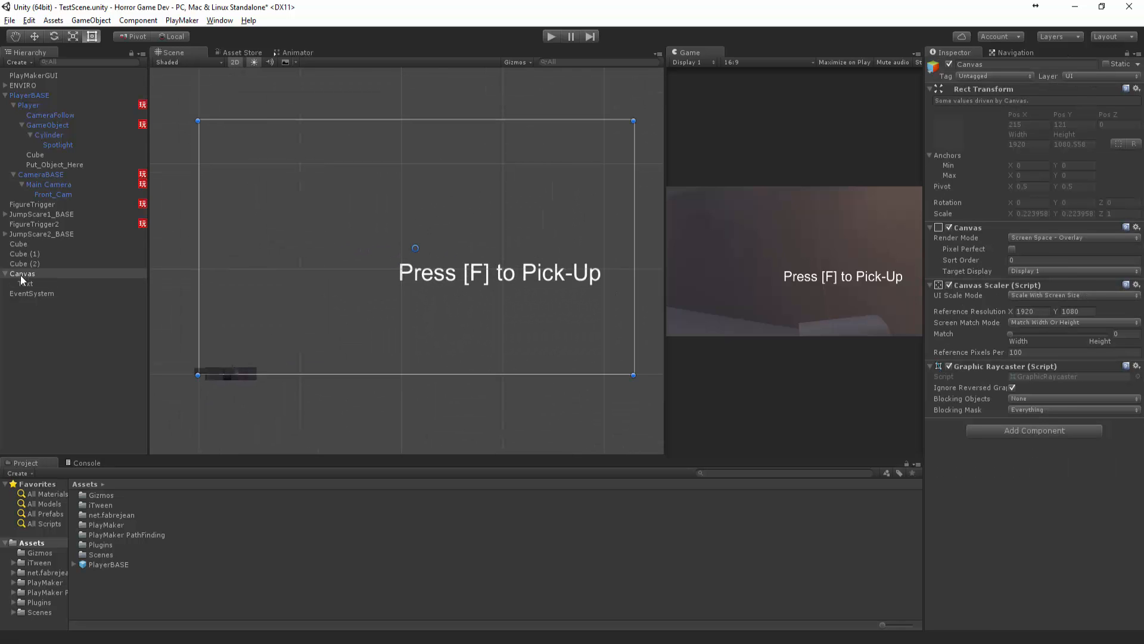
pyautogui.click(25, 283)
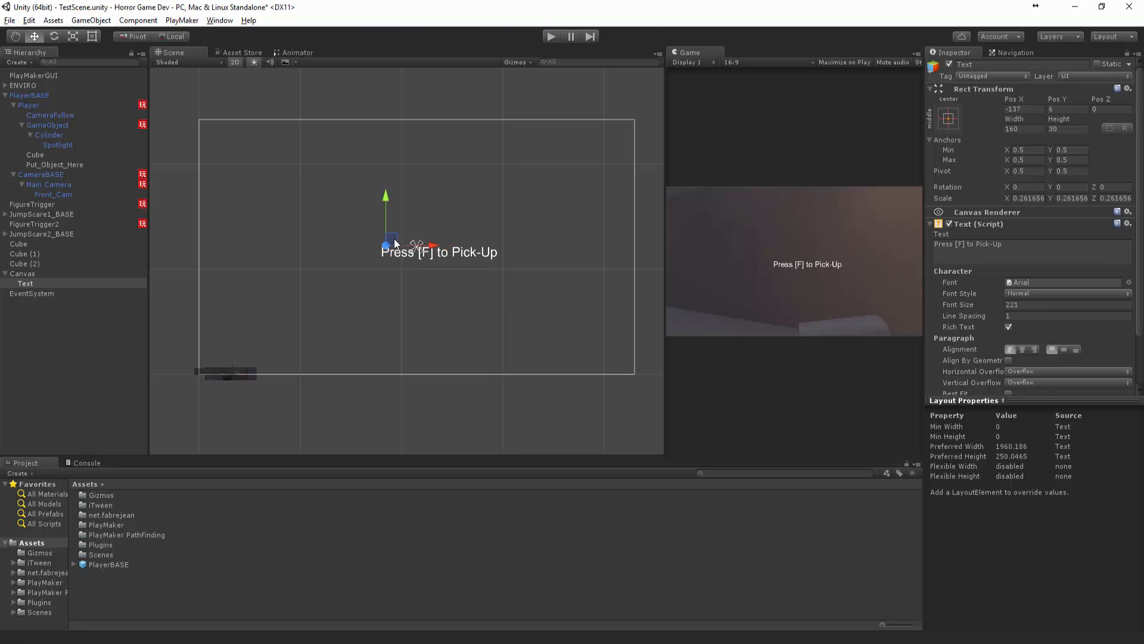
pyautogui.moveTo(394, 244); pyautogui.dragTo(369, 244)
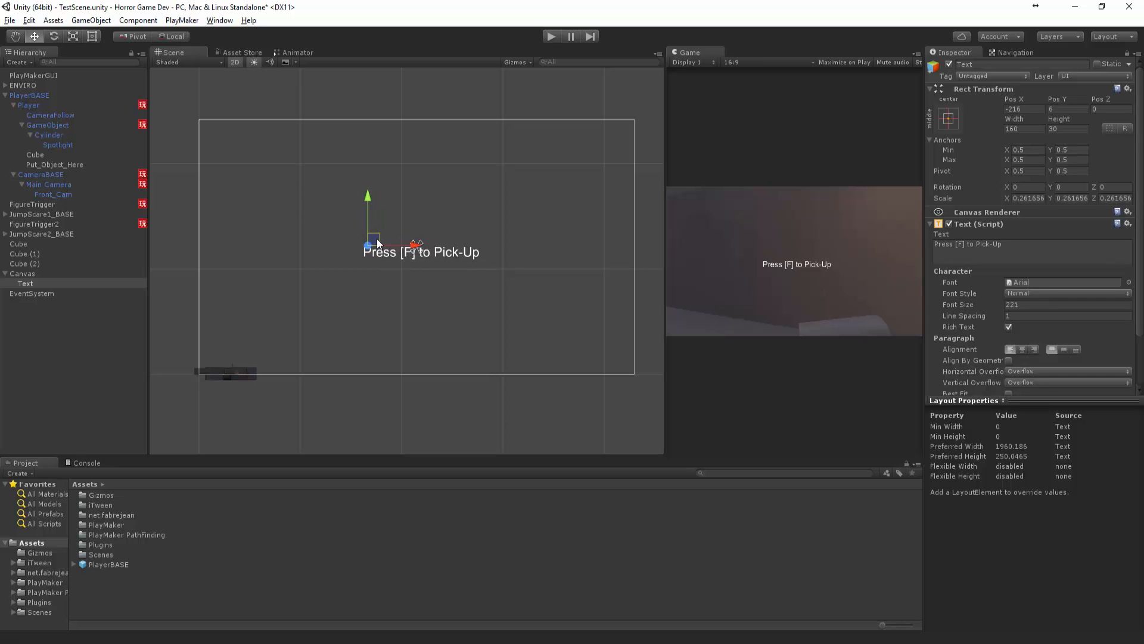
pyautogui.moveTo(367, 241); pyautogui.dragTo(372, 269)
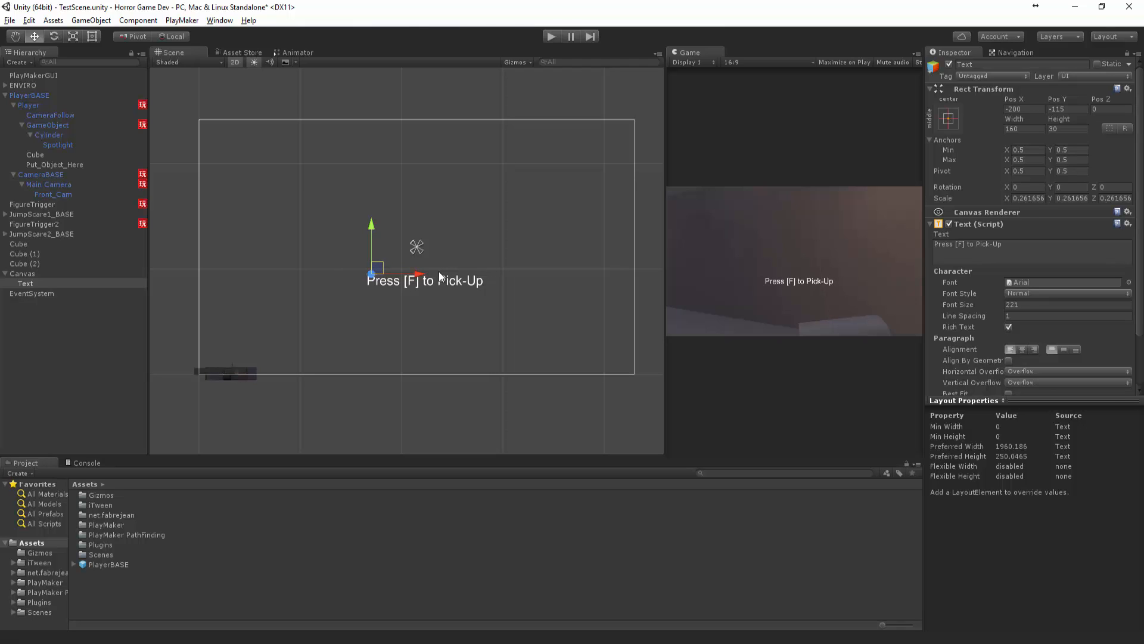
pyautogui.moveTo(411, 281)
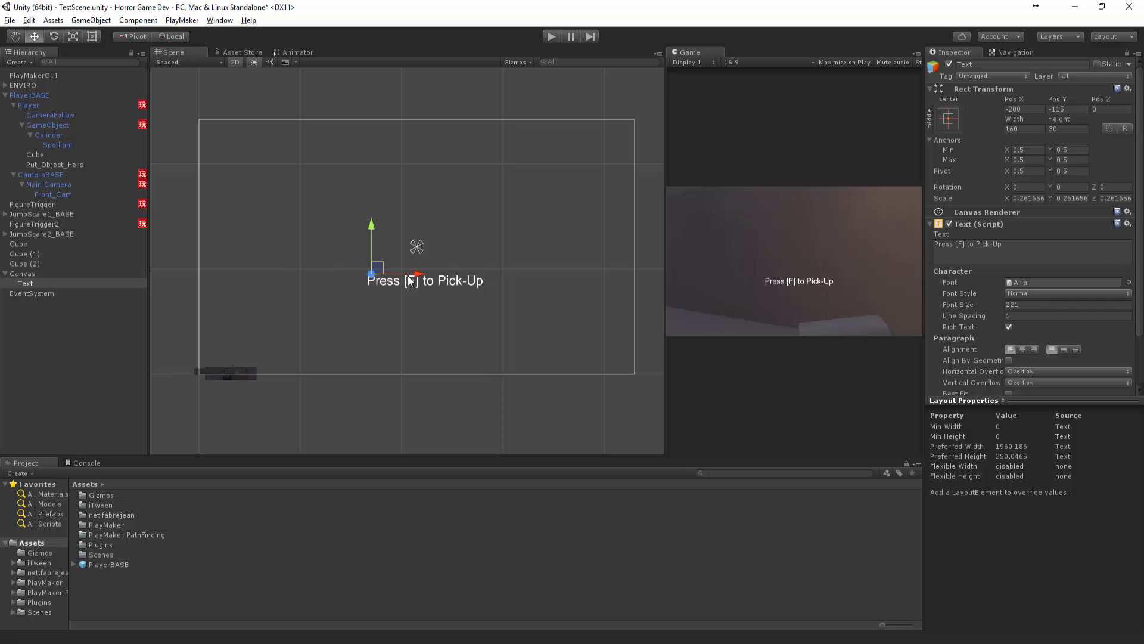
# Rename the Text object under Canvas to UI-HelpText.
pyautogui.click(25, 283)
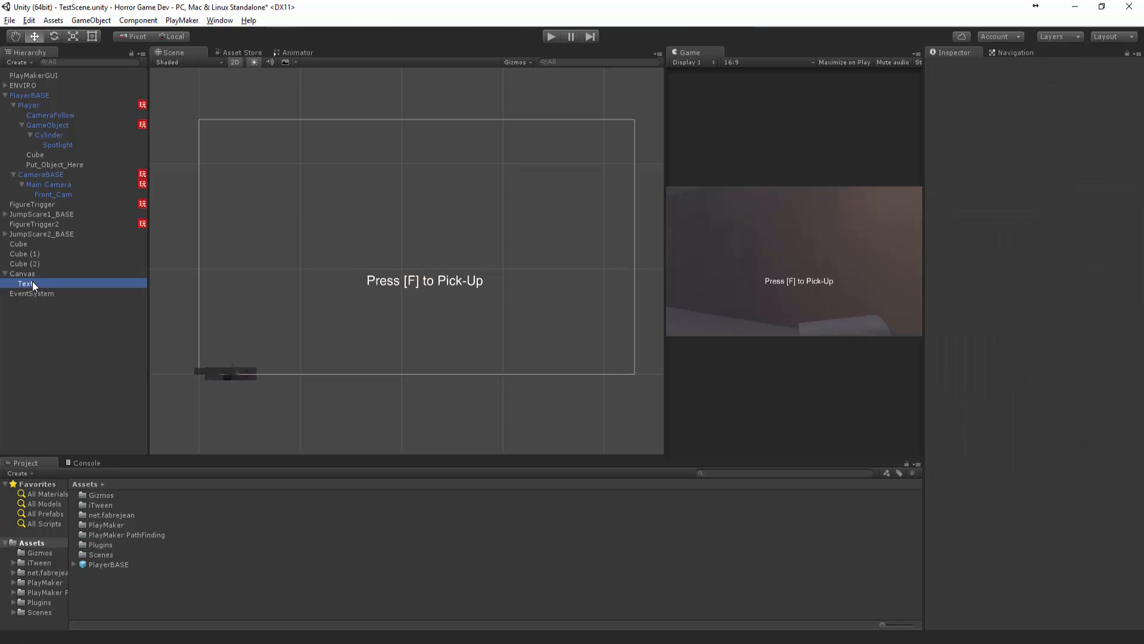
pyautogui.click(25, 283)
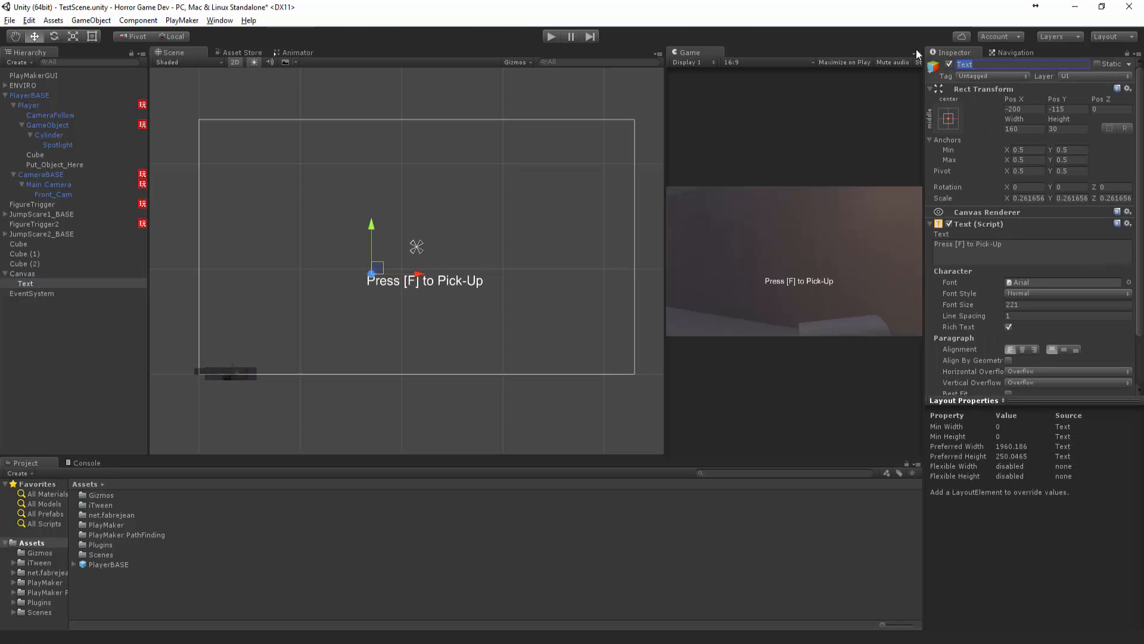
pyautogui.write('UI-Help')
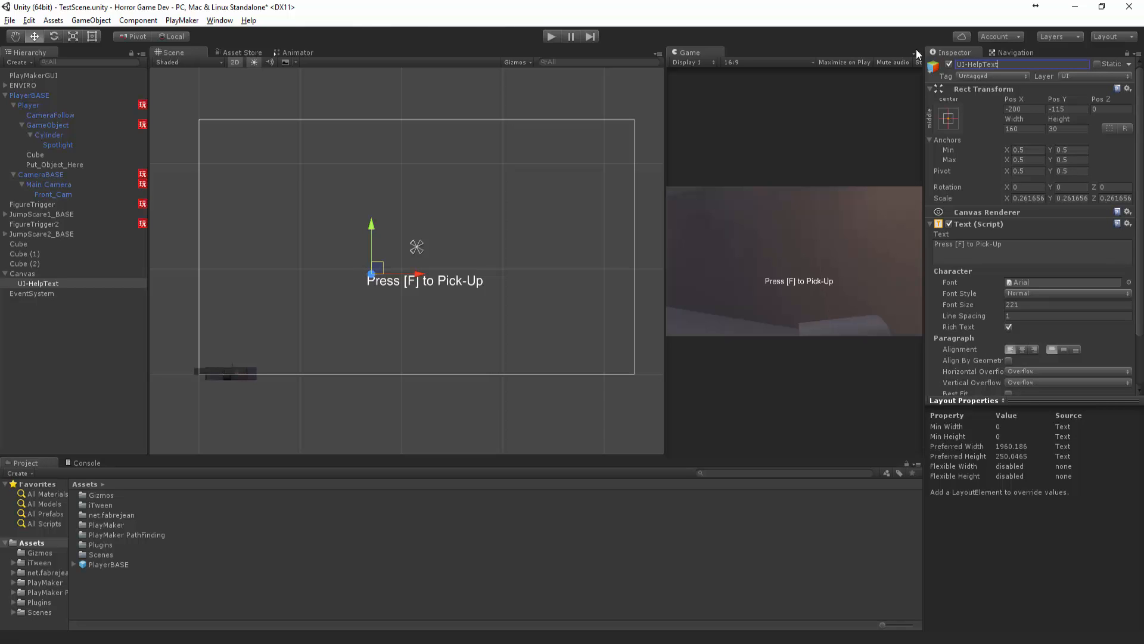
pyautogui.moveTo(465, 243)
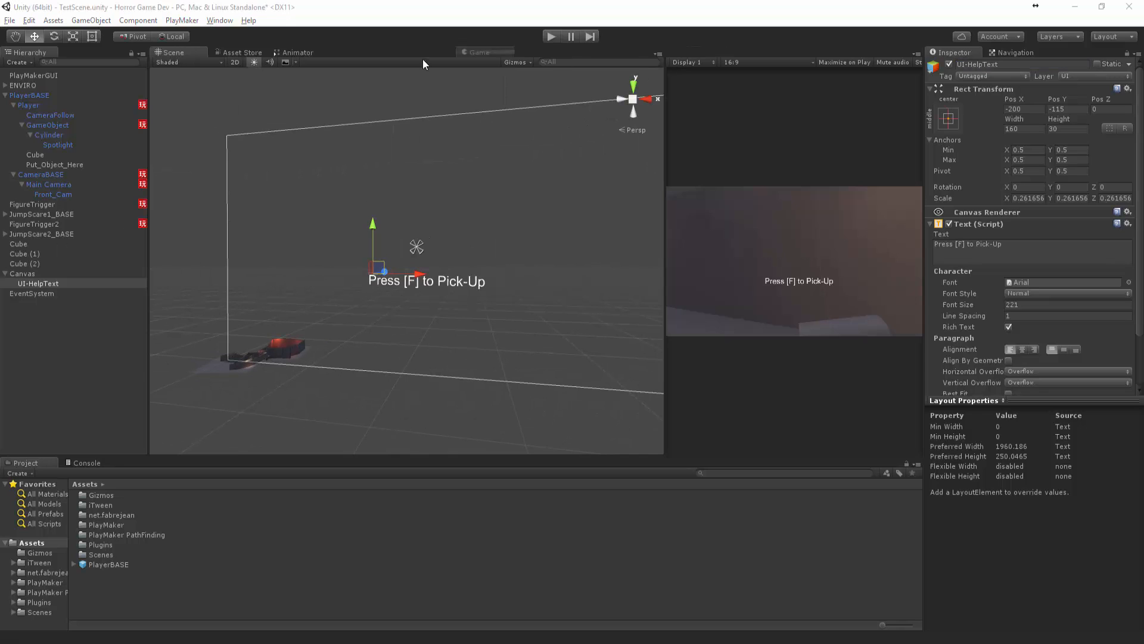
# Run and stop play tests to preview the lowered UI-HelpText label in the Game view.
pyautogui.click(232, 52)
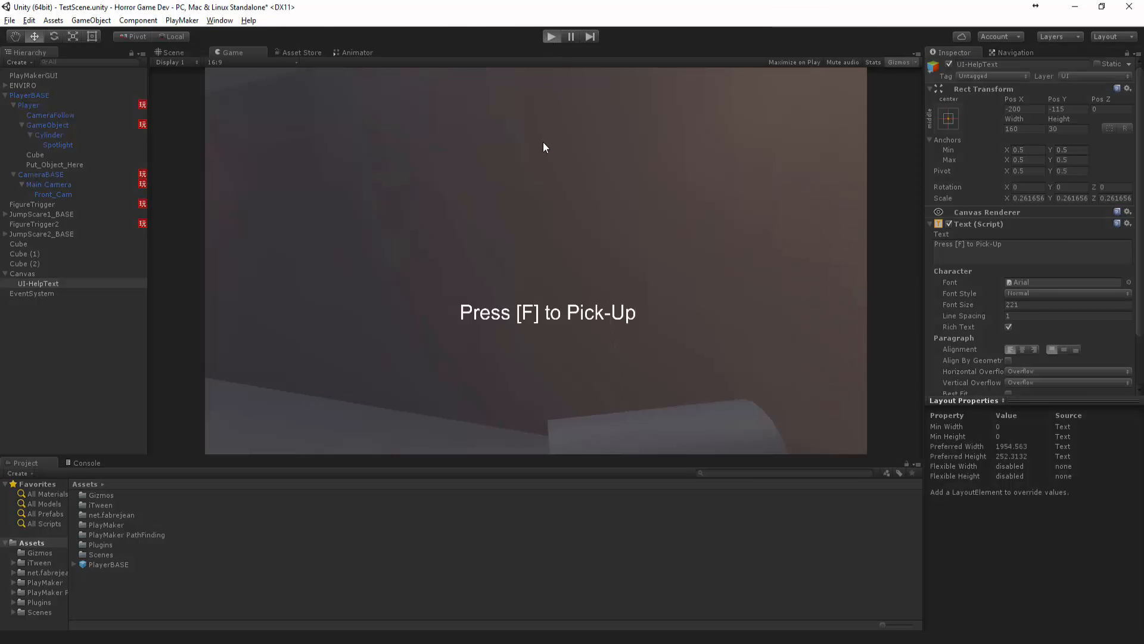
pyautogui.click(551, 37)
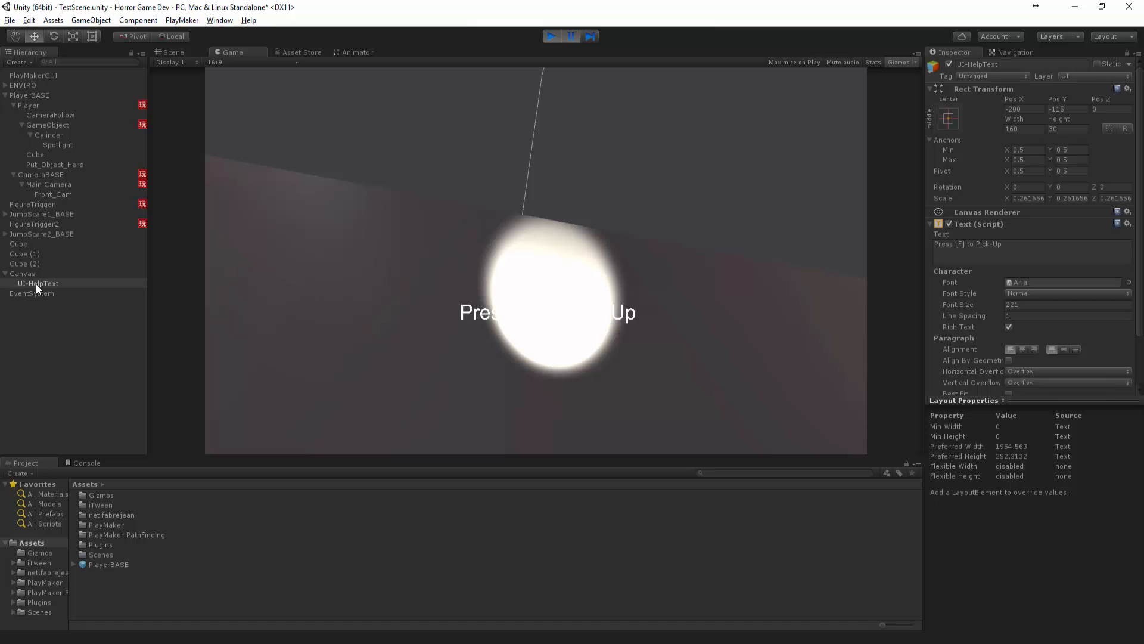
pyautogui.click(173, 51)
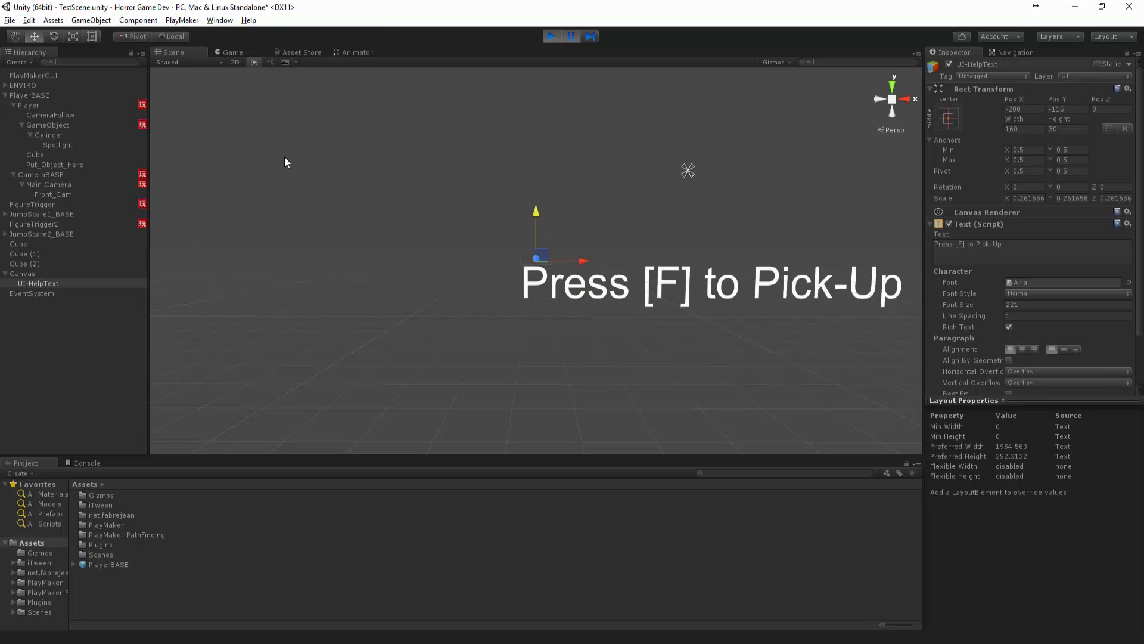
pyautogui.click(551, 35)
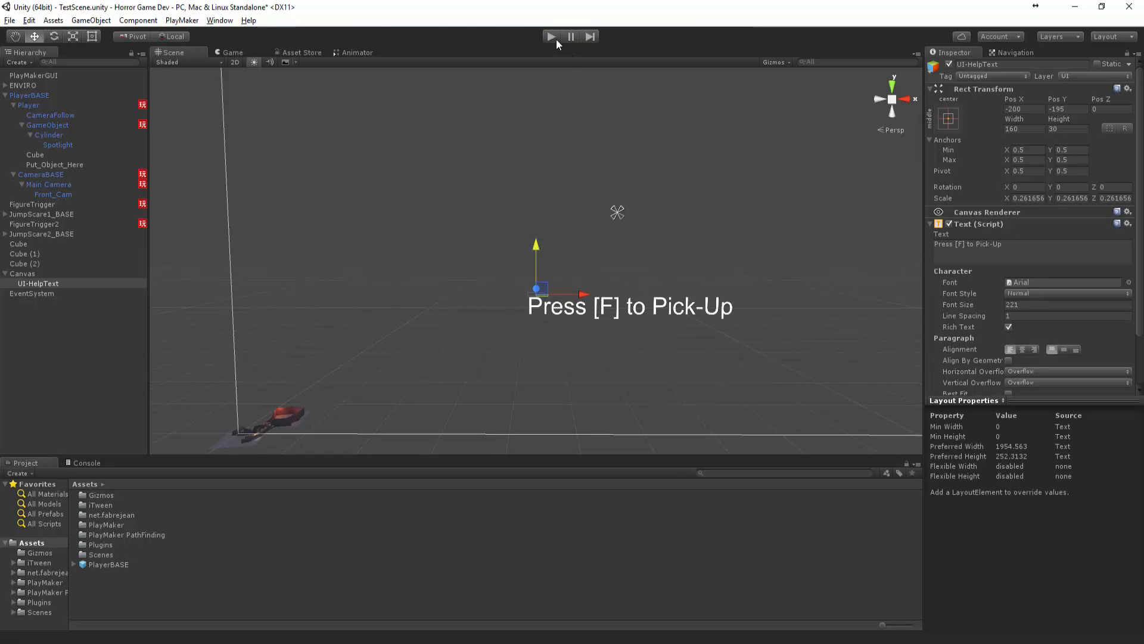
pyautogui.click(551, 36)
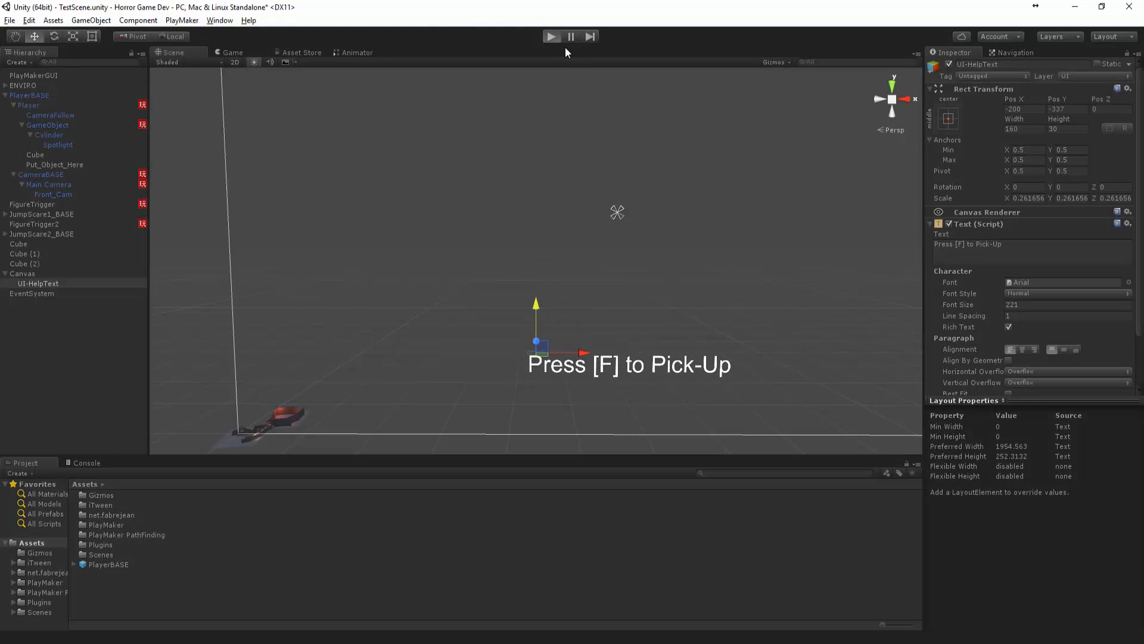
pyautogui.click(551, 36)
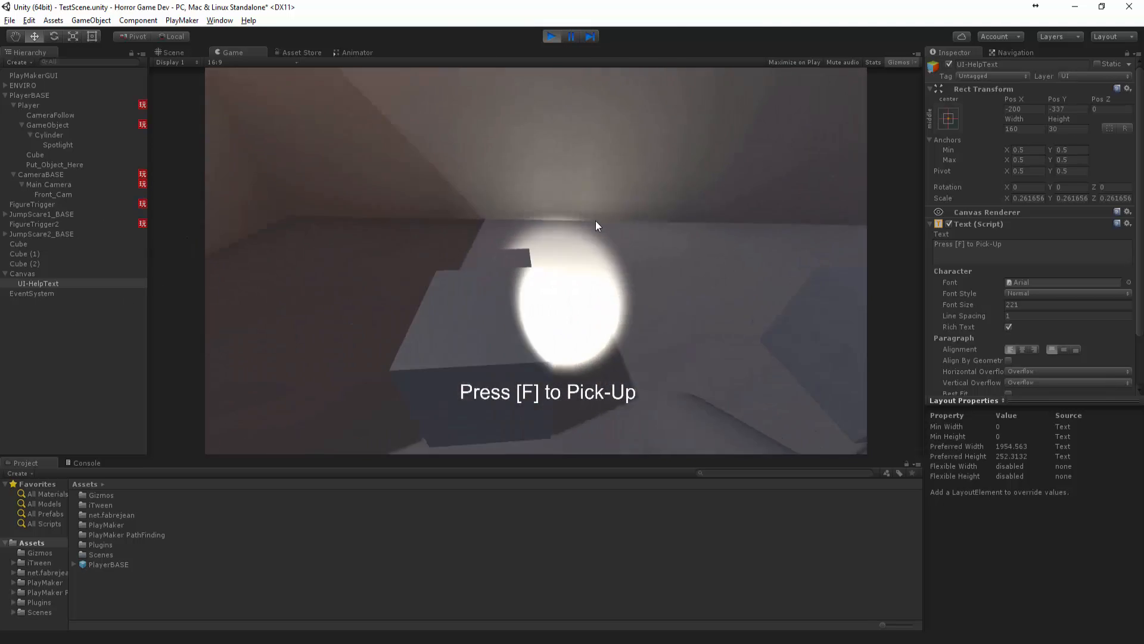
pyautogui.click(172, 52)
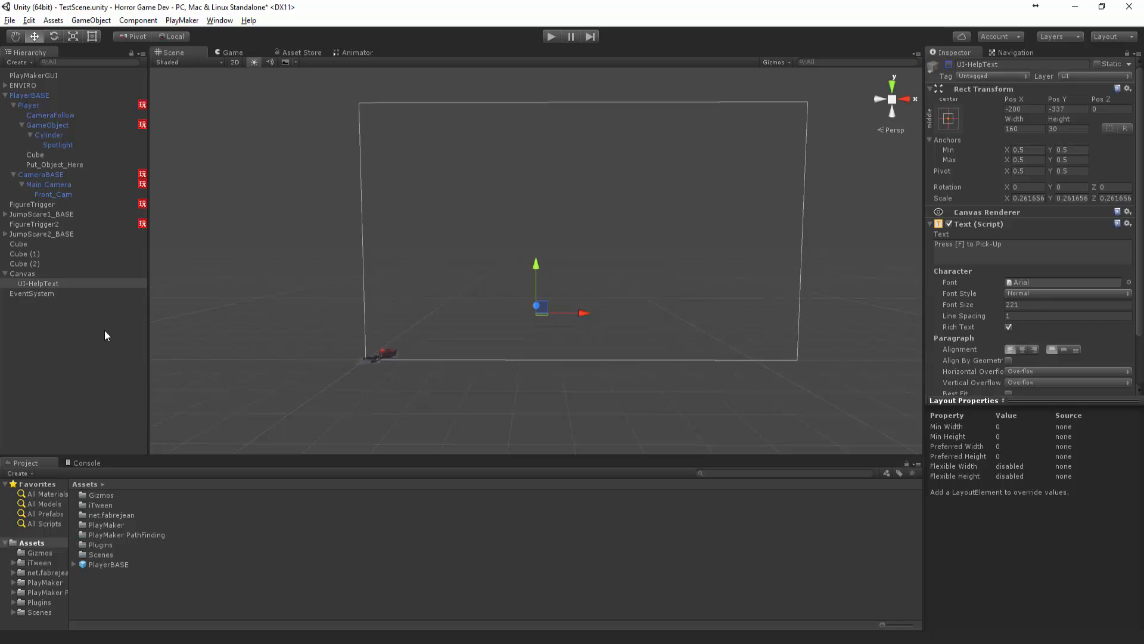
# Add a Float Compare of Dis2Obj against 2 to State 1 and create an allowpickup event.
pyautogui.click(29, 104)
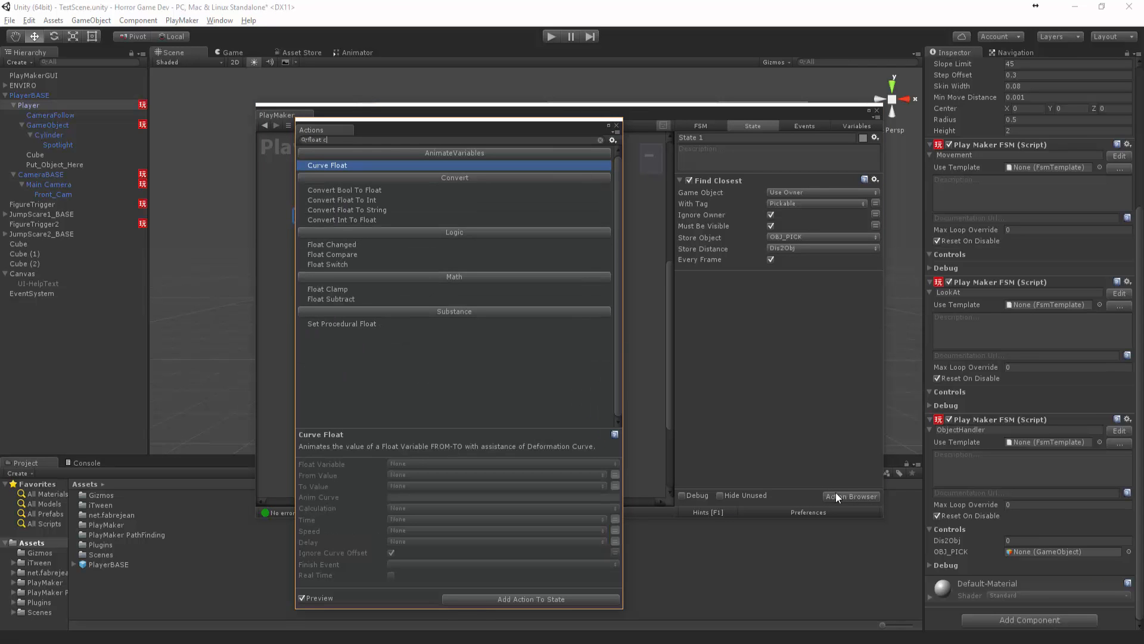
pyautogui.click(332, 254)
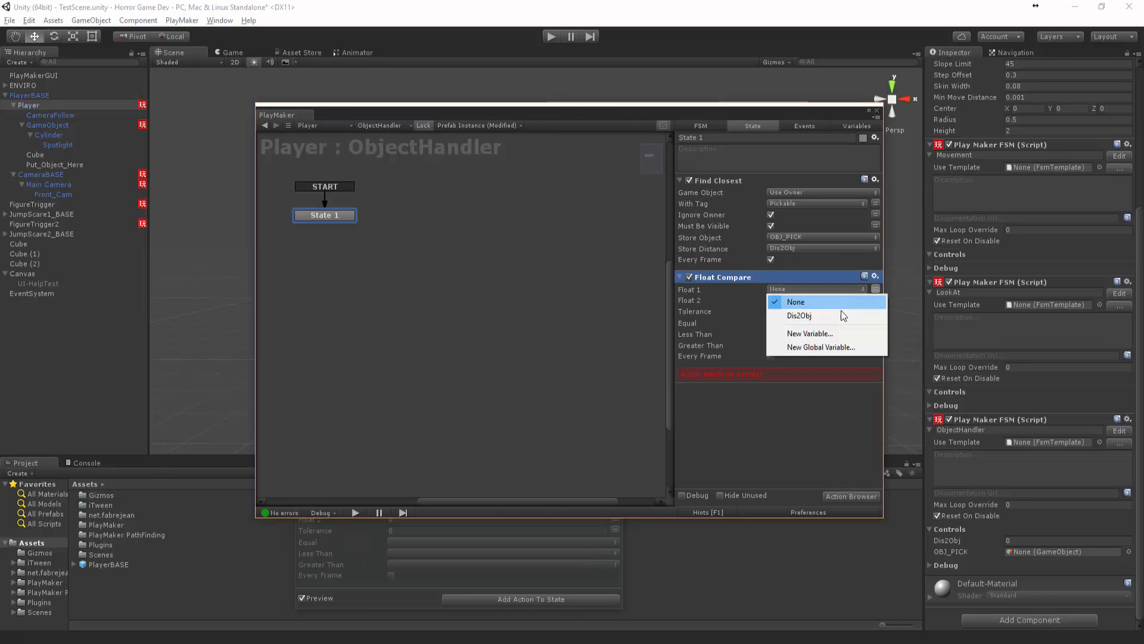
pyautogui.click(799, 315)
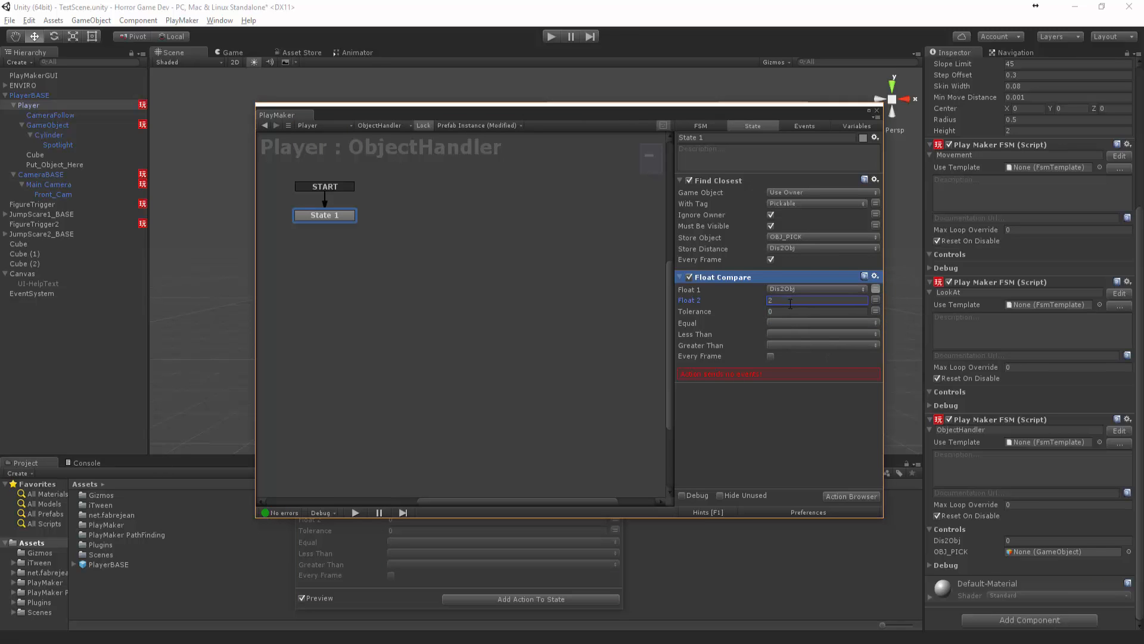
pyautogui.click(817, 334)
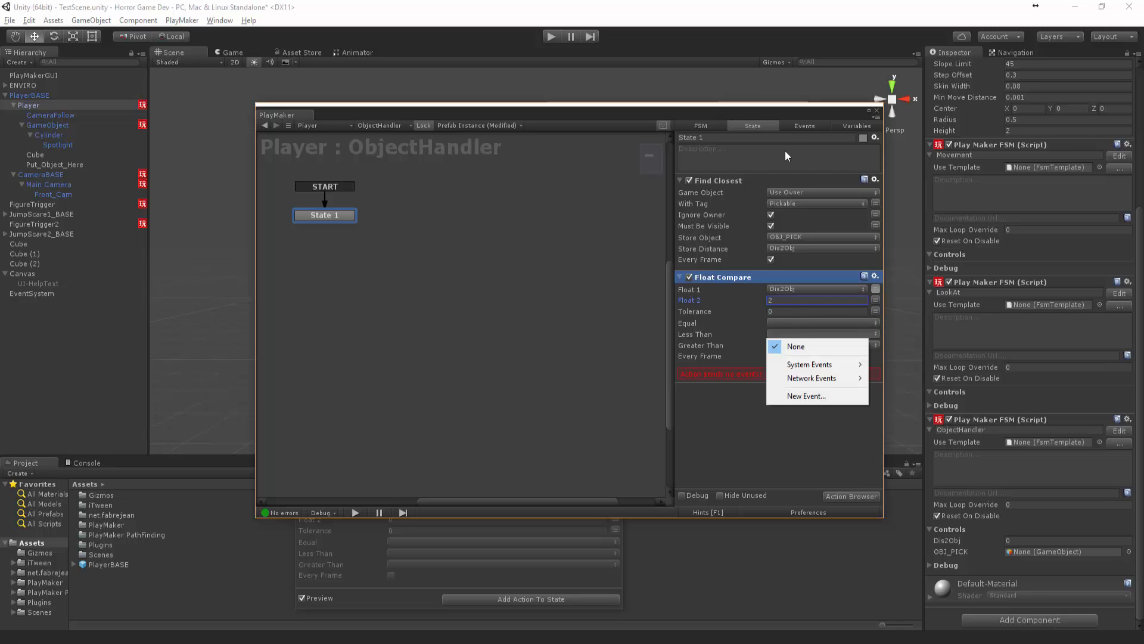
pyautogui.click(803, 126)
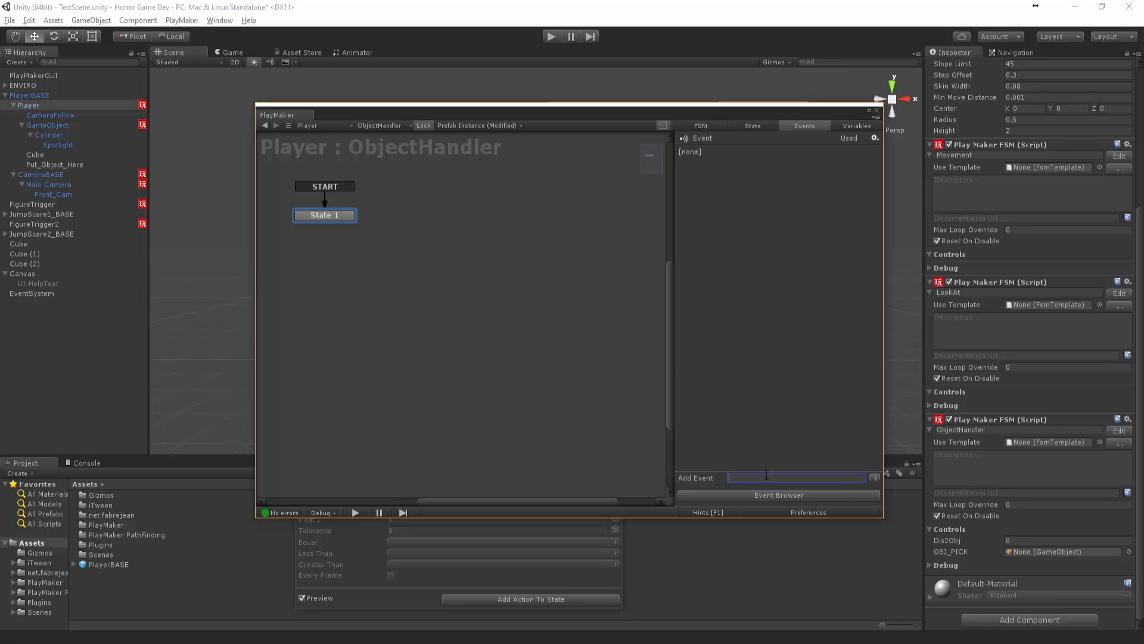
pyautogui.write('allowpic')
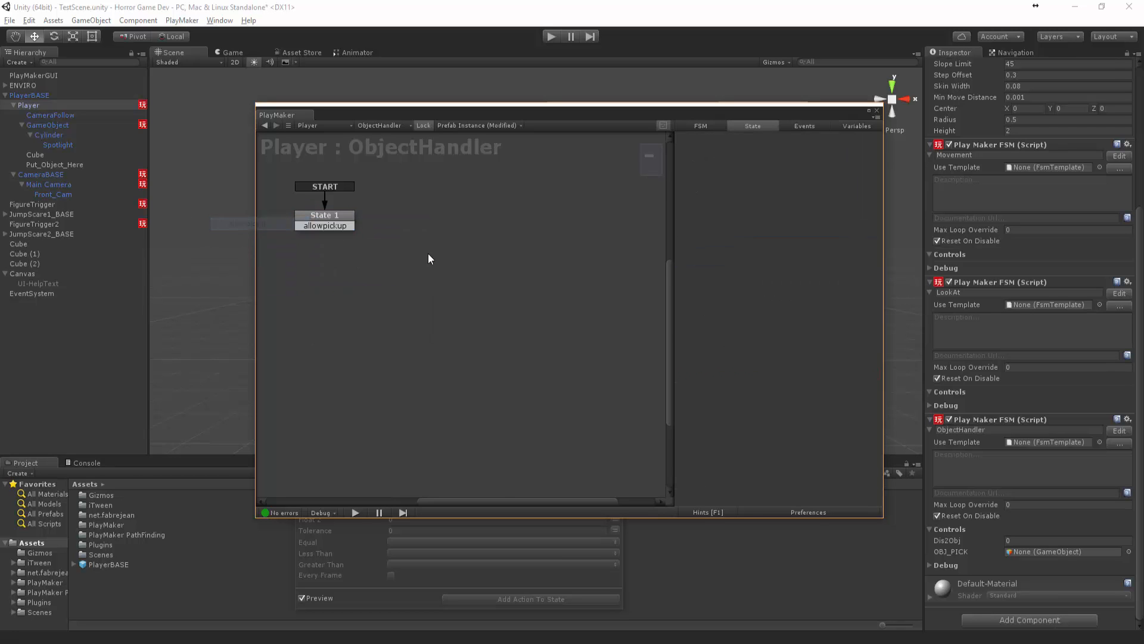
# Add State 2 for allowpickup and send allowpickup when Dis2Obj is less than 2.
pyautogui.click(324, 215)
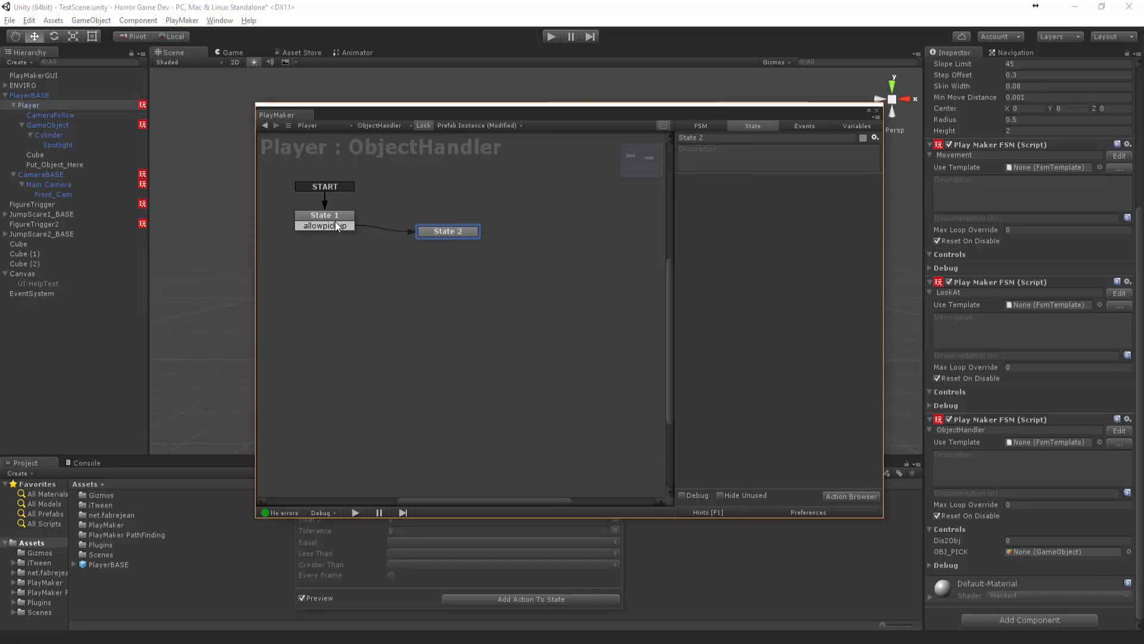
pyautogui.click(324, 215)
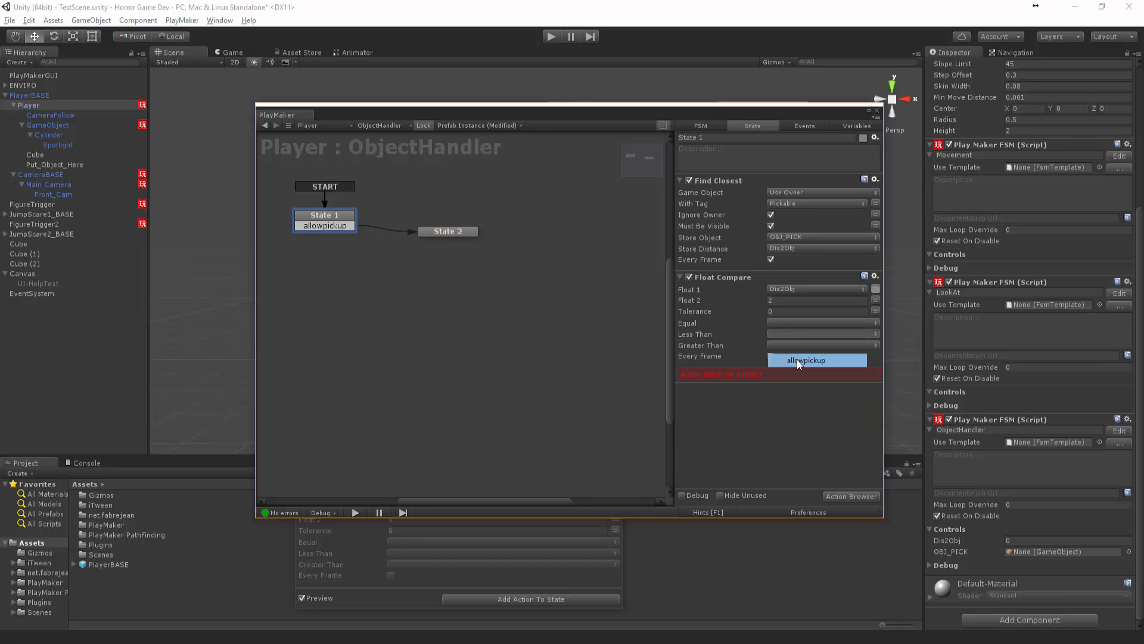
pyautogui.click(449, 231)
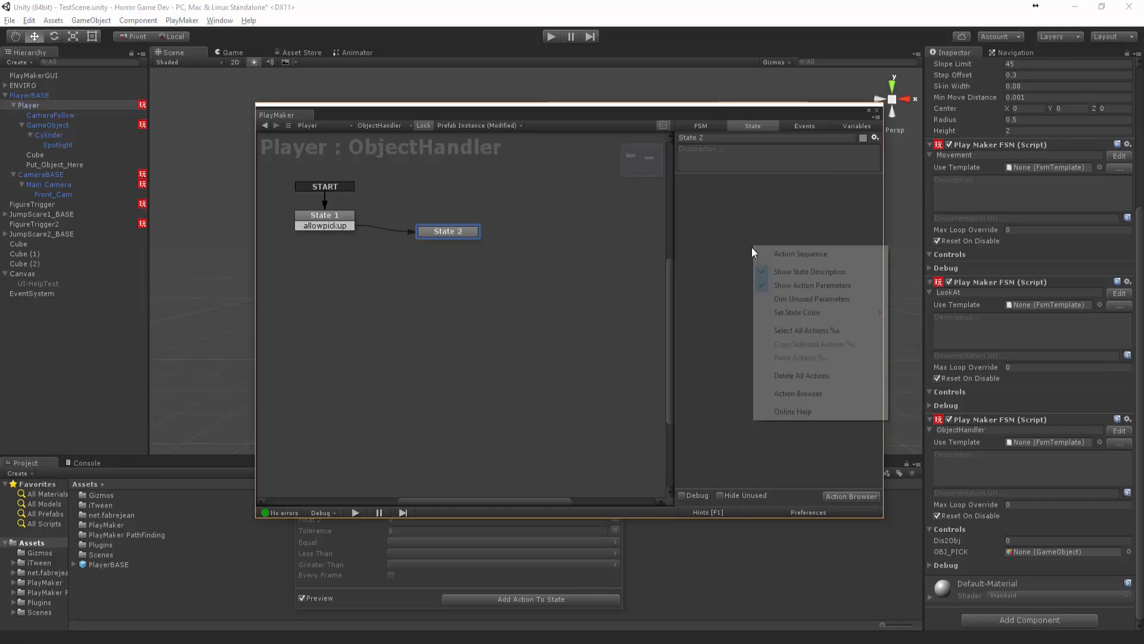
# Give State 2 an Activate Game Object action on UI-HelpText with Reset On Exit.
pyautogui.click(797, 393)
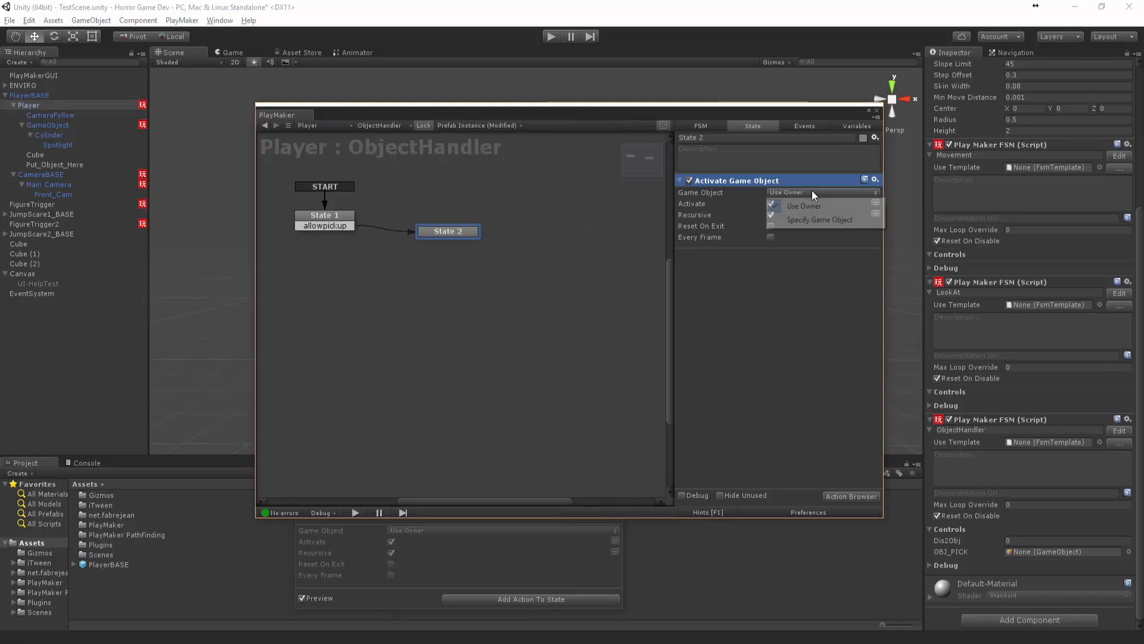
pyautogui.click(819, 219)
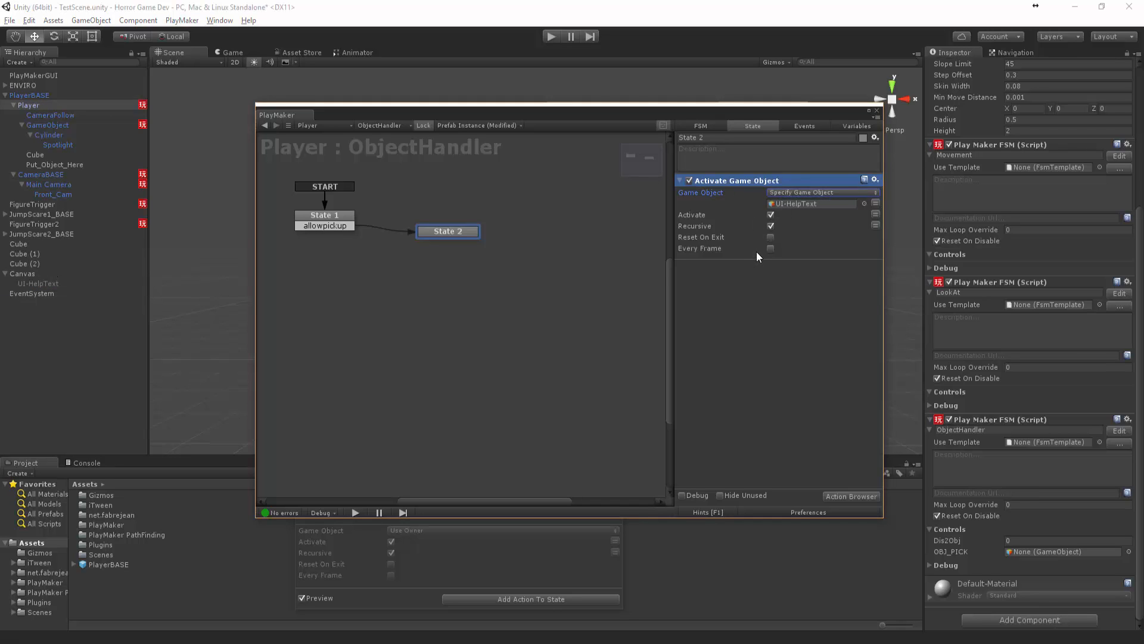
pyautogui.click(771, 237)
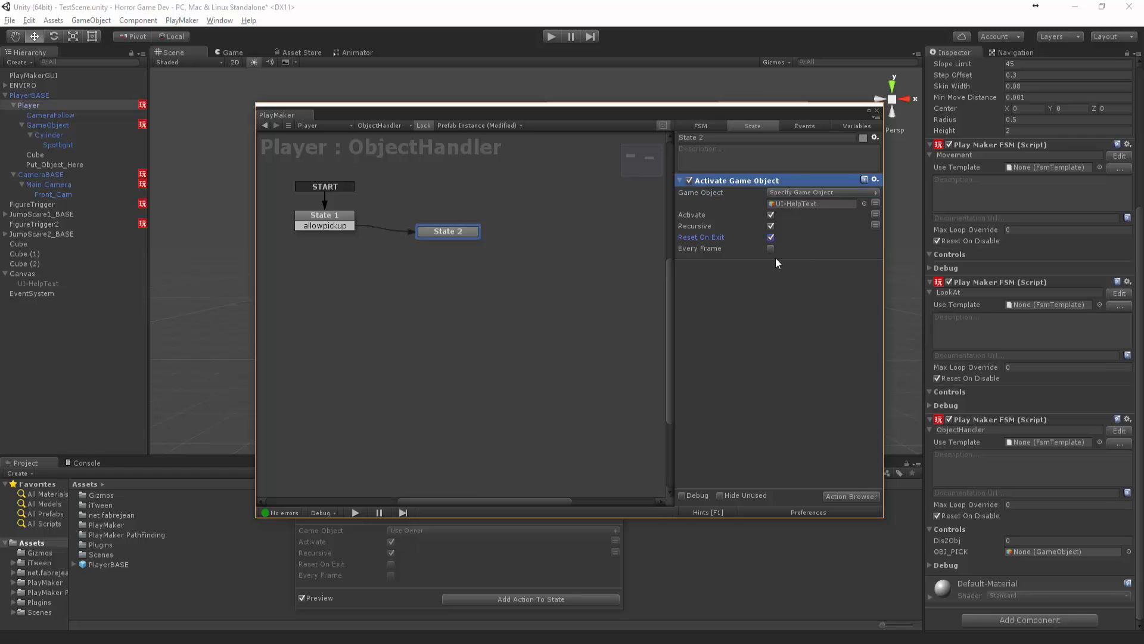
pyautogui.moveTo(501, 224)
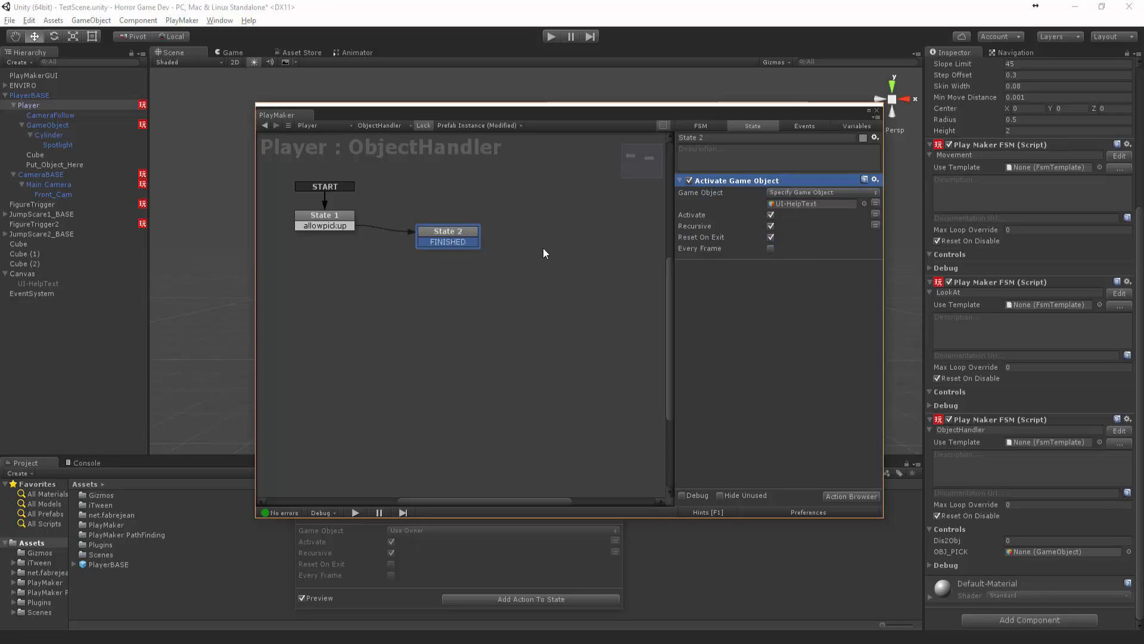
pyautogui.click(851, 496)
pyautogui.write('get but')
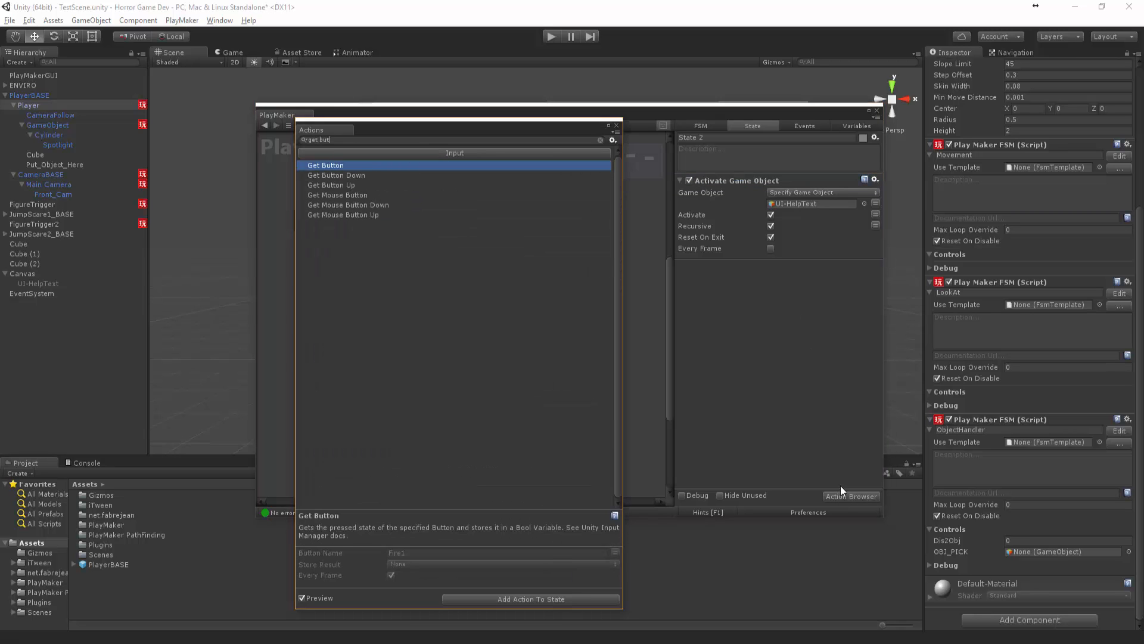
# Add Get Button Down for Interact to State 2 and a pickup transition toward State 3.
pyautogui.click(336, 175)
pyautogui.write('Interact')
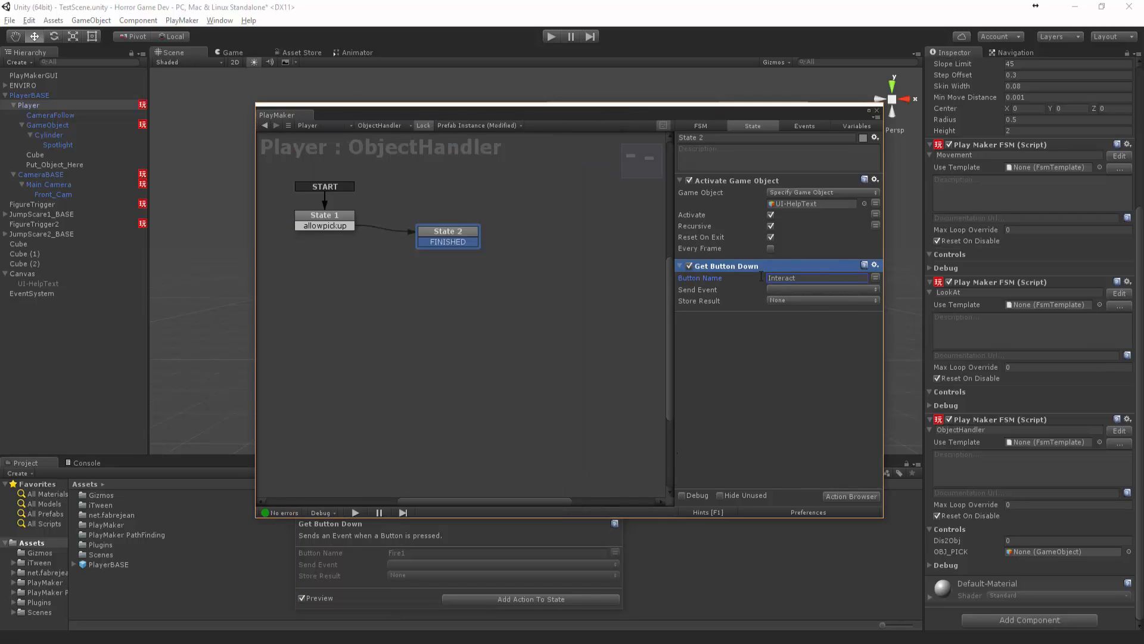
pyautogui.click(804, 126)
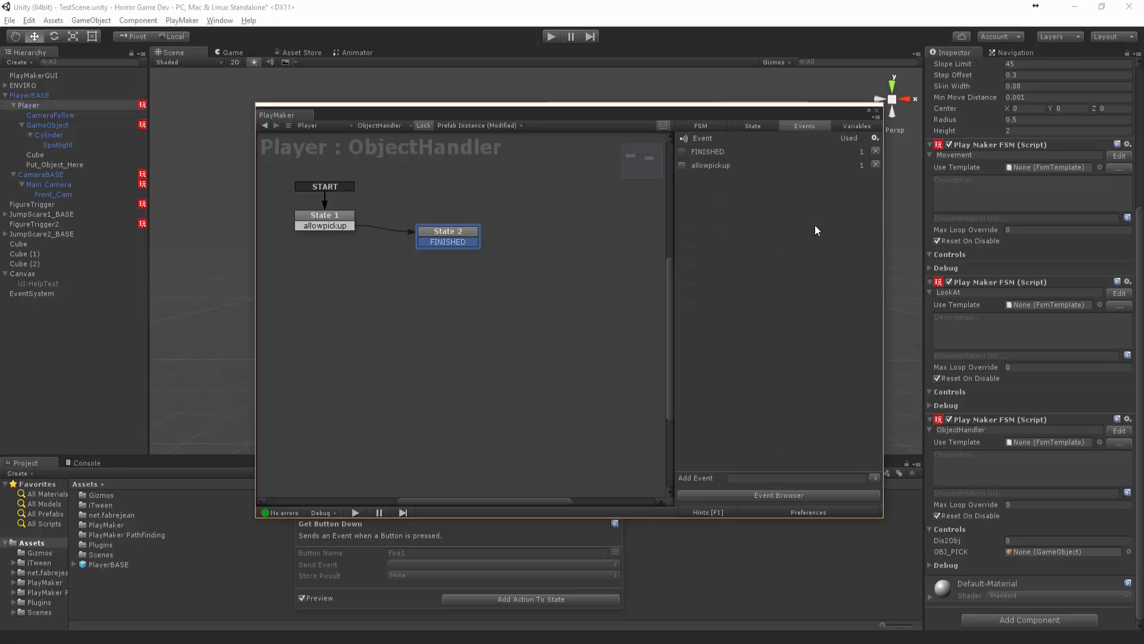
pyautogui.click(797, 477)
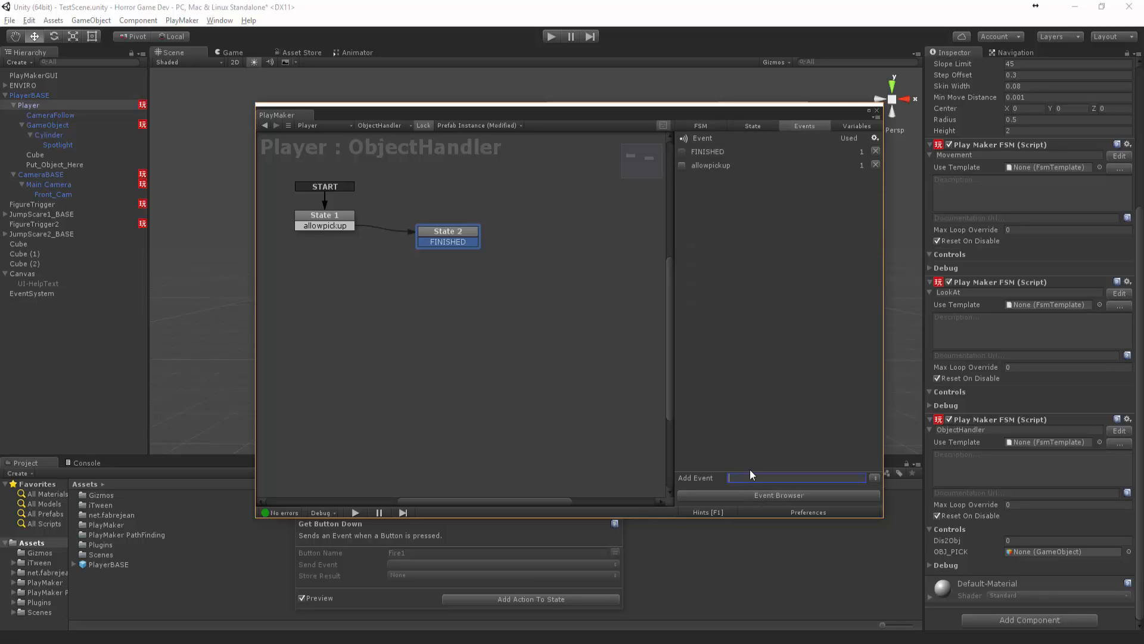
pyautogui.write('p')
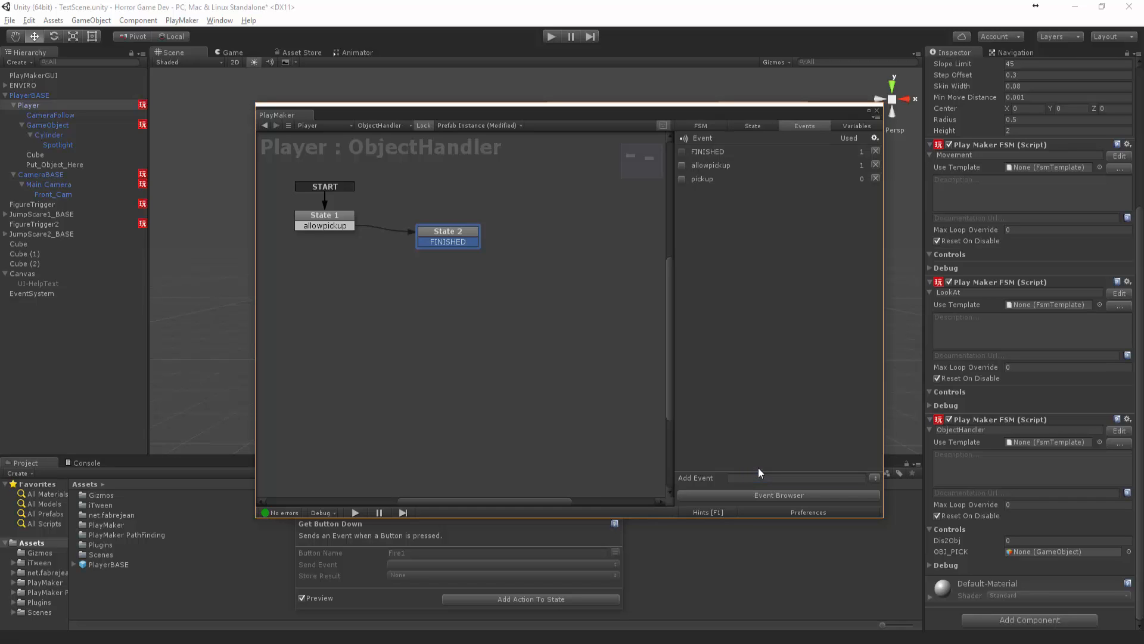
pyautogui.rightClick(447, 232)
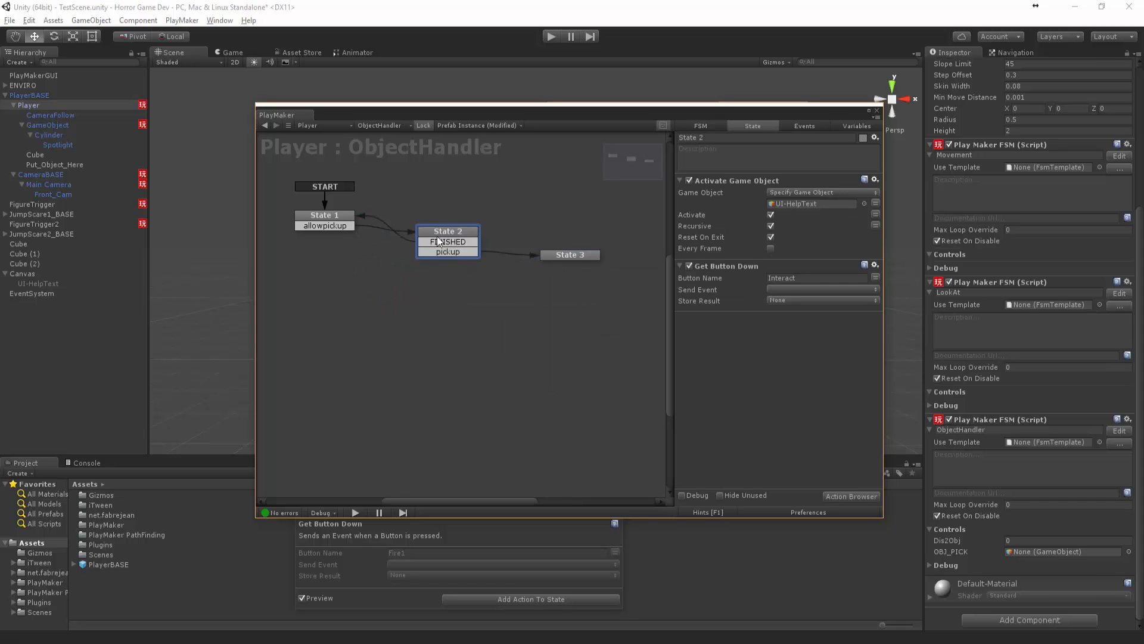
# Copy State 1's Find Closest and Float Compare into State 2, with Float 2 at 3, Less Than cleared, Greater Than FINISHED.
pyautogui.click(325, 218)
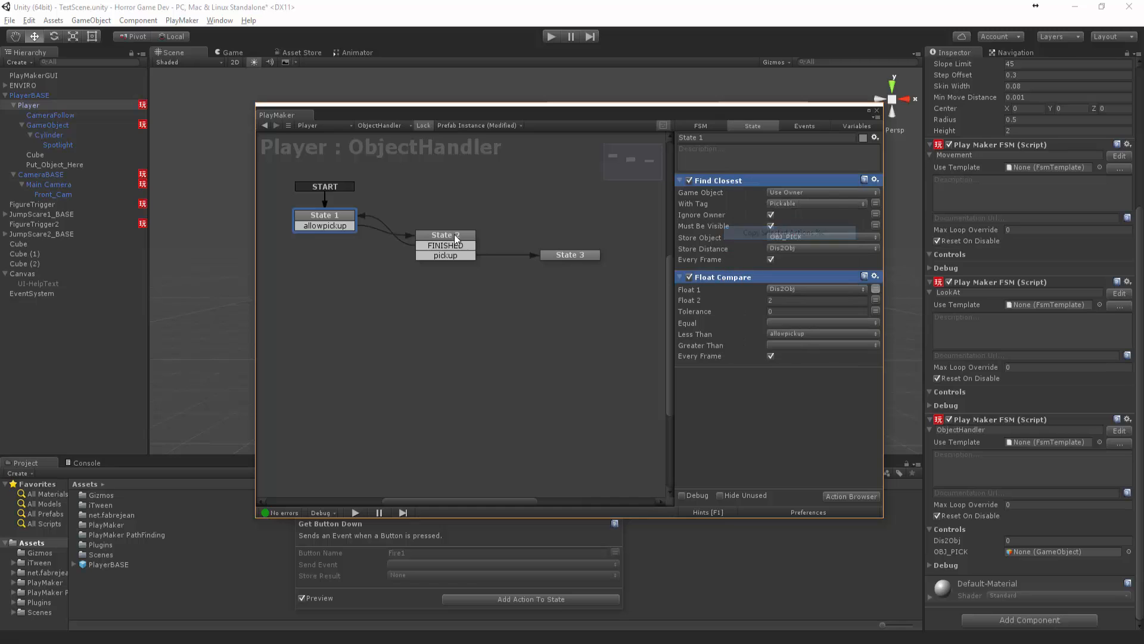
pyautogui.click(443, 235)
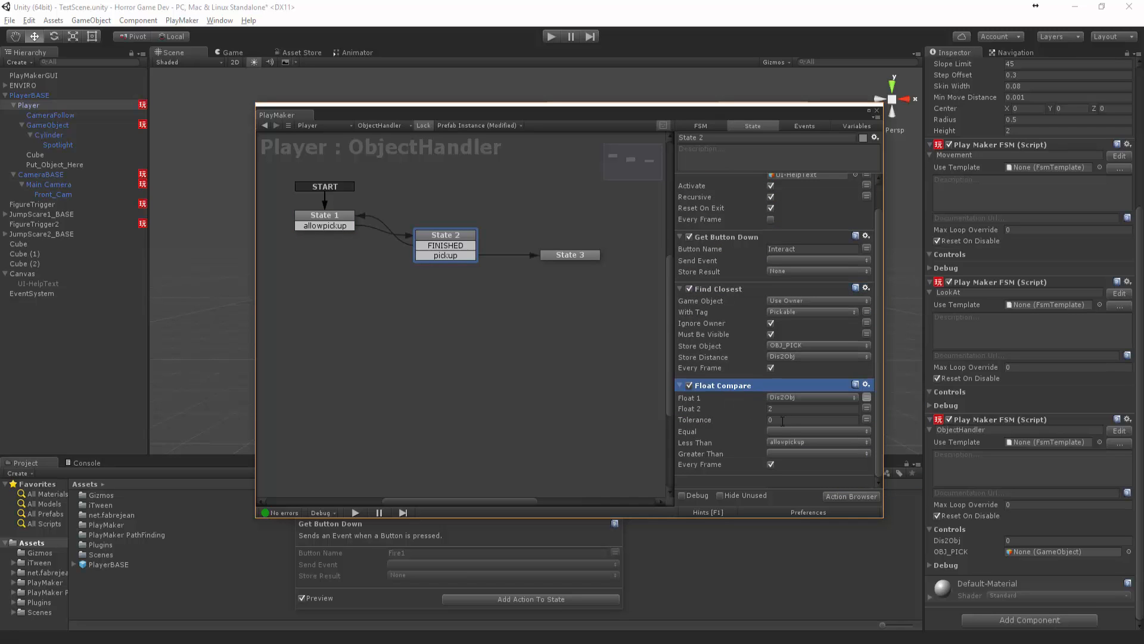
pyautogui.click(813, 407)
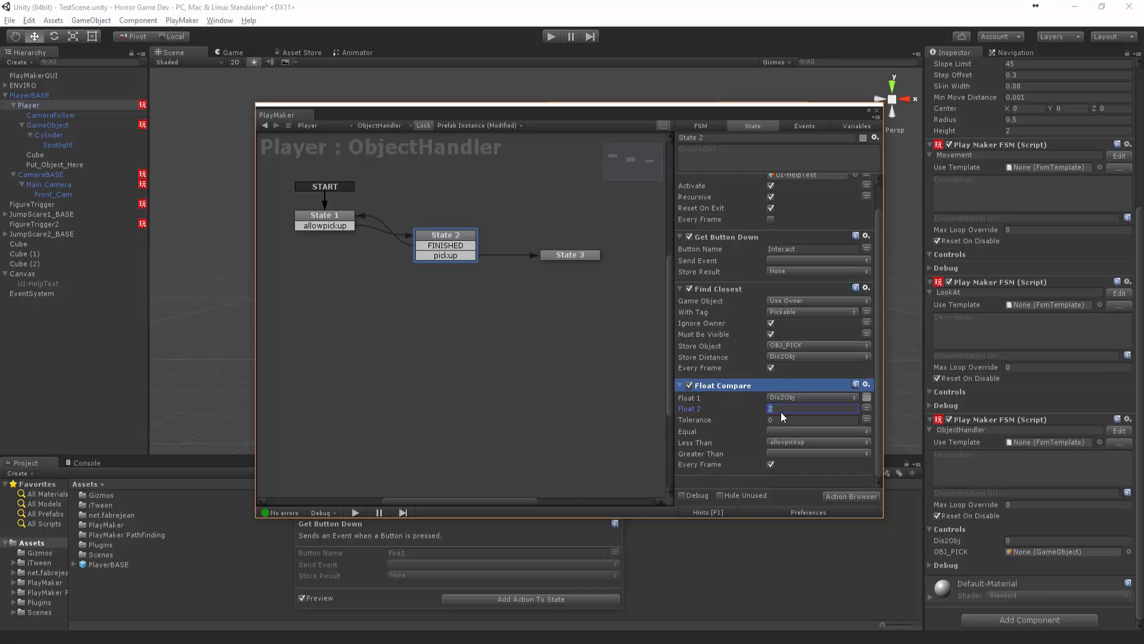
pyautogui.click(817, 442)
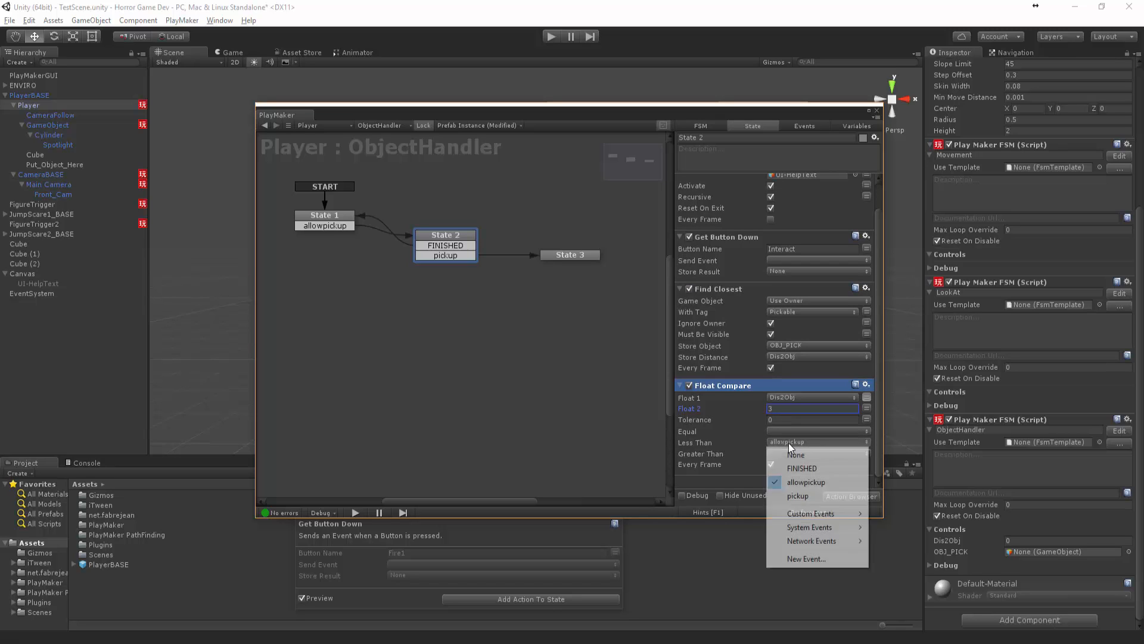
pyautogui.click(801, 468)
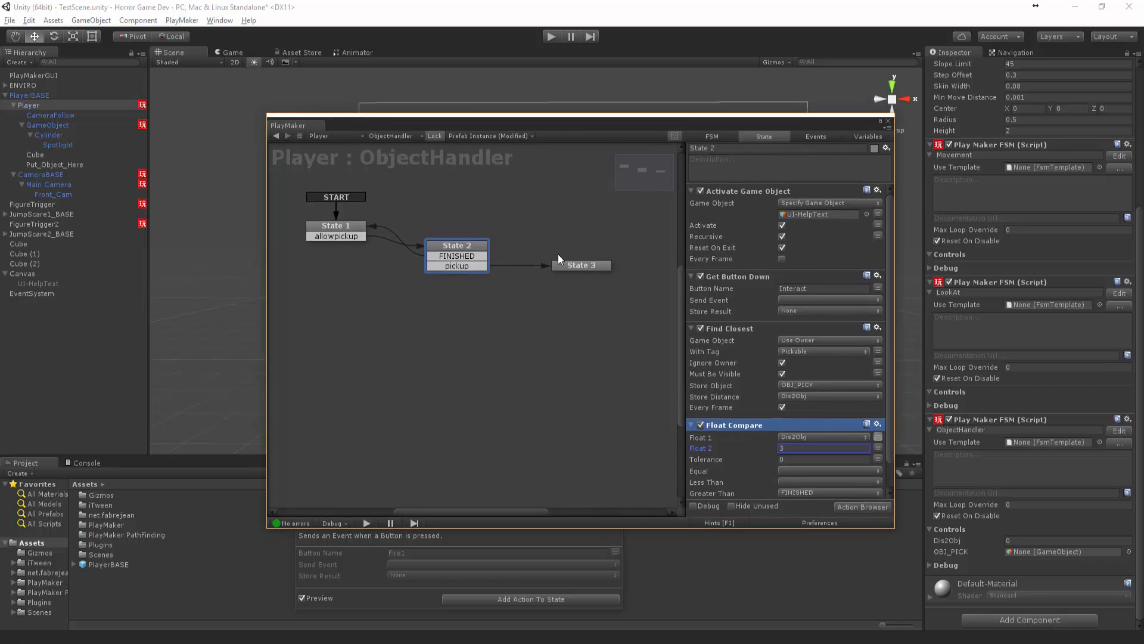
pyautogui.click(581, 265)
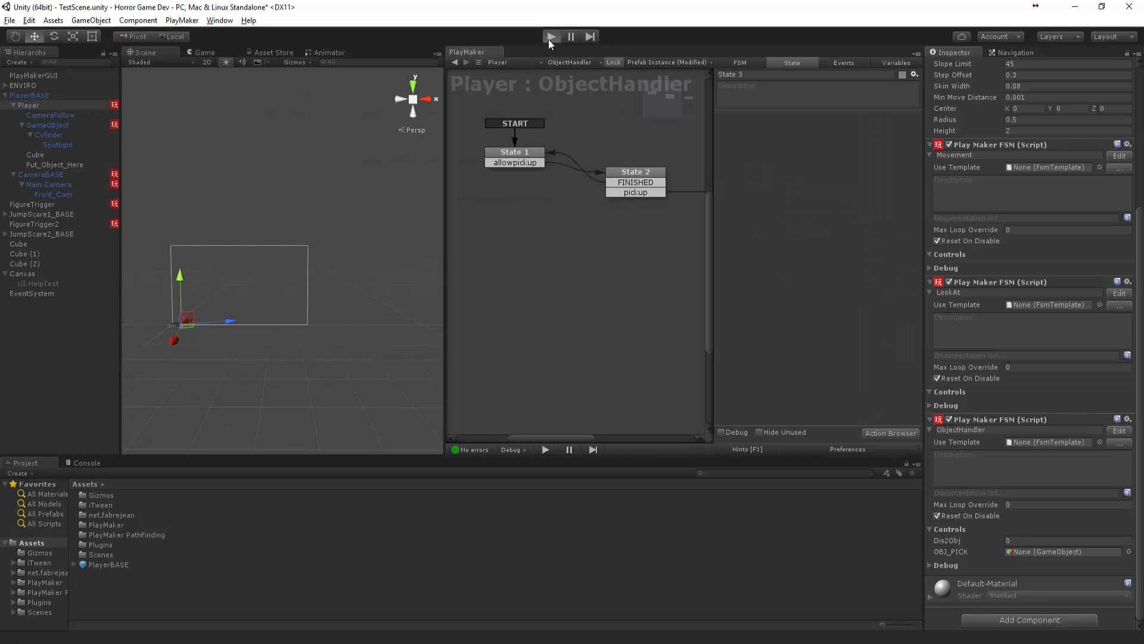
# Enter Play mode to test the ObjectHandler FSM starting in State 1.
pyautogui.click(551, 36)
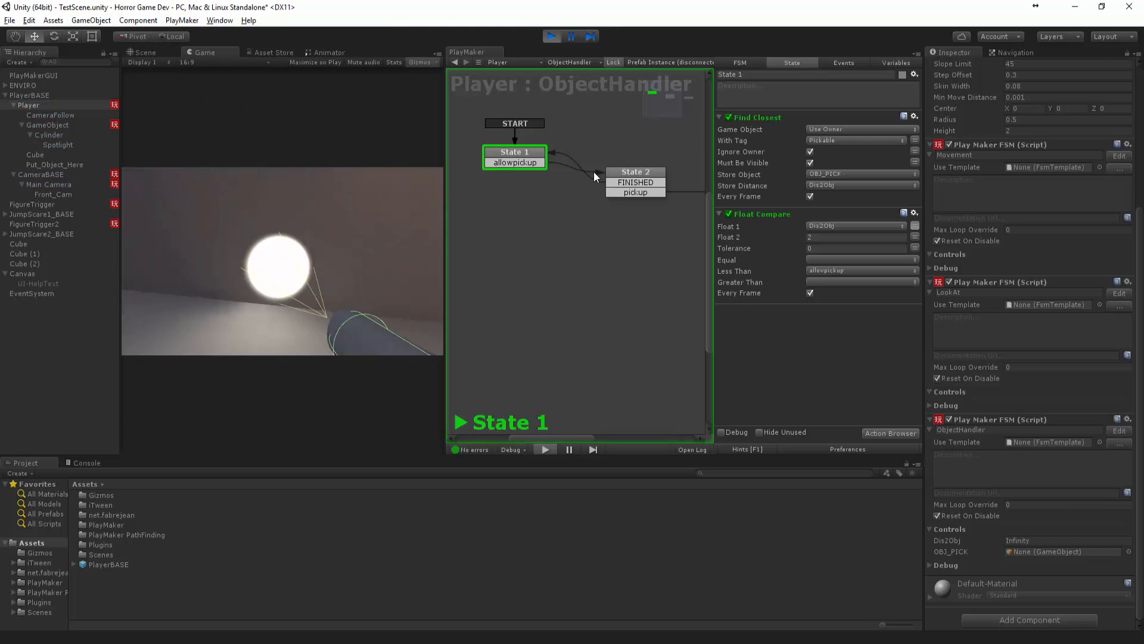